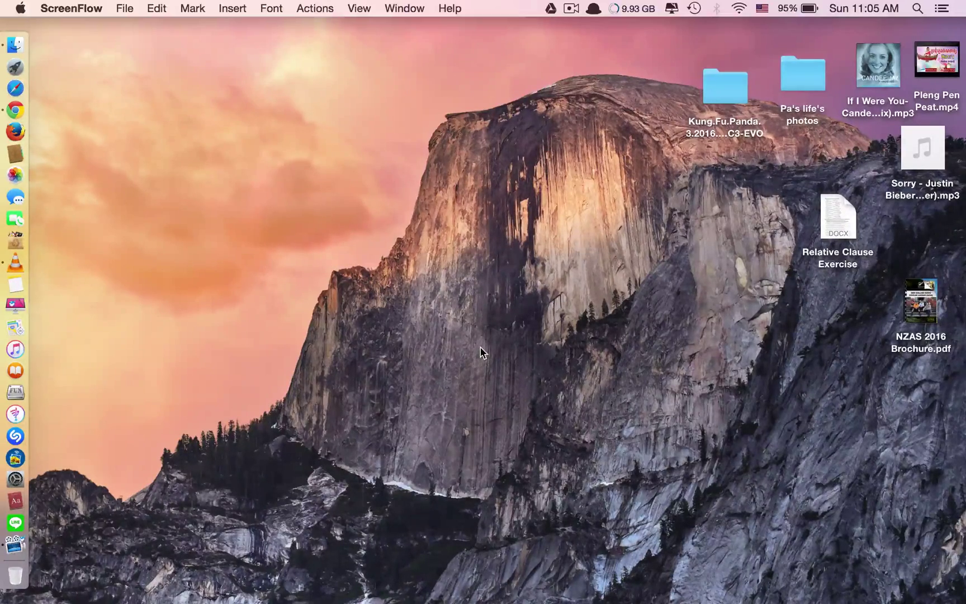
{"action": "mouse_move", "coordinate": [318, 150]}
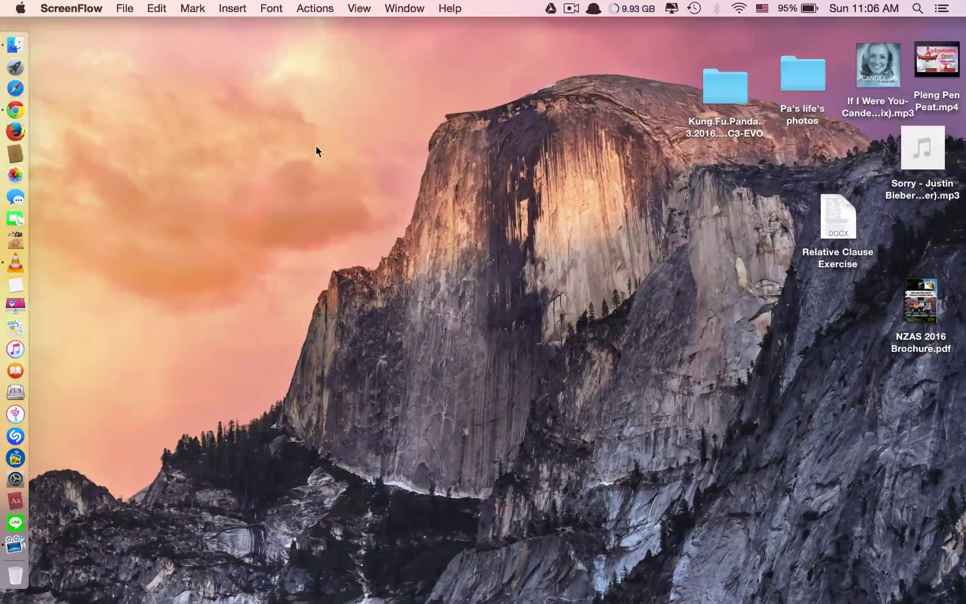
{"action": "mouse_move", "coordinate": [159, 108]}
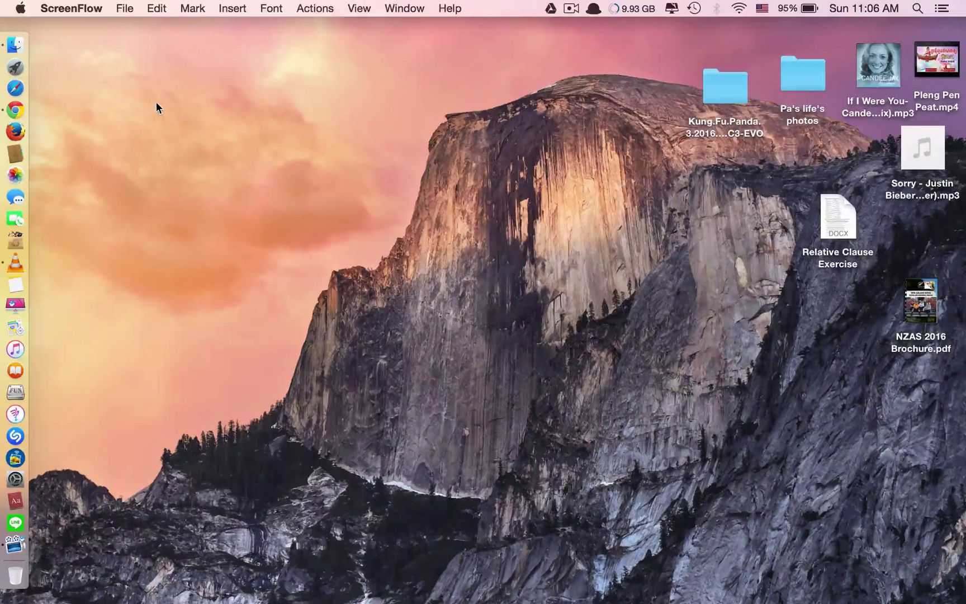
{"action": "mouse_move", "coordinate": [175, 103]}
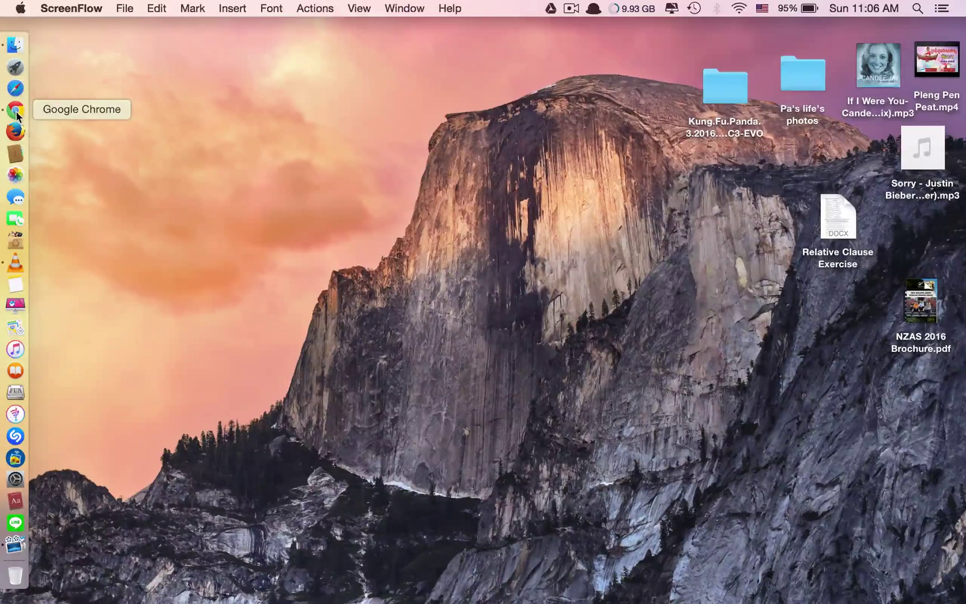
{"action": "mouse_move", "coordinate": [16, 132]}
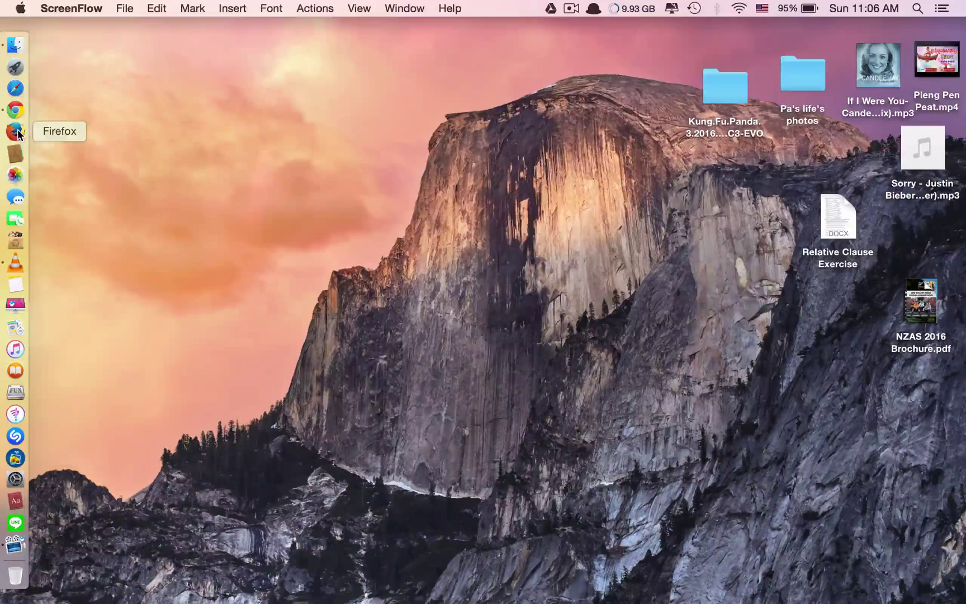
{"action": "mouse_move", "coordinate": [15, 110]}
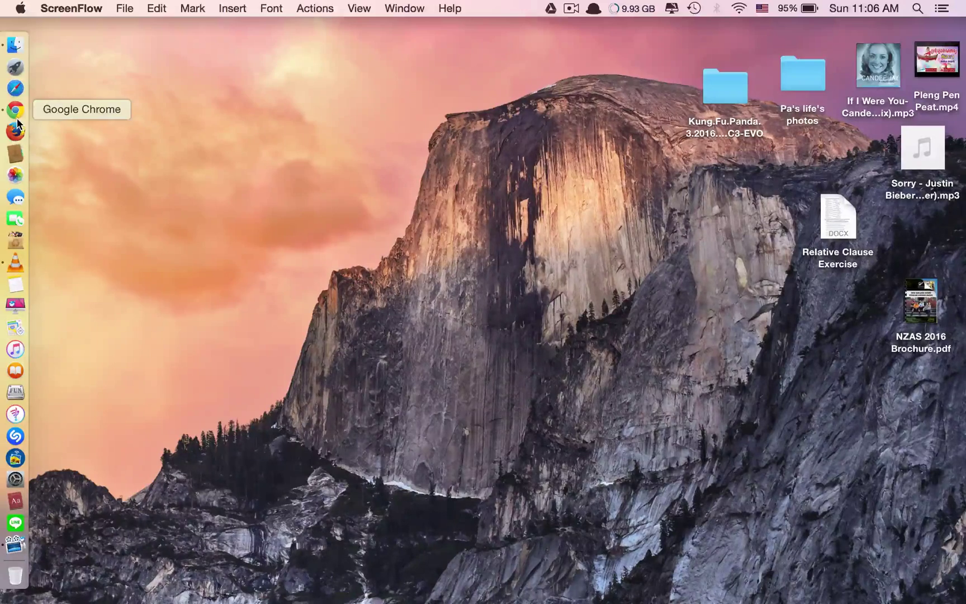
{"action": "mouse_move", "coordinate": [16, 132]}
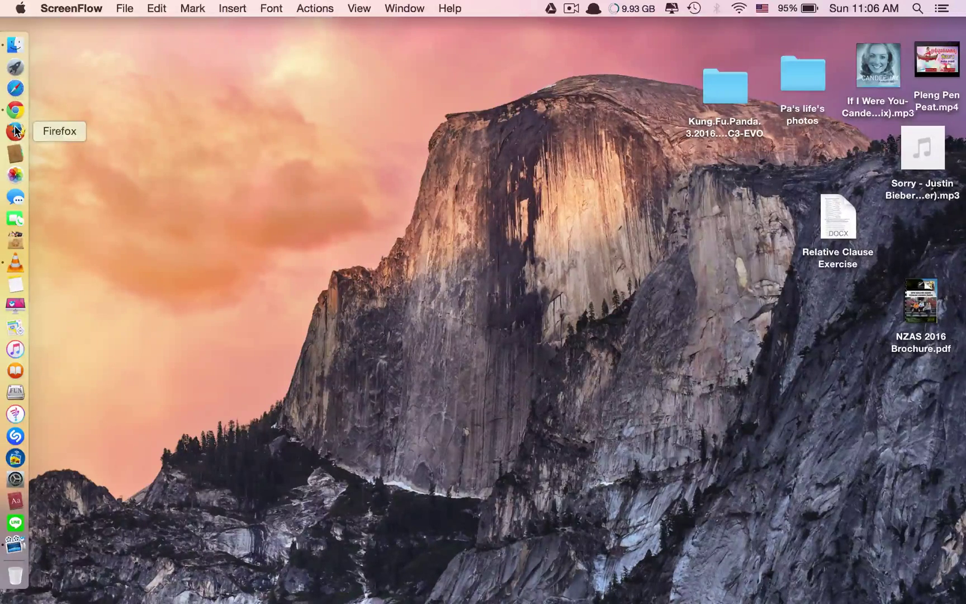
{"action": "mouse_move", "coordinate": [15, 109]}
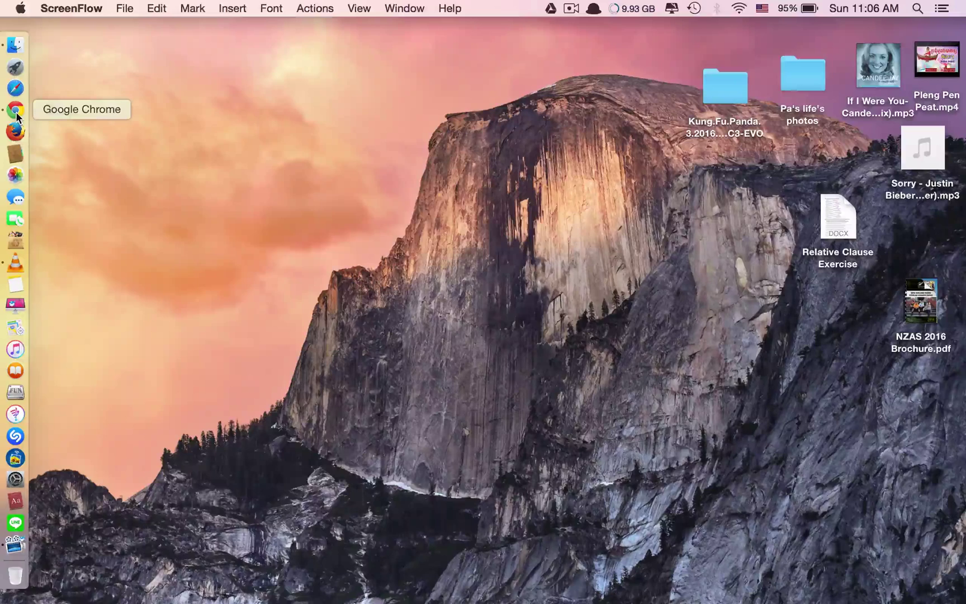
{"action": "left_click", "coordinate": [16, 109]}
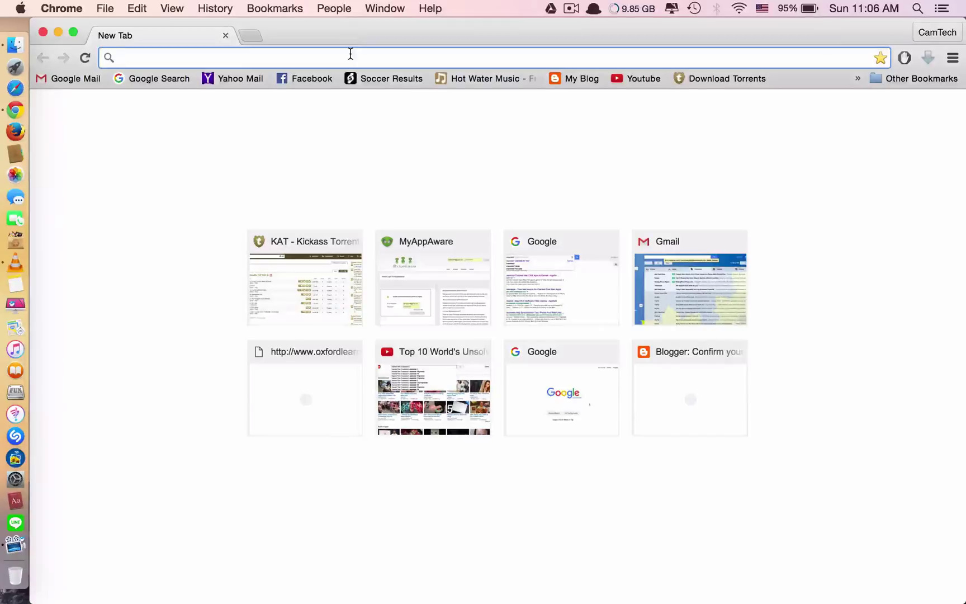
{"action": "type", "text": "www.google.com"}
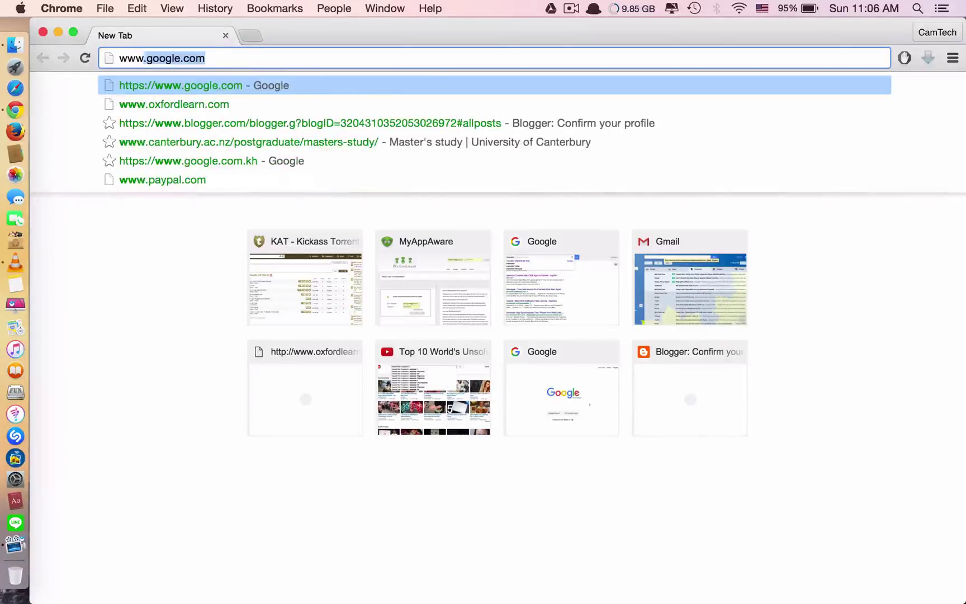
{"action": "type", "text": "www.oxfordlearn.com"}
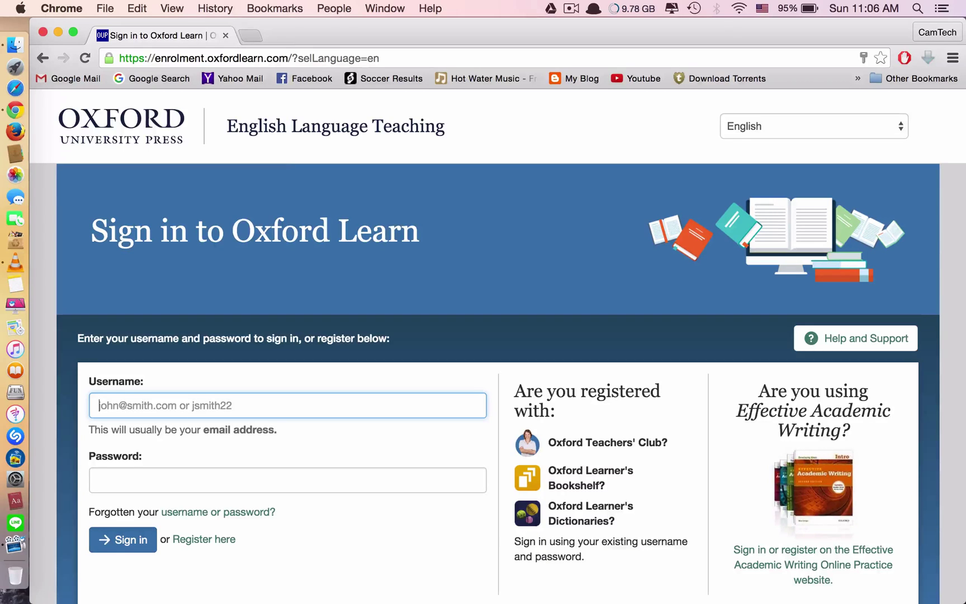
{"action": "scroll", "scroll_direction": "down", "scroll_amount": 3}
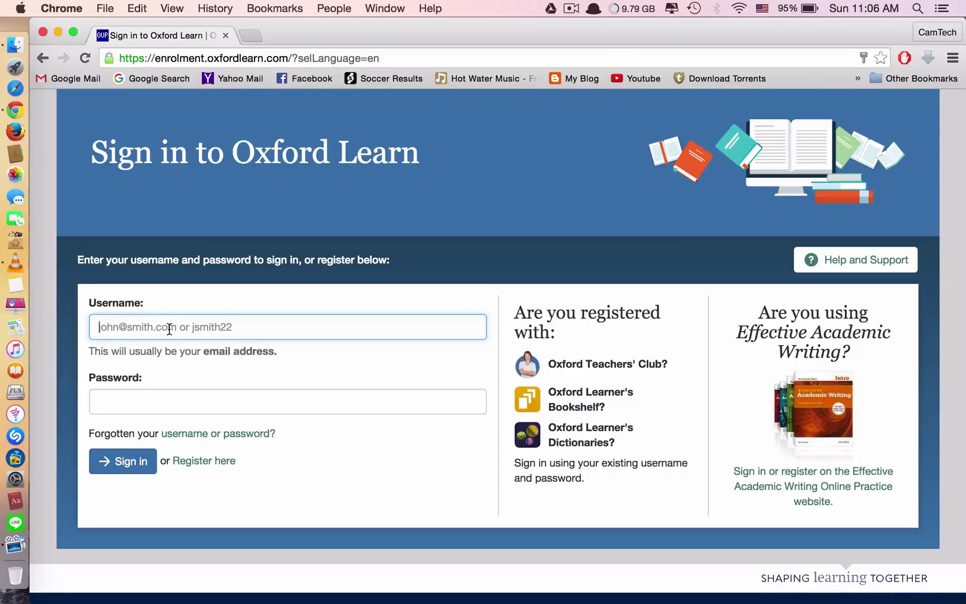
{"action": "left_click", "coordinate": [287, 401]}
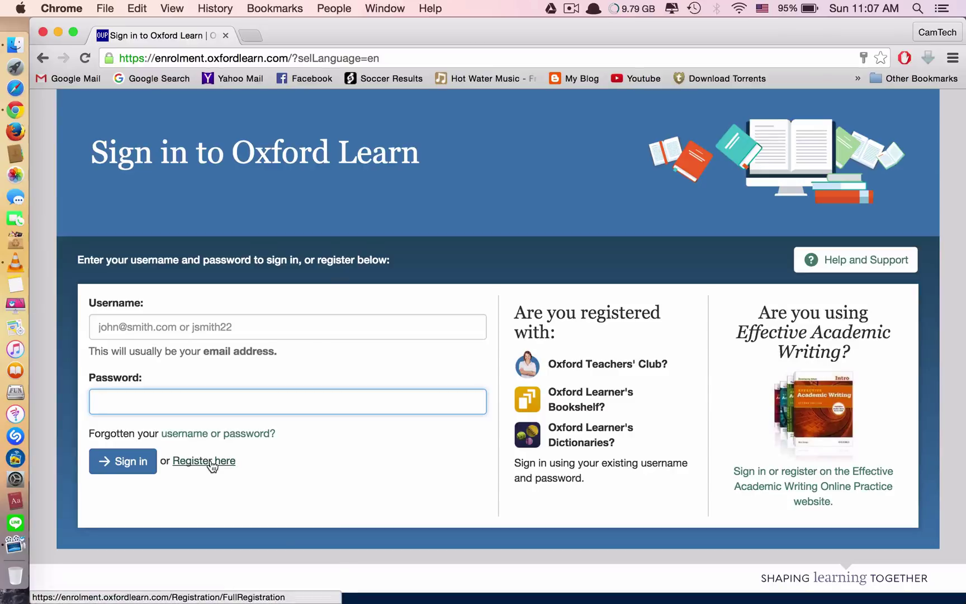
{"action": "mouse_move", "coordinate": [203, 460]}
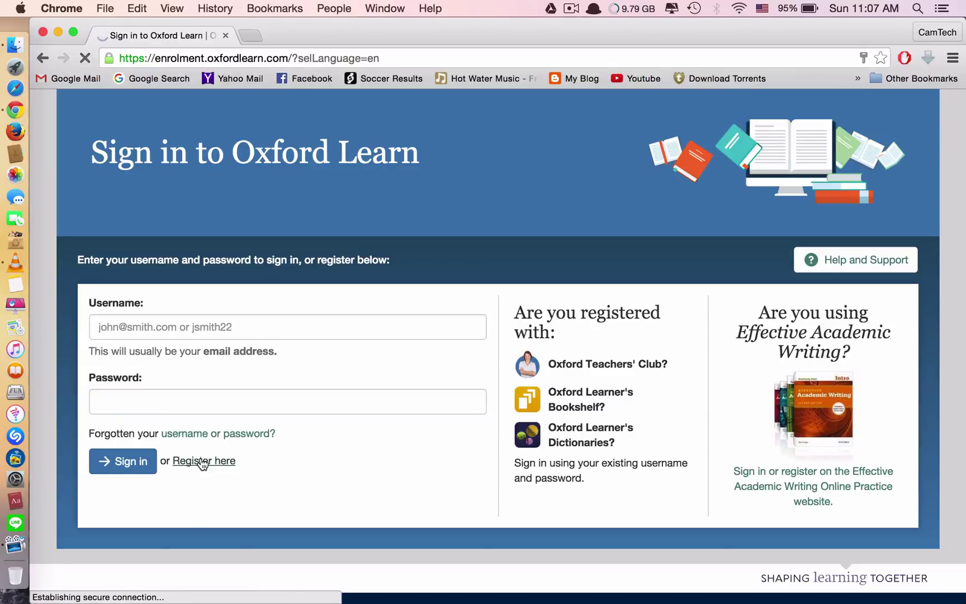
Open the Register an account form, review it, and type the name into Full name.
{"action": "left_click", "coordinate": [204, 460]}
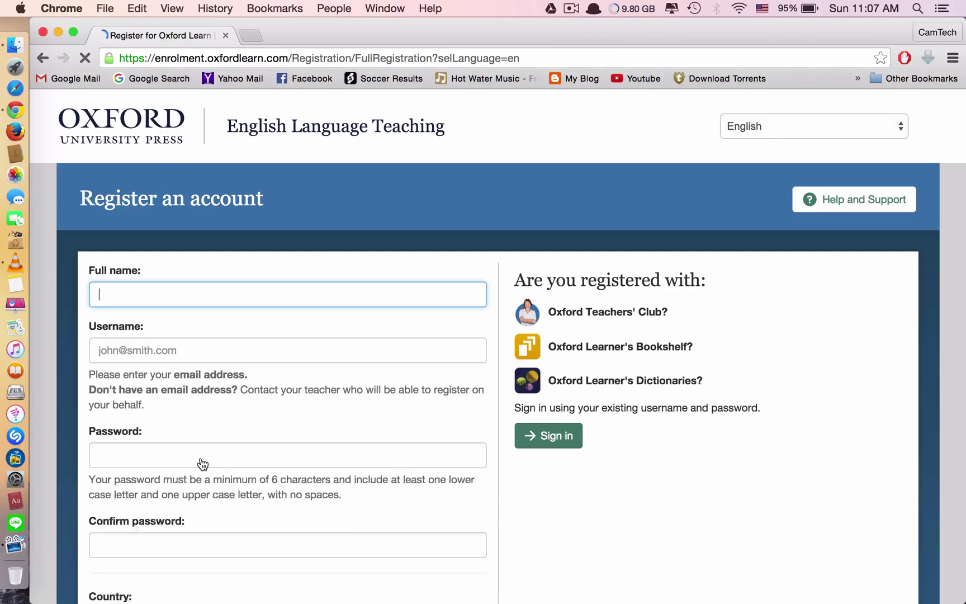
{"action": "scroll", "scroll_direction": "down", "scroll_amount": 3}
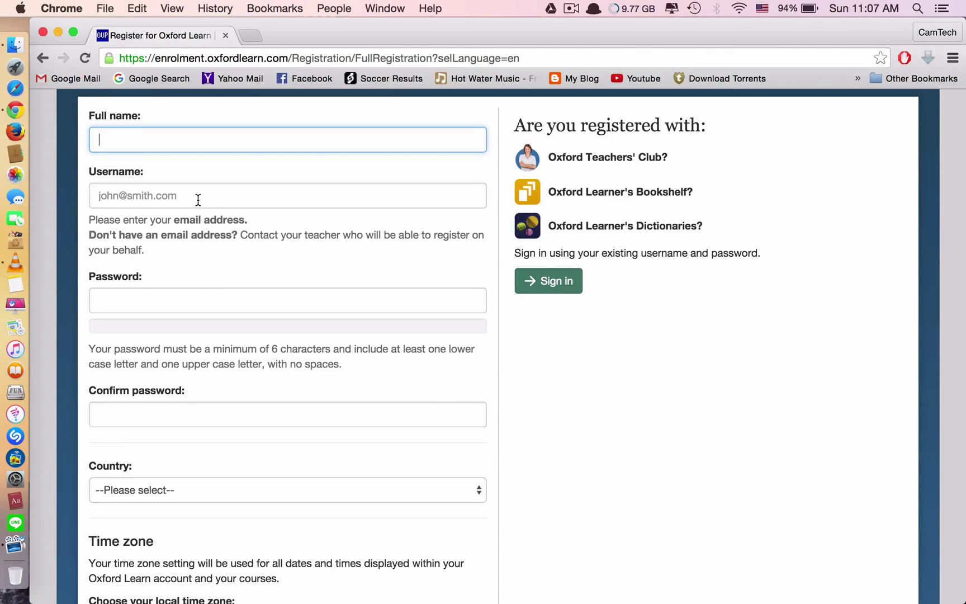
{"action": "scroll", "scroll_direction": "down", "scroll_amount": 3}
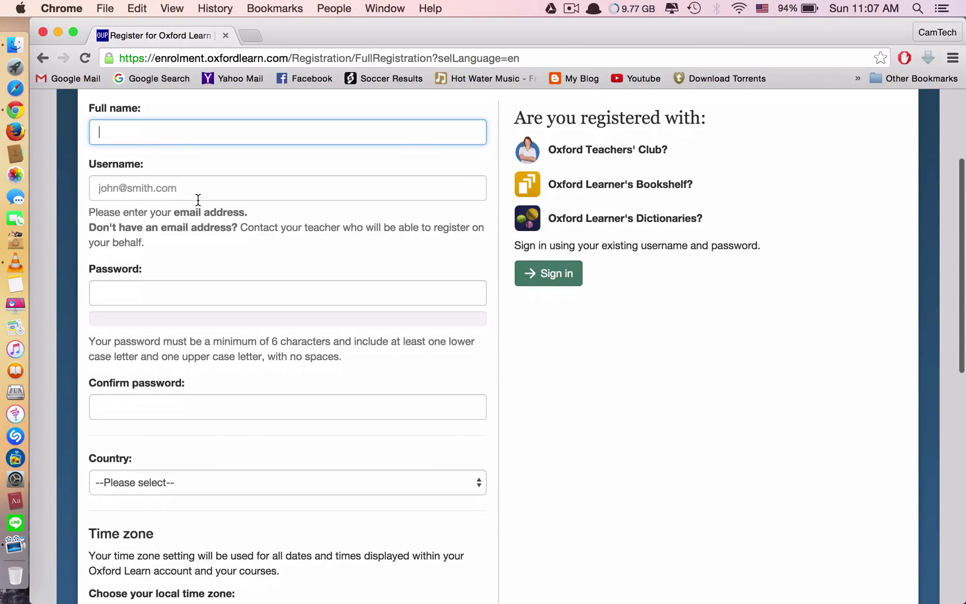
{"action": "scroll", "scroll_direction": "down", "scroll_amount": 3}
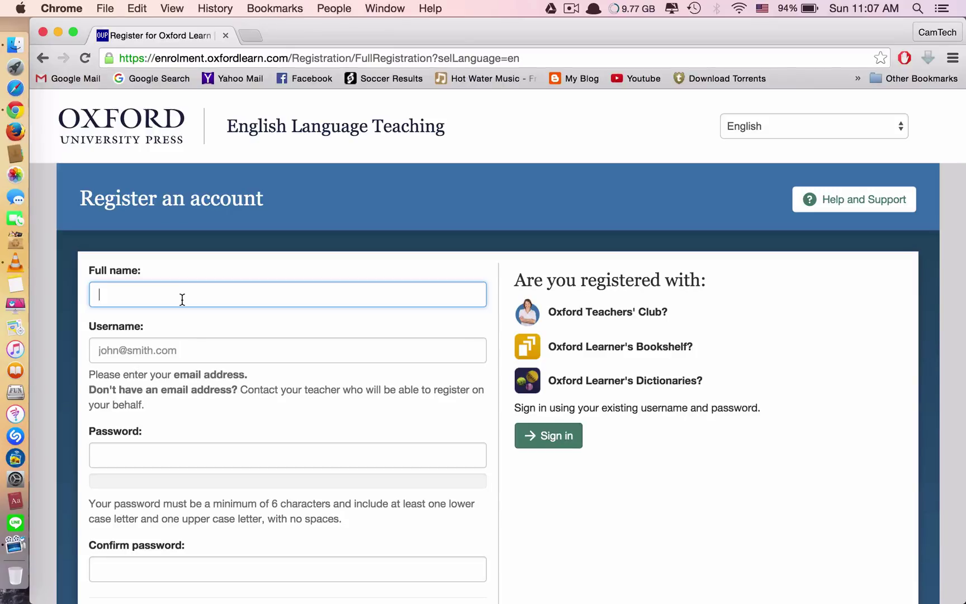
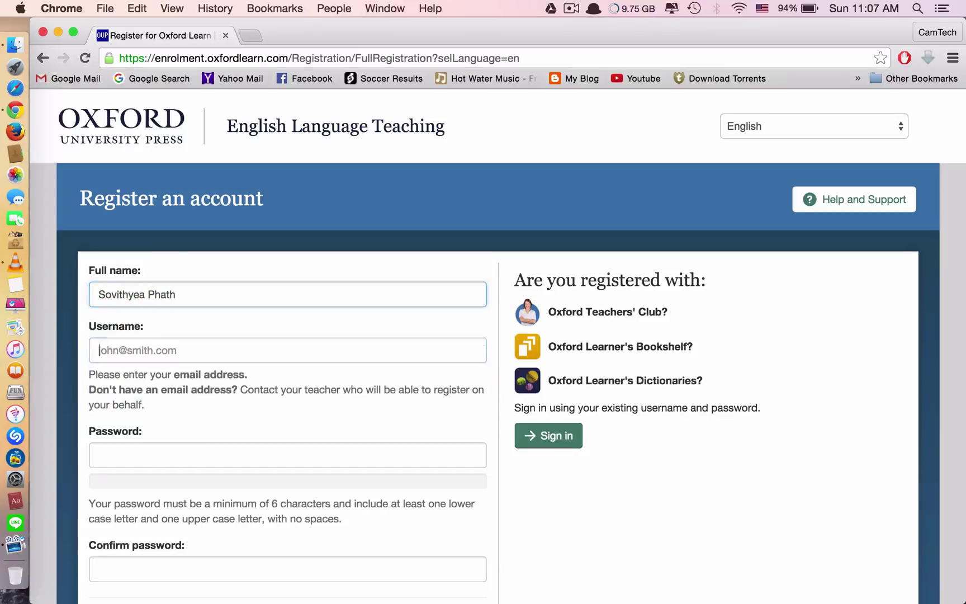
Type 'jack' in Username, accept the saved email autofill, and check the entry.
{"action": "left_click", "coordinate": [286, 350]}
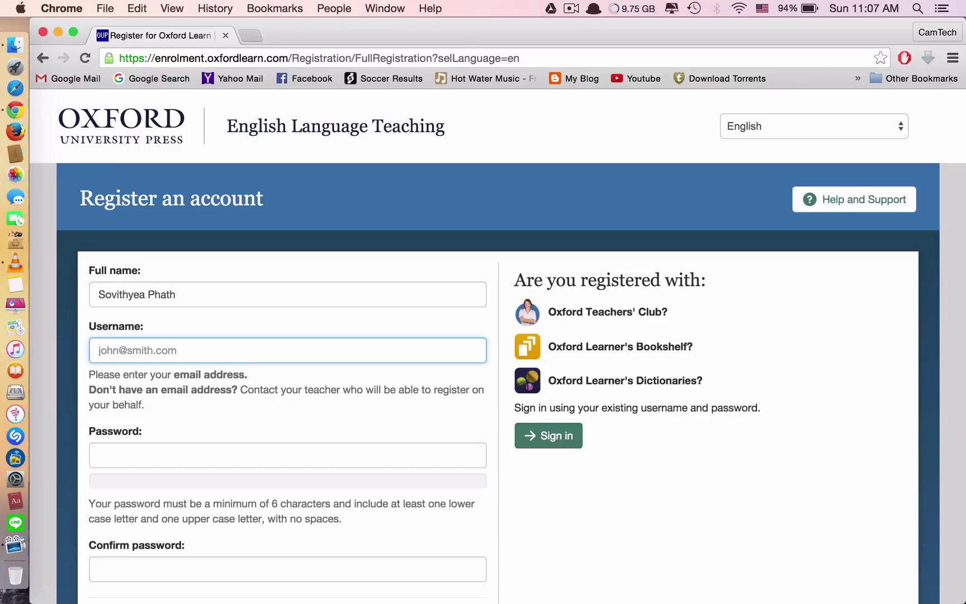
{"action": "type", "text": "jack"}
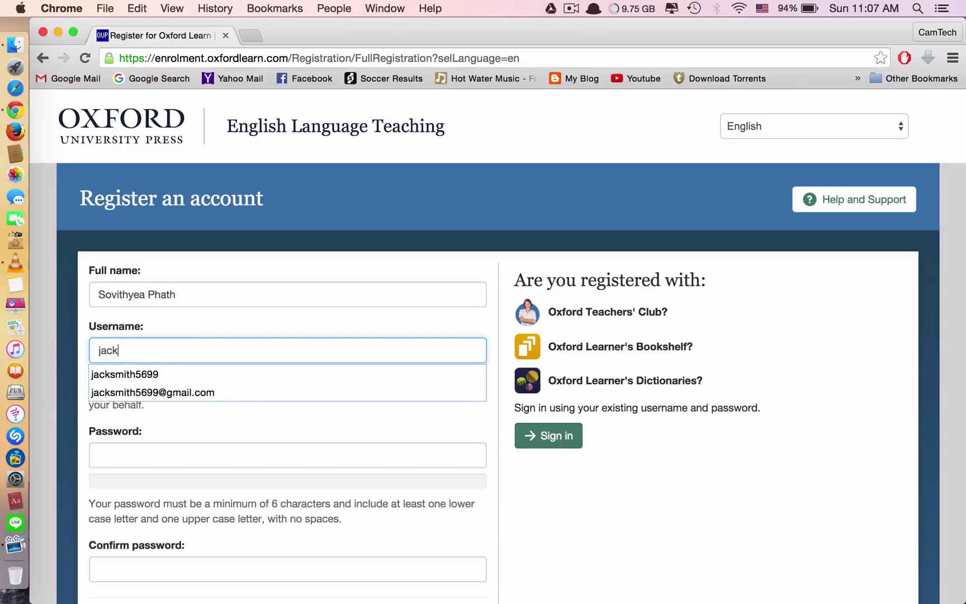
{"action": "left_click", "coordinate": [152, 393]}
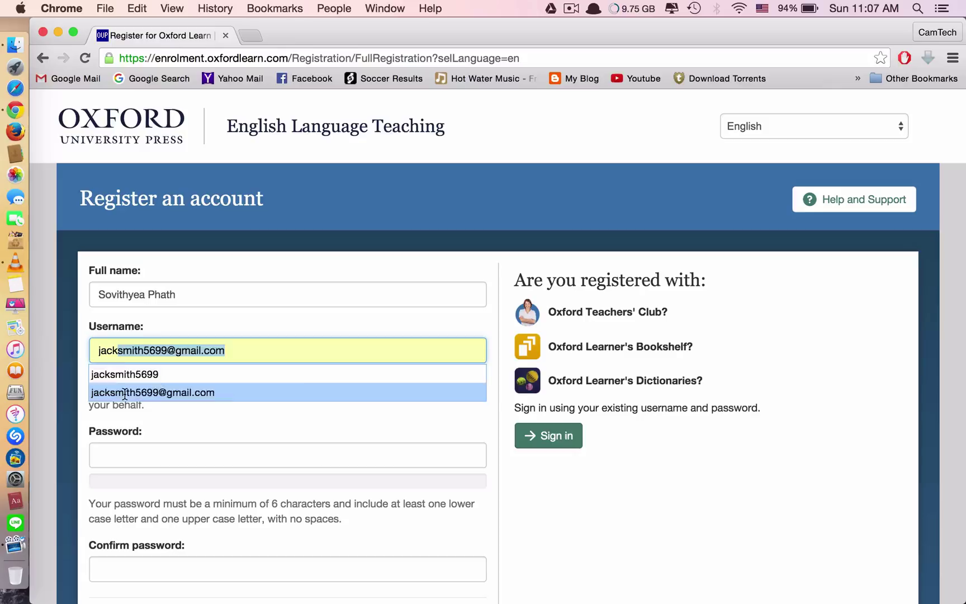
{"action": "left_click", "coordinate": [152, 393]}
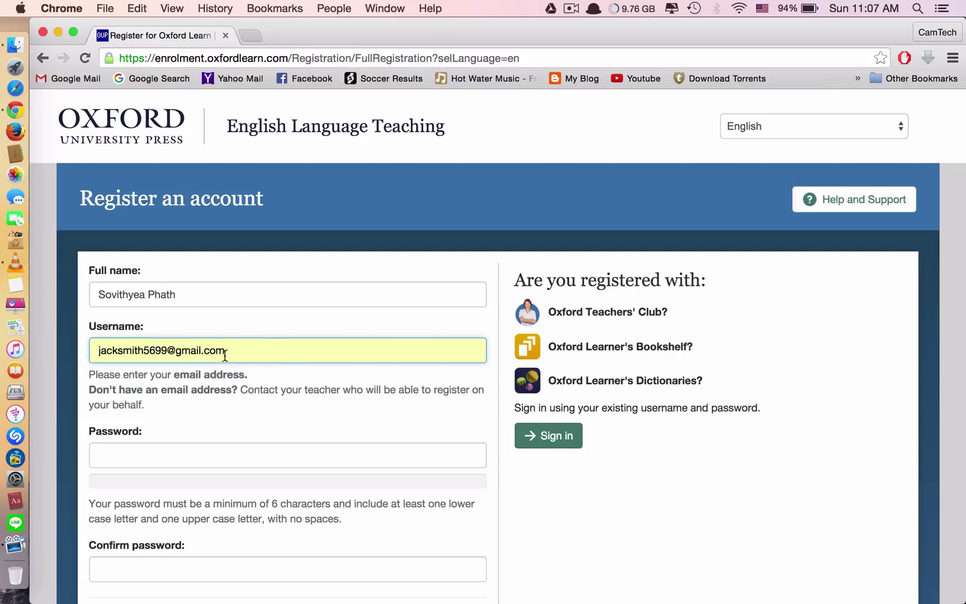
{"action": "triple_click", "coordinate": [162, 349]}
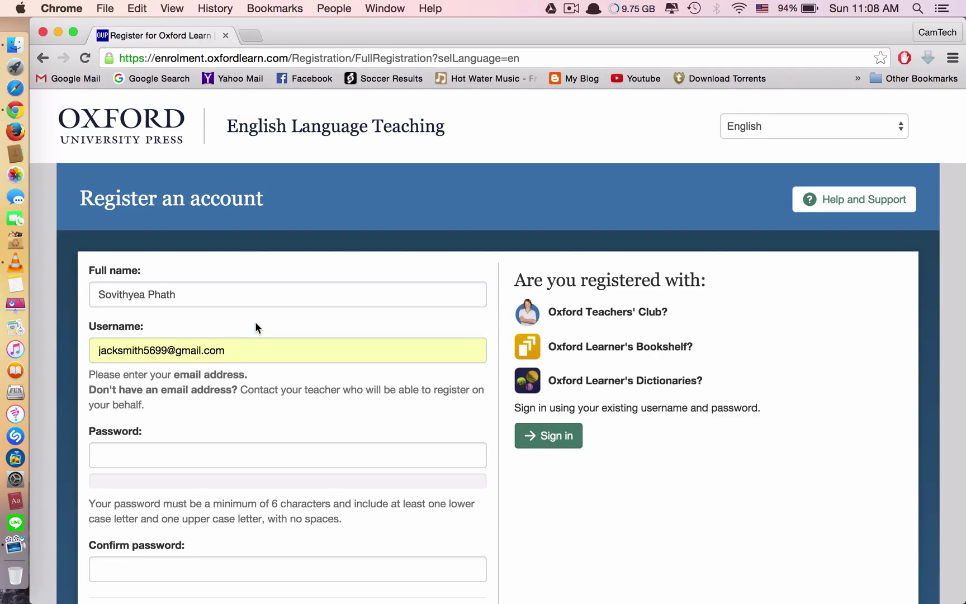
{"action": "scroll", "scroll_direction": "down", "scroll_amount": 3}
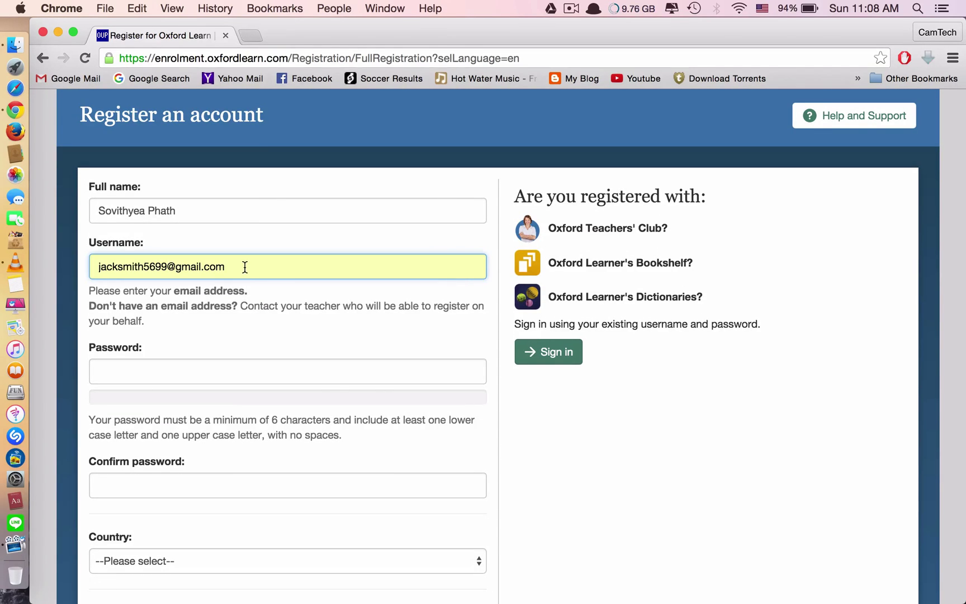
{"action": "mouse_move", "coordinate": [283, 267]}
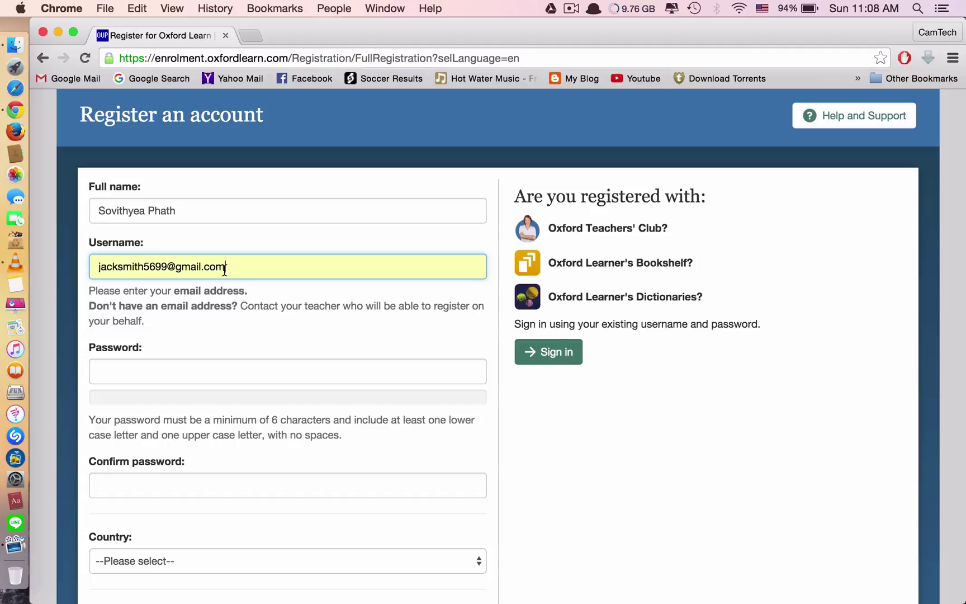
{"action": "left_click", "coordinate": [286, 267]}
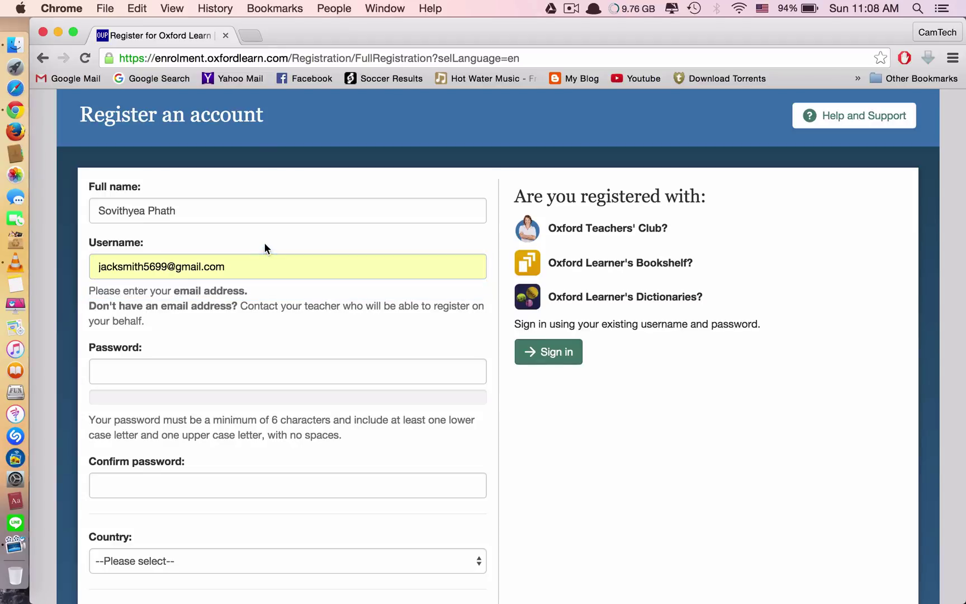
{"action": "left_click", "coordinate": [240, 266]}
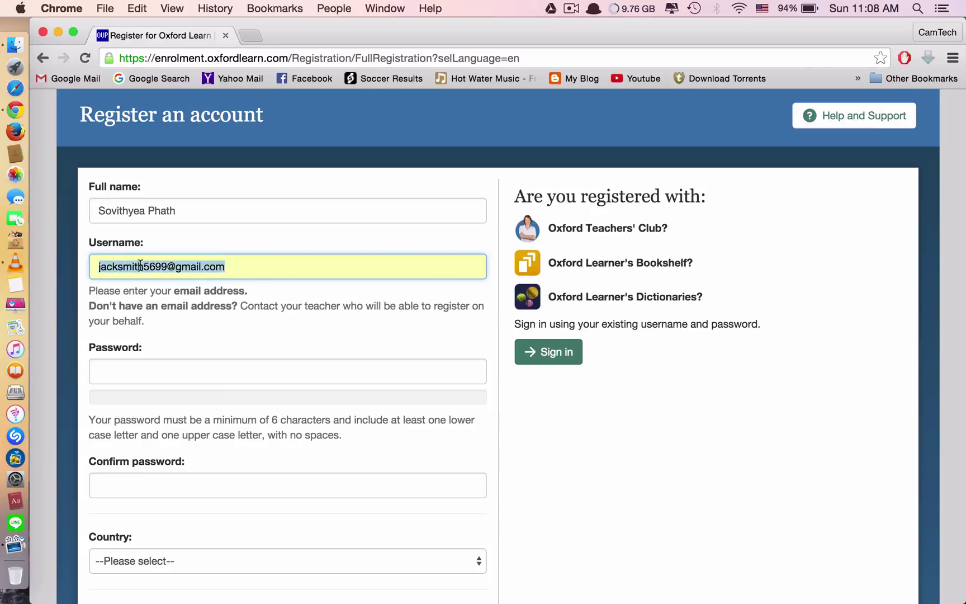
Activate the empty Password field and recheck the email in Username.
{"action": "left_click", "coordinate": [286, 370]}
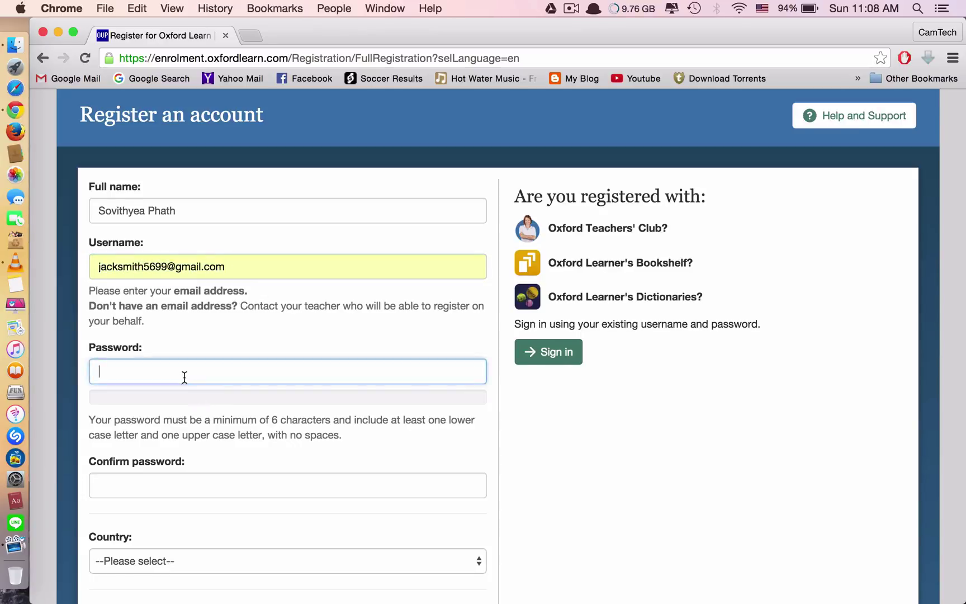
{"action": "scroll", "scroll_direction": "down", "scroll_amount": 3}
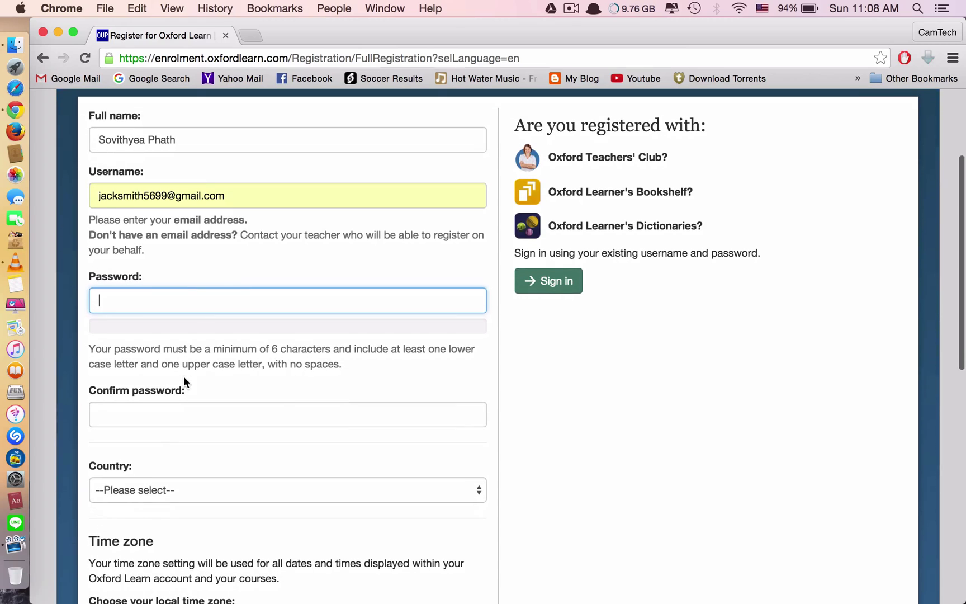
{"action": "mouse_move", "coordinate": [164, 297]}
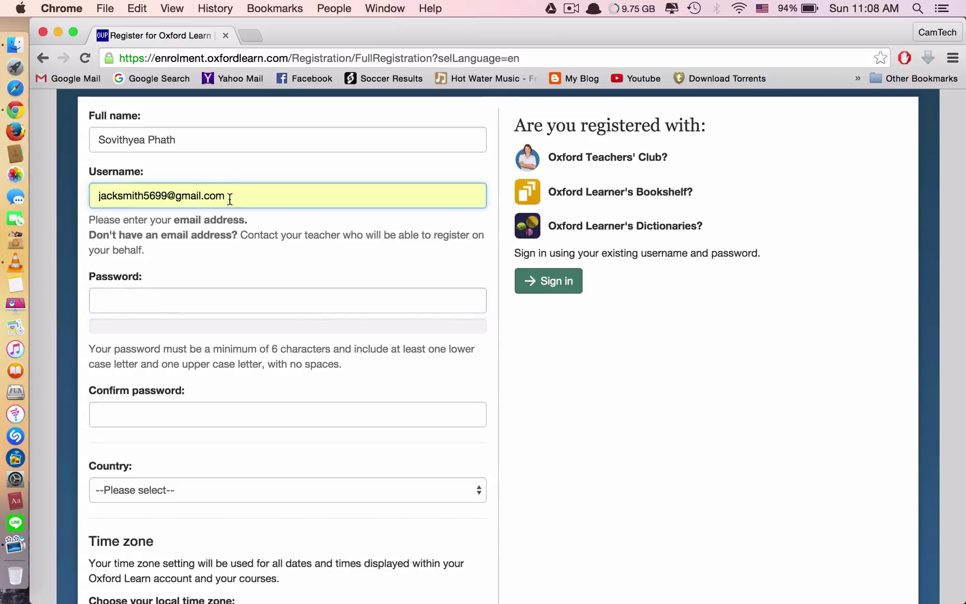
{"action": "left_click", "coordinate": [288, 301]}
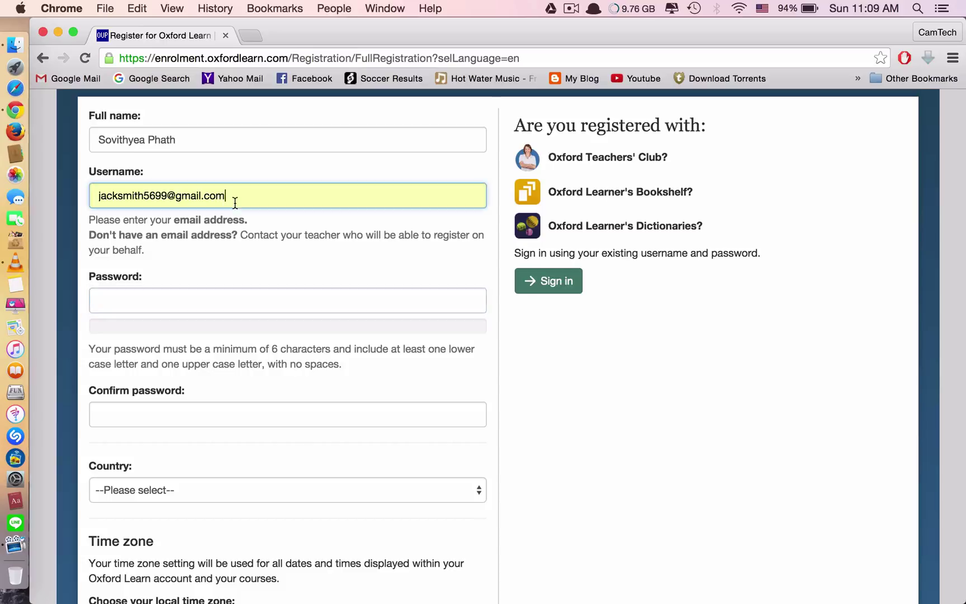
{"action": "left_click", "coordinate": [287, 300]}
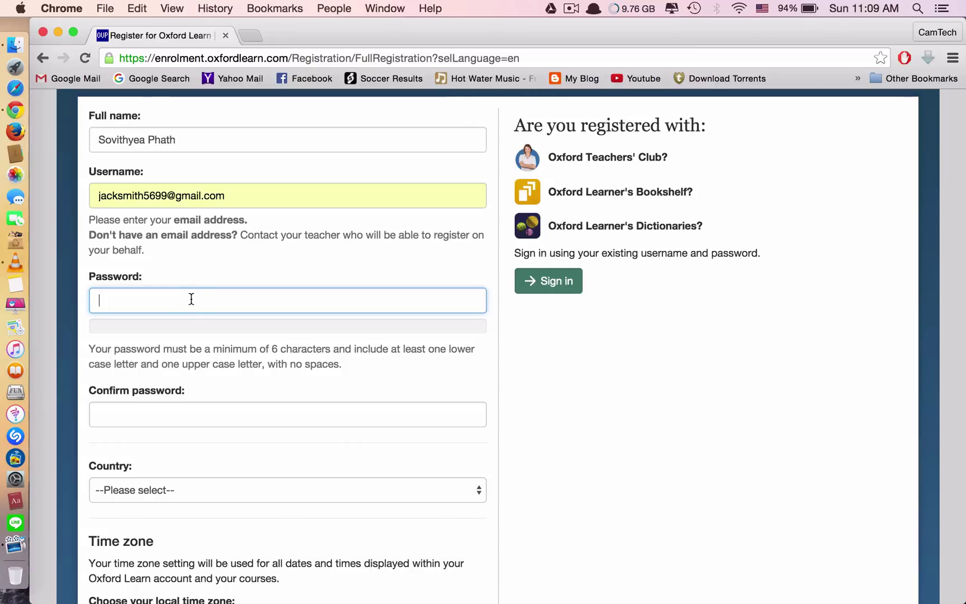
{"action": "mouse_move", "coordinate": [205, 300]}
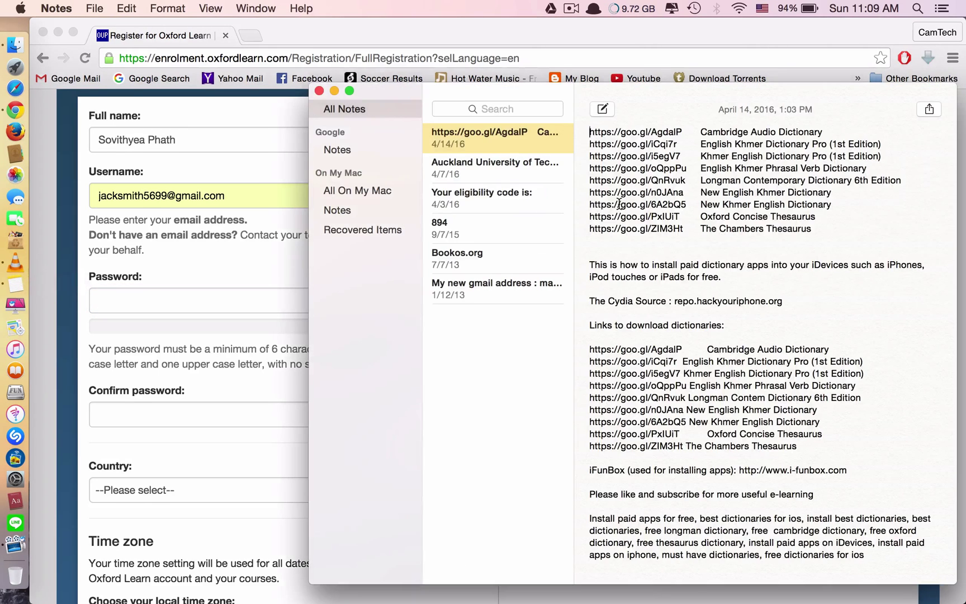
Create a new note in the Google Notes folder containing 'Sovityea'.
{"action": "left_click", "coordinate": [337, 150]}
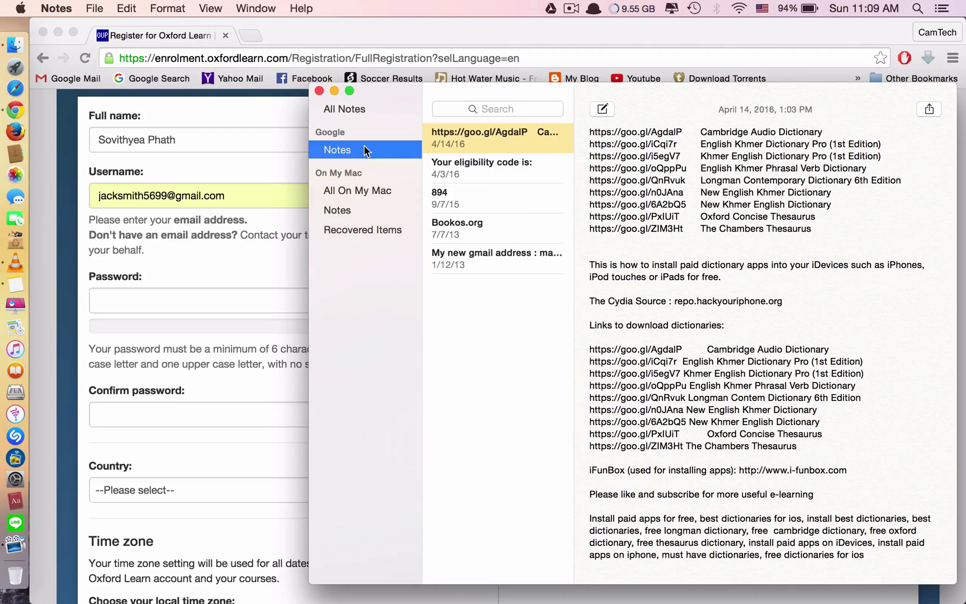
{"action": "left_click", "coordinate": [602, 109]}
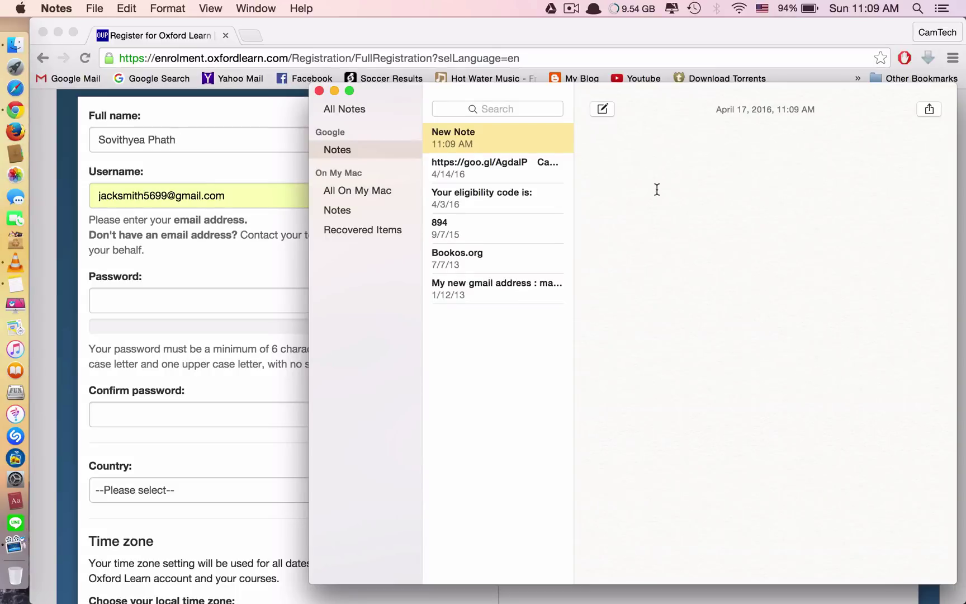
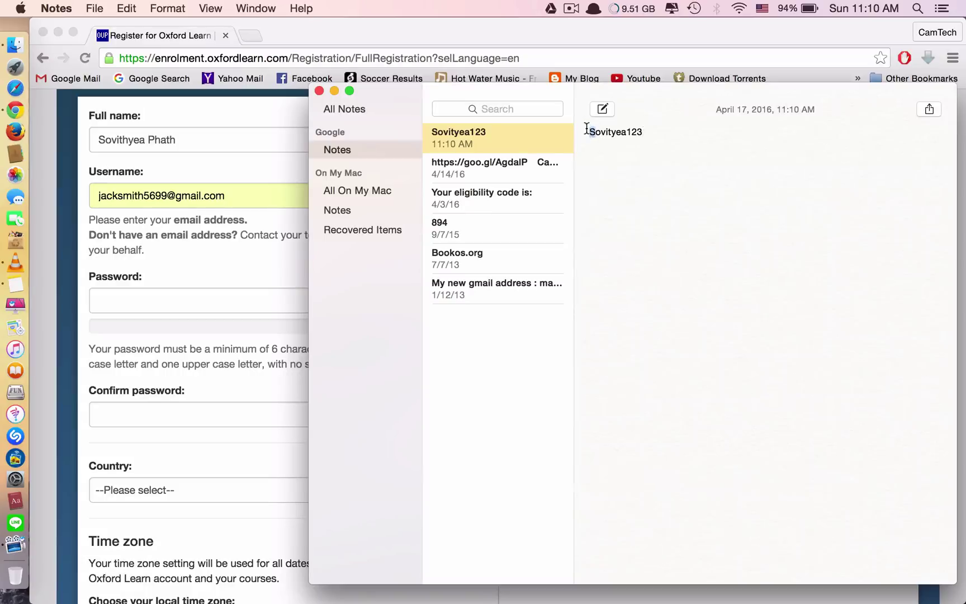
{"action": "double_click", "coordinate": [615, 131]}
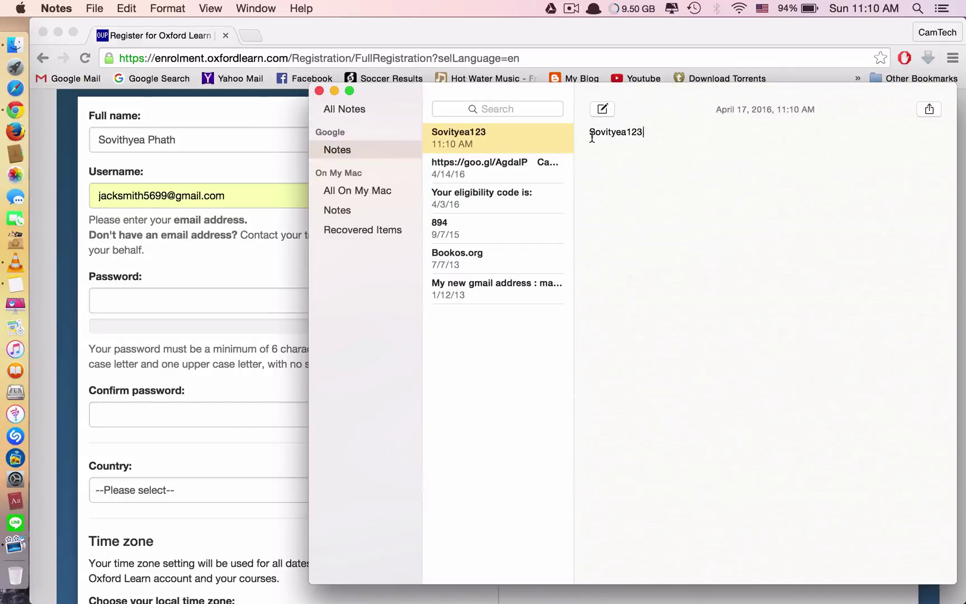
{"action": "double_click", "coordinate": [616, 132]}
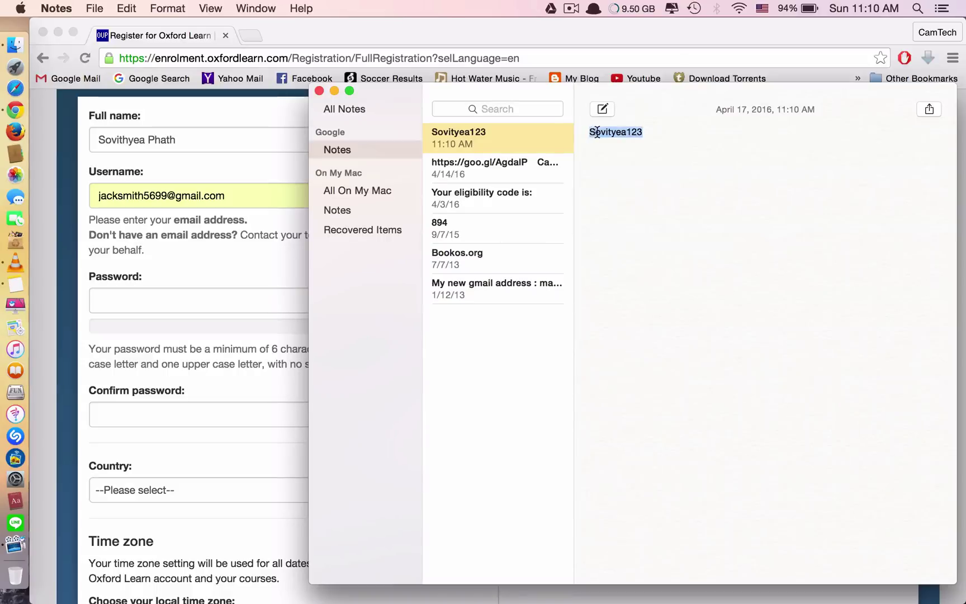
{"action": "left_click", "coordinate": [616, 132]}
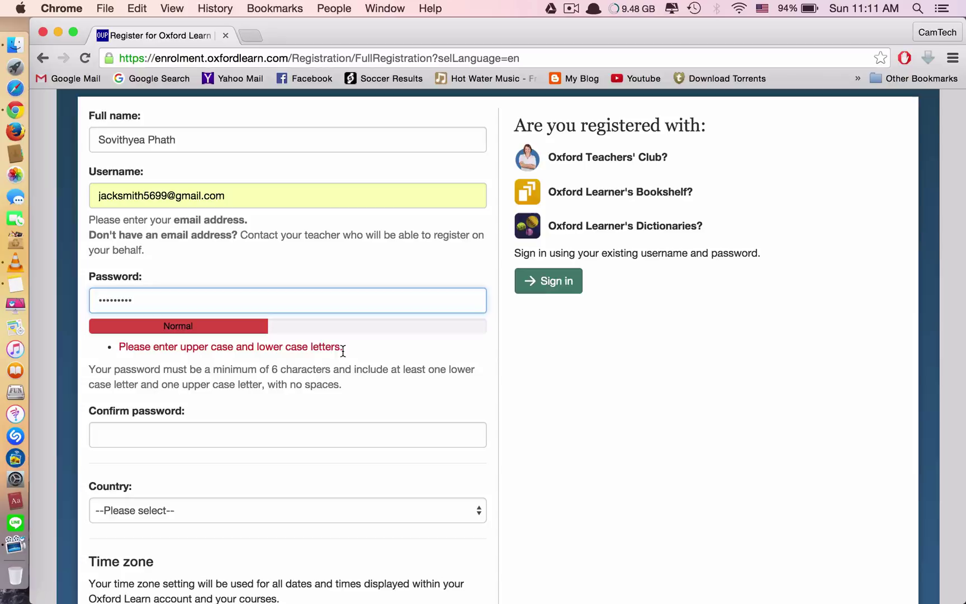
Replace the rejected password with a mixed-case one rated Very Strong, then scroll down.
{"action": "left_click_drag", "start_coordinate": [259, 346], "coordinate": [344, 346]}
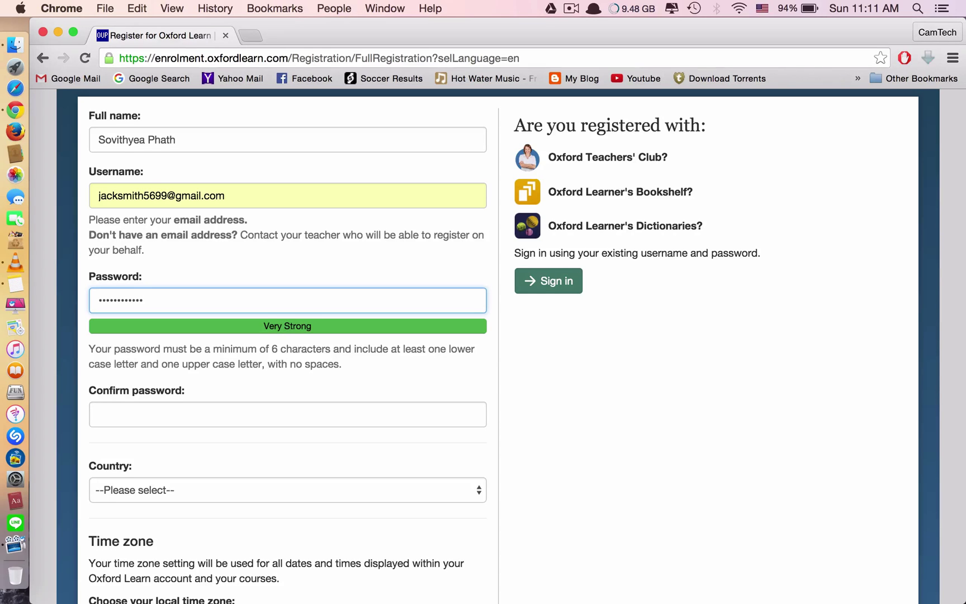
{"action": "scroll", "scroll_direction": "down", "scroll_amount": 3}
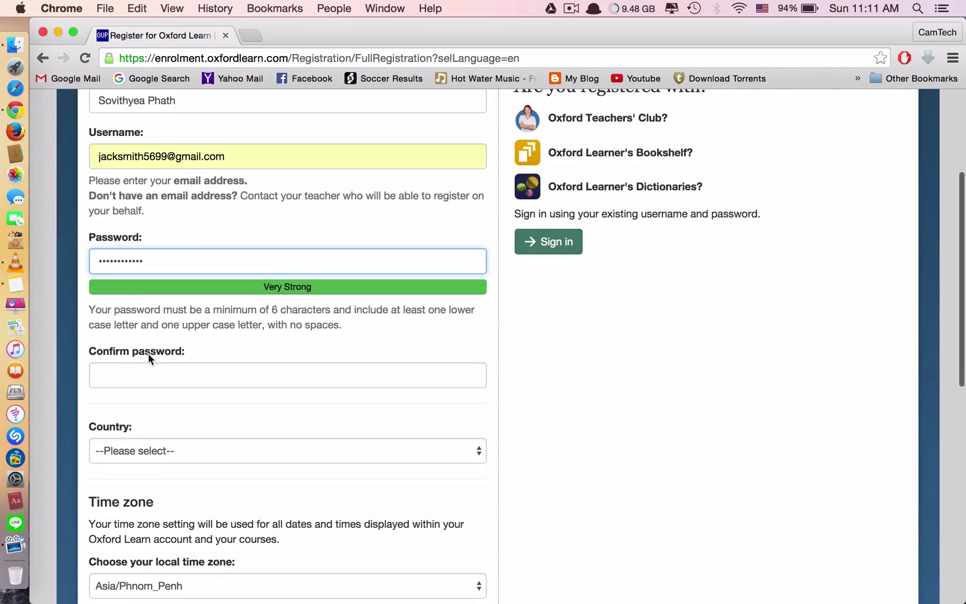
Enter the matching password in the Confirm password field.
{"action": "left_click", "coordinate": [287, 375]}
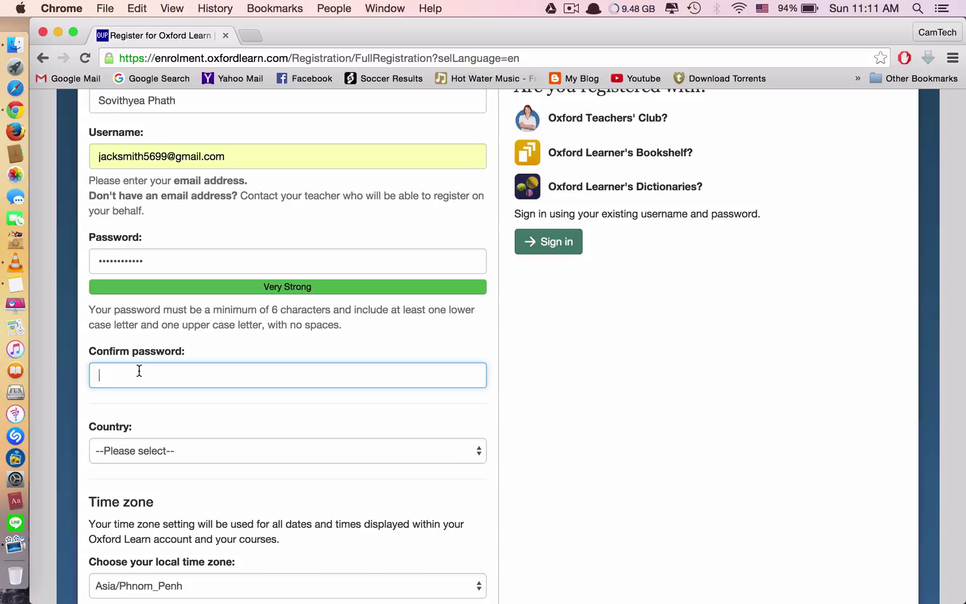
{"action": "mouse_move", "coordinate": [139, 301]}
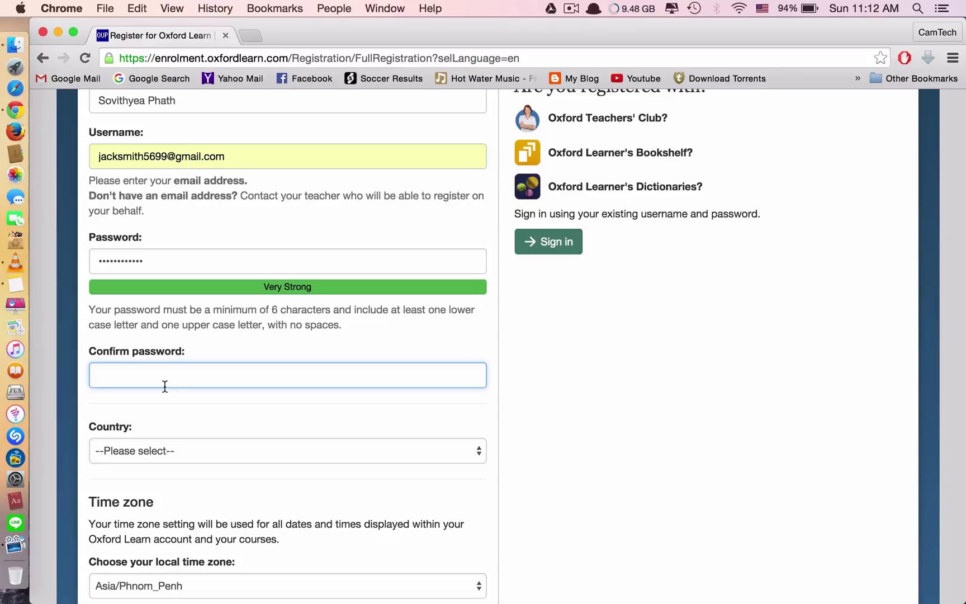
{"action": "mouse_move", "coordinate": [164, 293]}
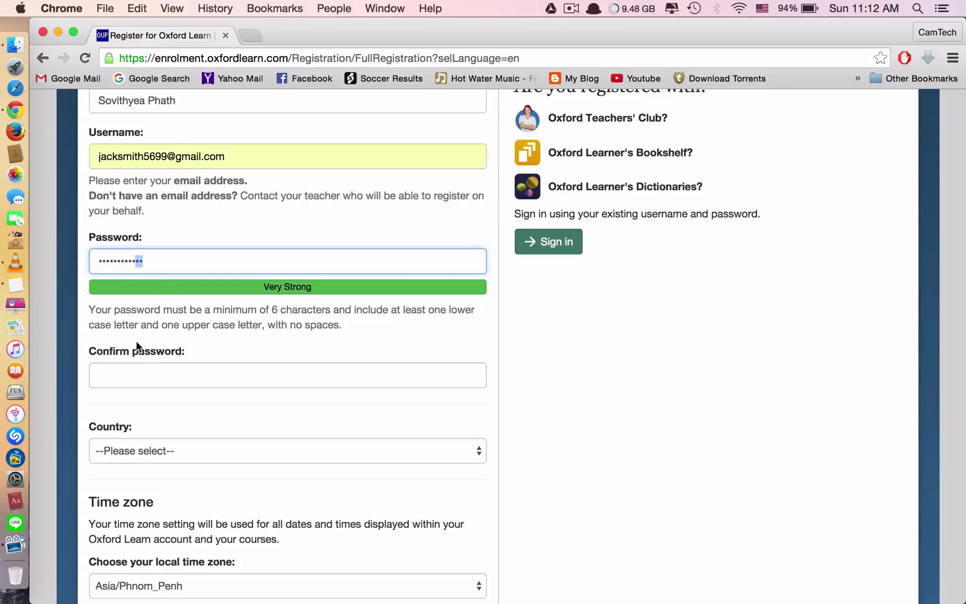
{"action": "left_click", "coordinate": [286, 375]}
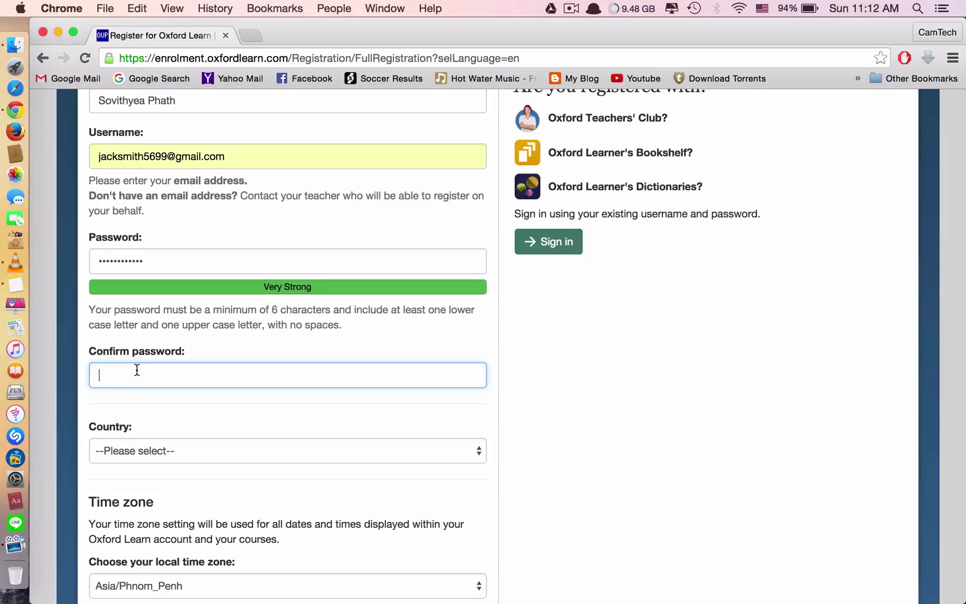
{"action": "scroll", "scroll_direction": "down", "scroll_amount": 3}
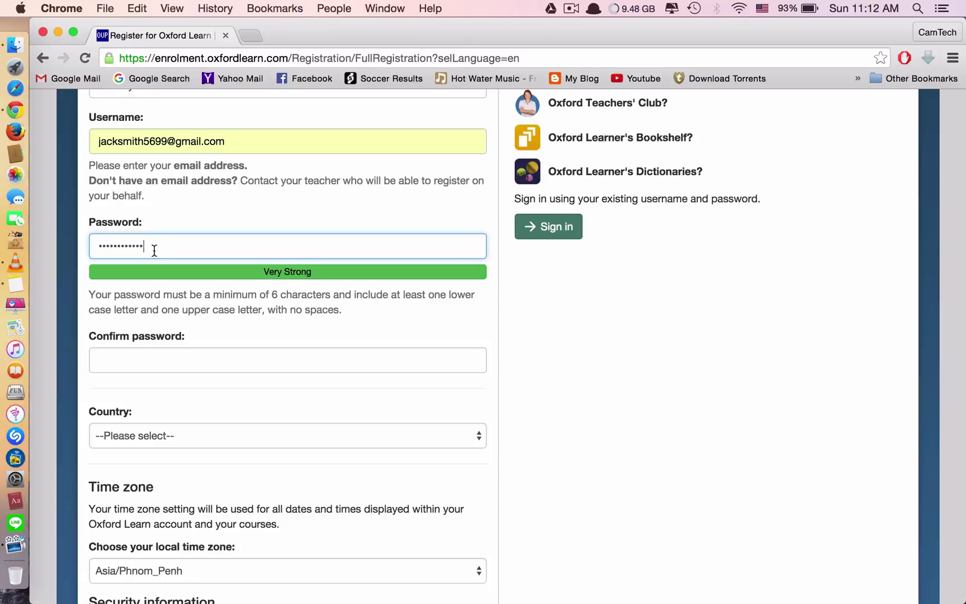
{"action": "key", "text": "backspace"}
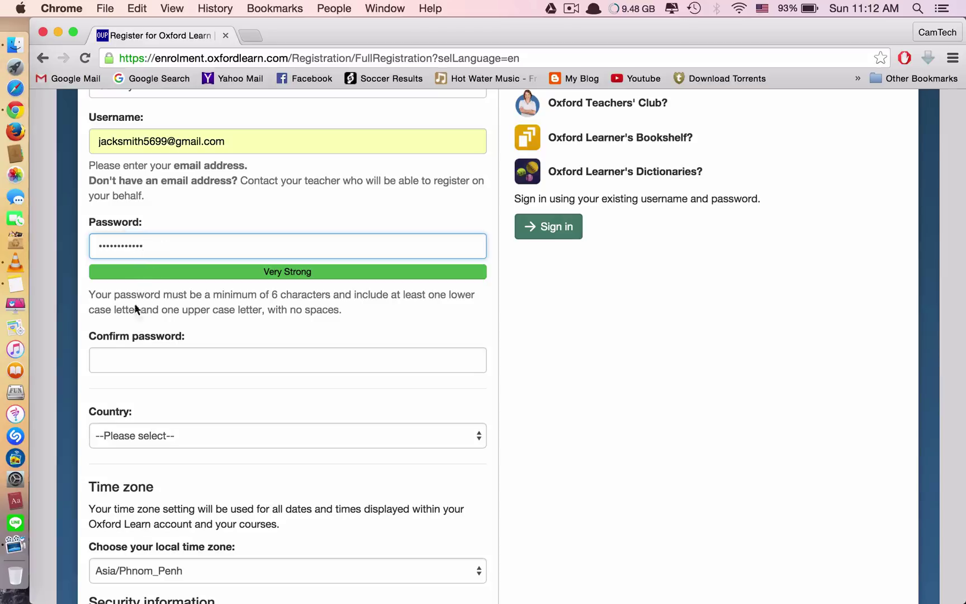
{"action": "left_click", "coordinate": [287, 360]}
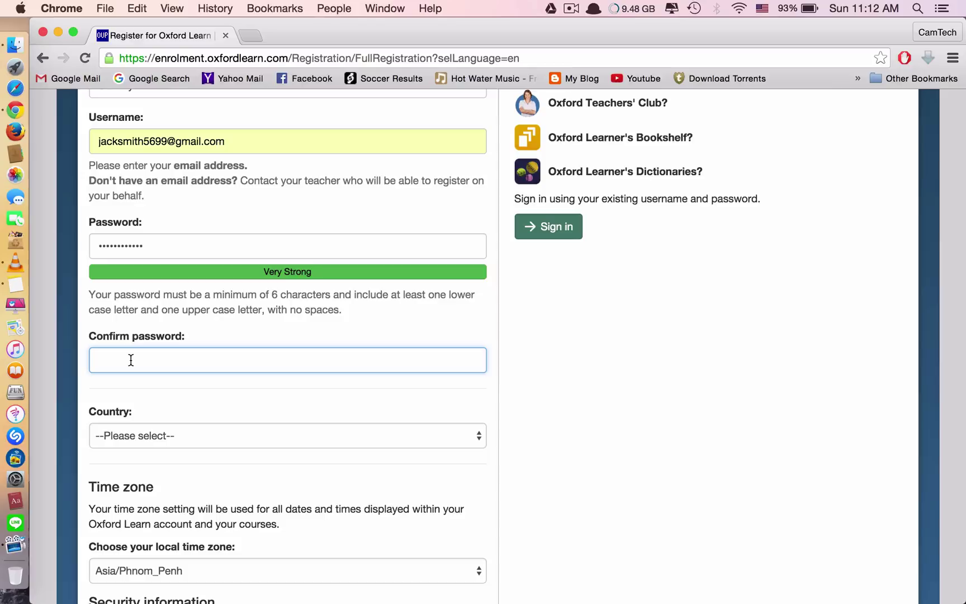
{"action": "left_click", "coordinate": [286, 246]}
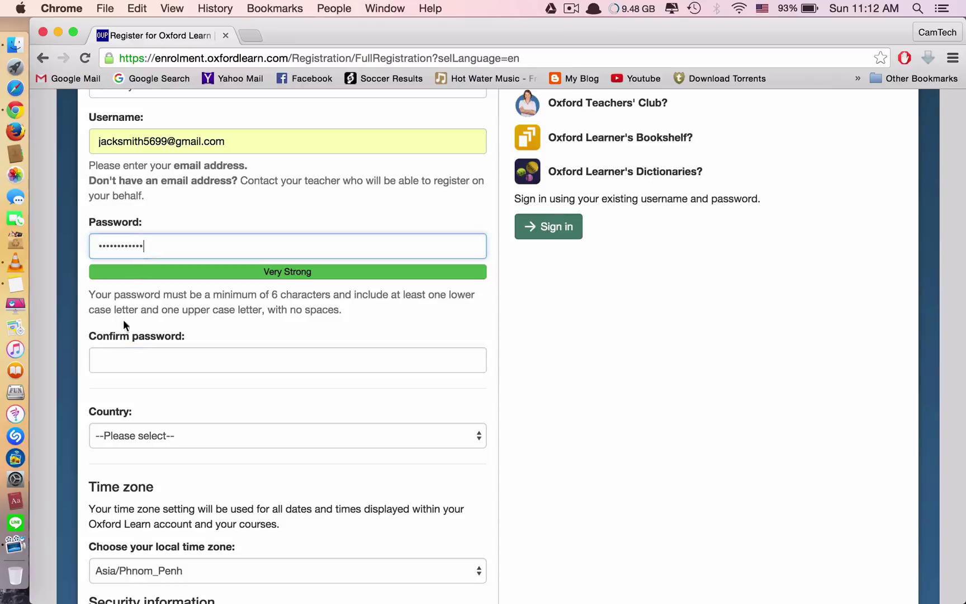
{"action": "left_click", "coordinate": [286, 360]}
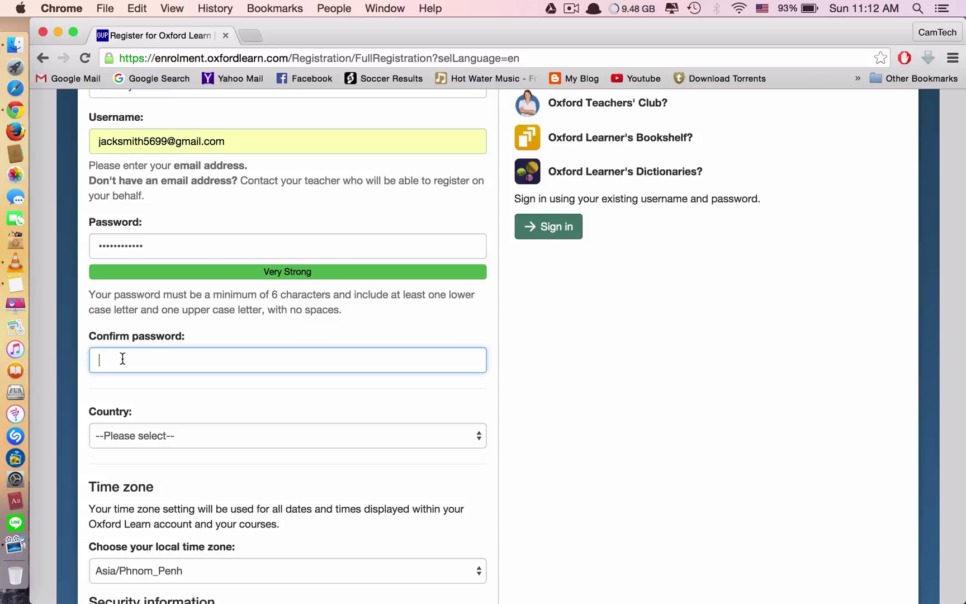
{"action": "type", "text": "password"}
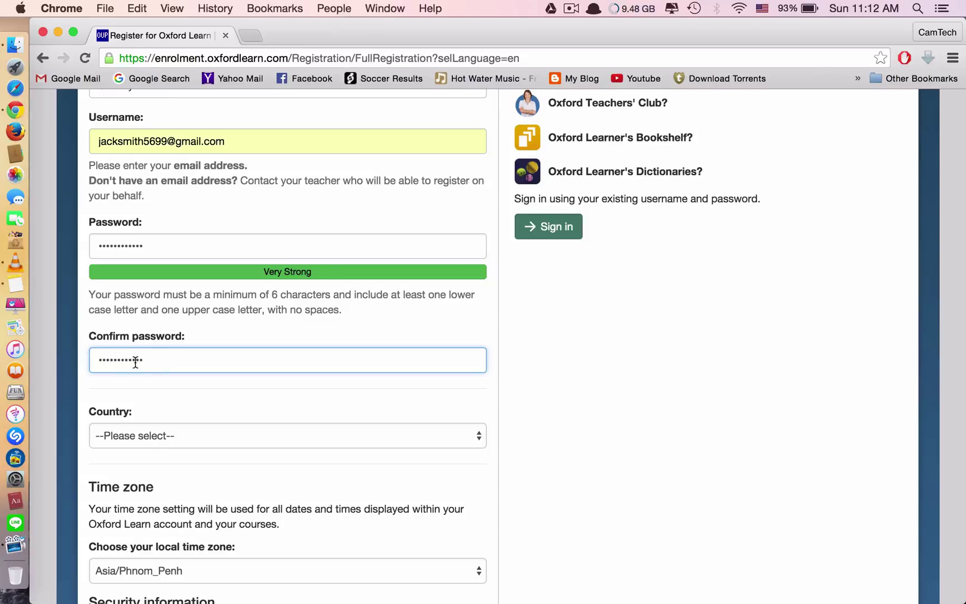
{"action": "left_click", "coordinate": [286, 246]}
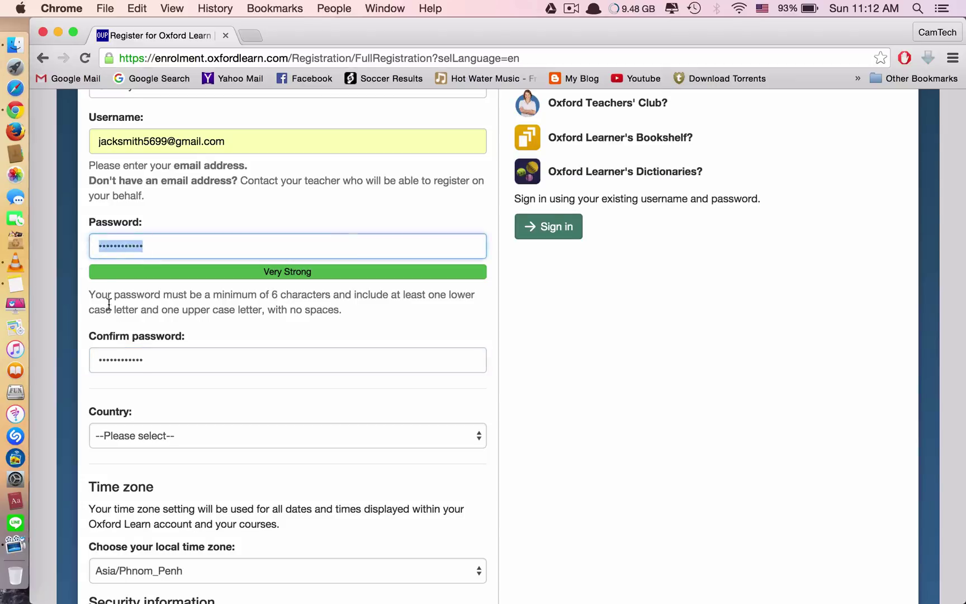
{"action": "left_click", "coordinate": [286, 360]}
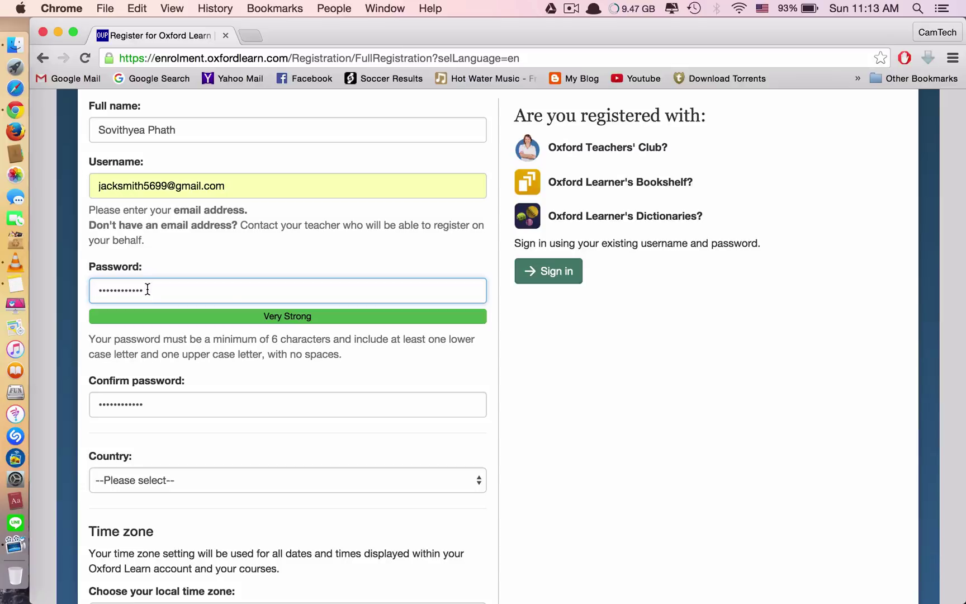
{"action": "double_click", "coordinate": [120, 290]}
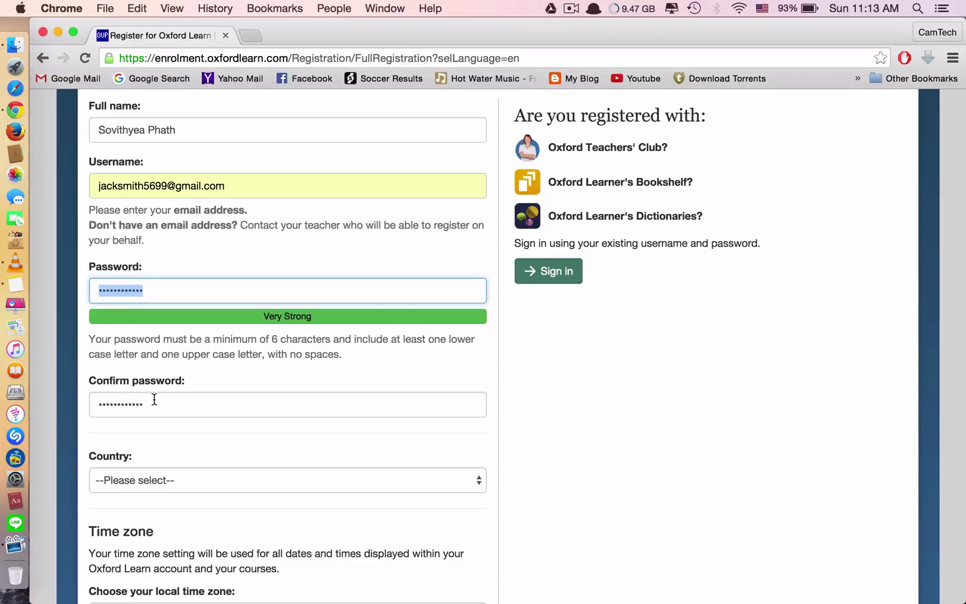
{"action": "left_click", "coordinate": [287, 290]}
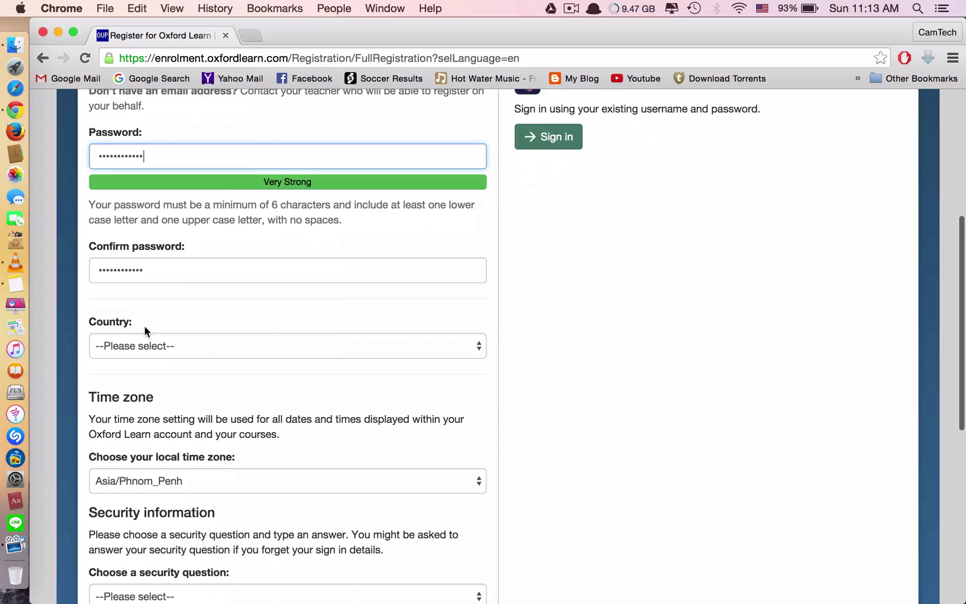
Select Cambodia as the country and scroll to Security information.
{"action": "scroll", "scroll_direction": "down", "scroll_amount": 3}
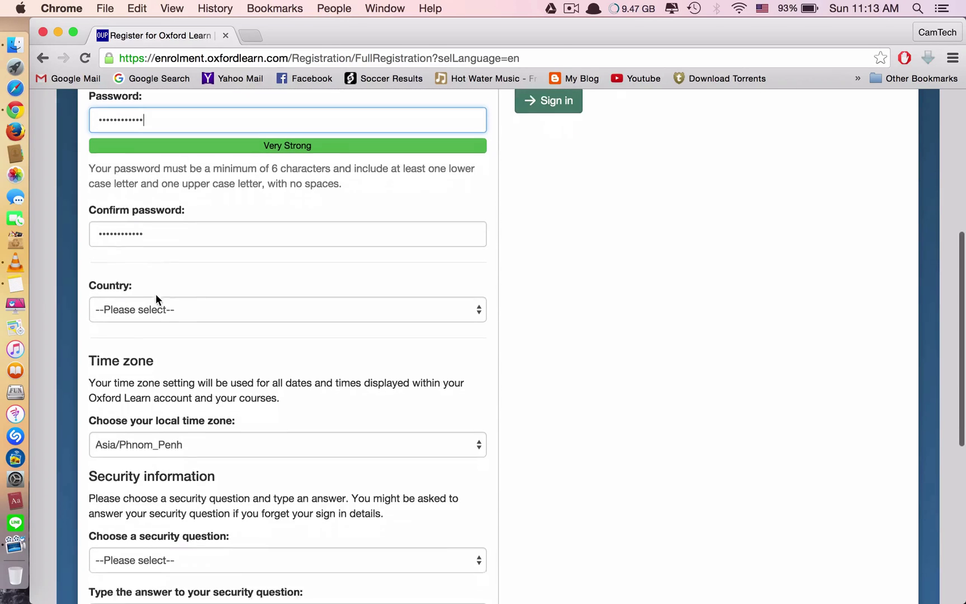
{"action": "left_click", "coordinate": [287, 309]}
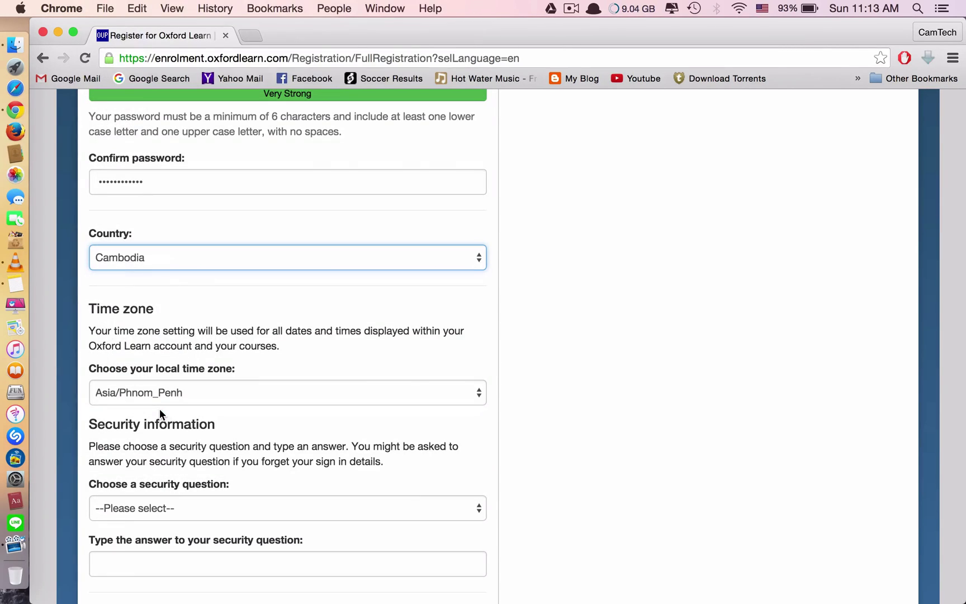
{"action": "scroll", "scroll_direction": "down", "scroll_amount": 3}
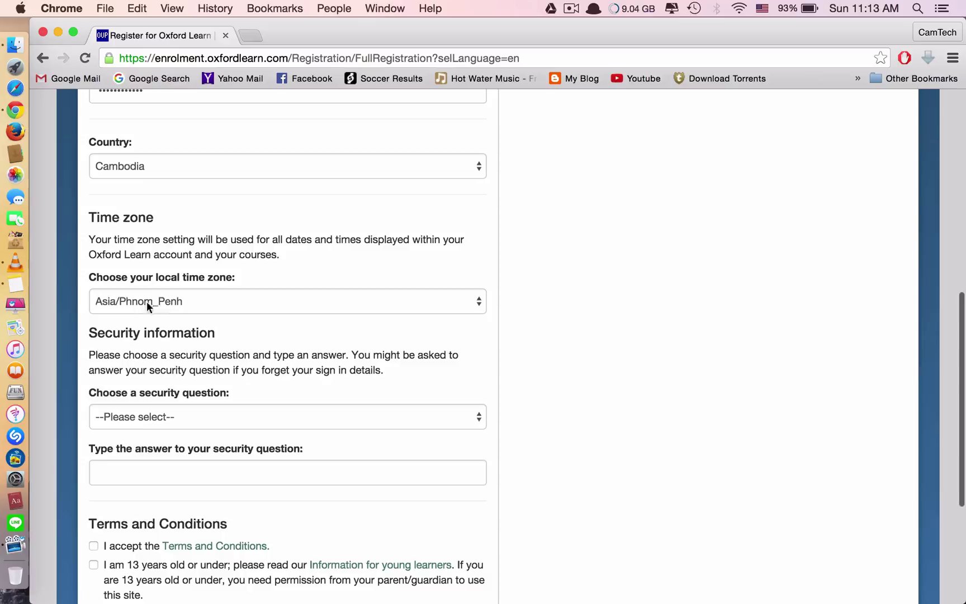
{"action": "mouse_move", "coordinate": [169, 308]}
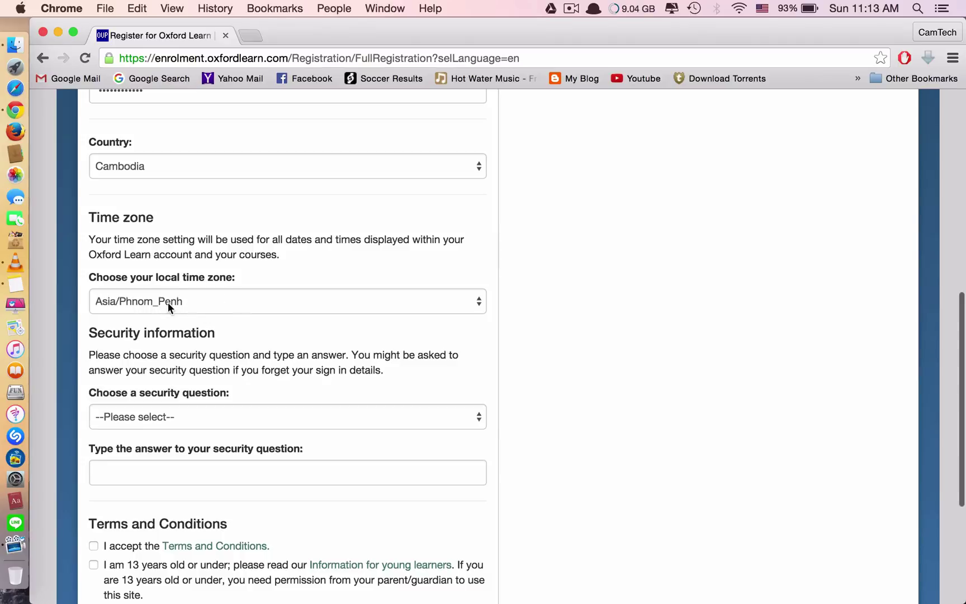
{"action": "scroll", "scroll_direction": "down", "scroll_amount": 3}
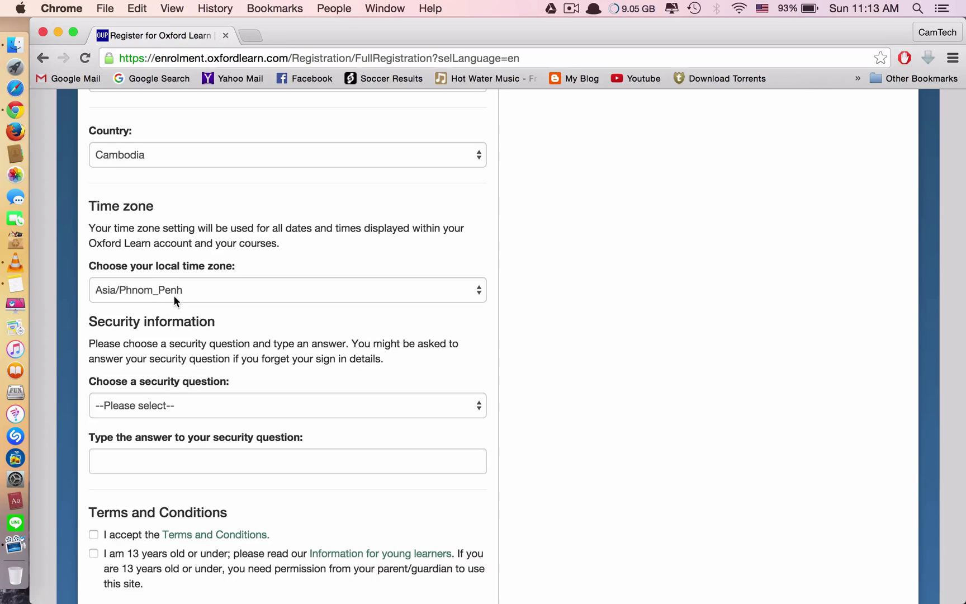
{"action": "scroll", "scroll_direction": "down", "scroll_amount": 3}
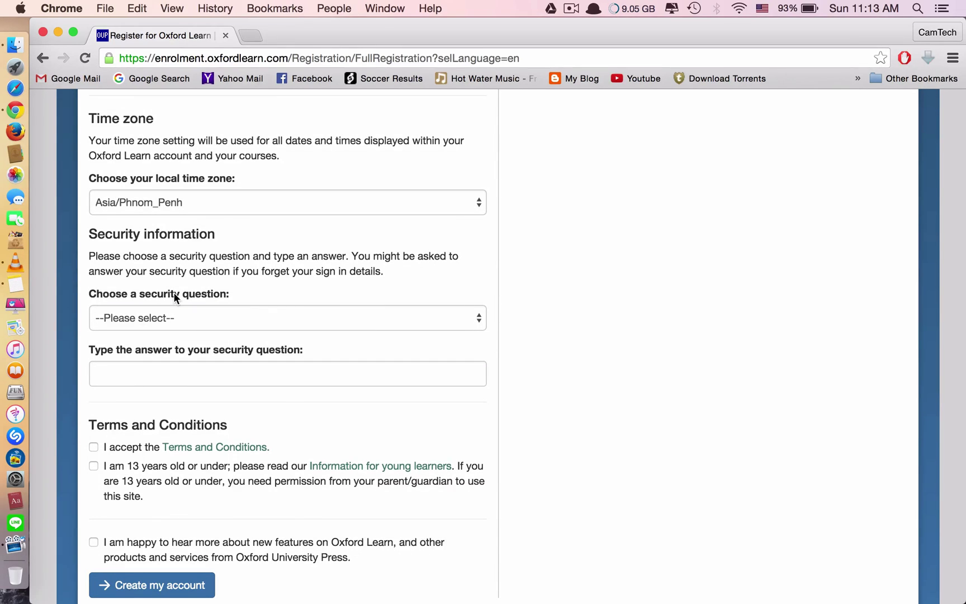
{"action": "mouse_move", "coordinate": [192, 316]}
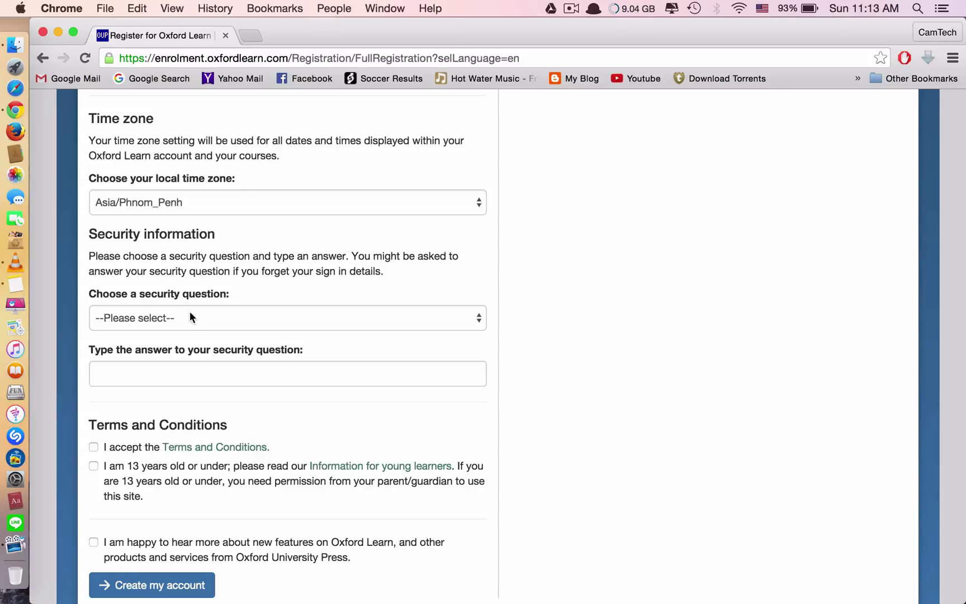
Pick 'What was your first pet called?' from the security question dropdown.
{"action": "left_click", "coordinate": [287, 318]}
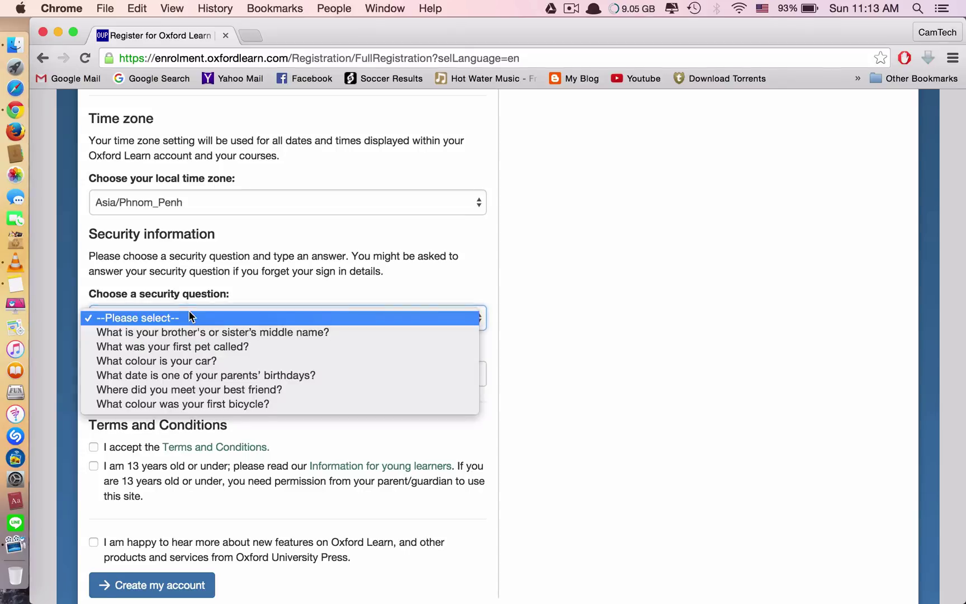
{"action": "mouse_move", "coordinate": [173, 346]}
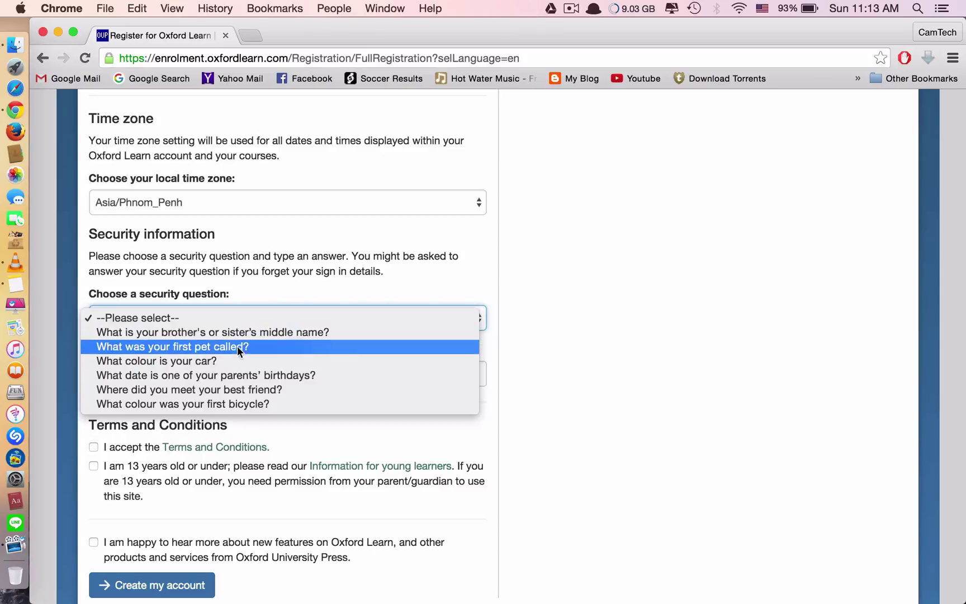
{"action": "mouse_move", "coordinate": [226, 361]}
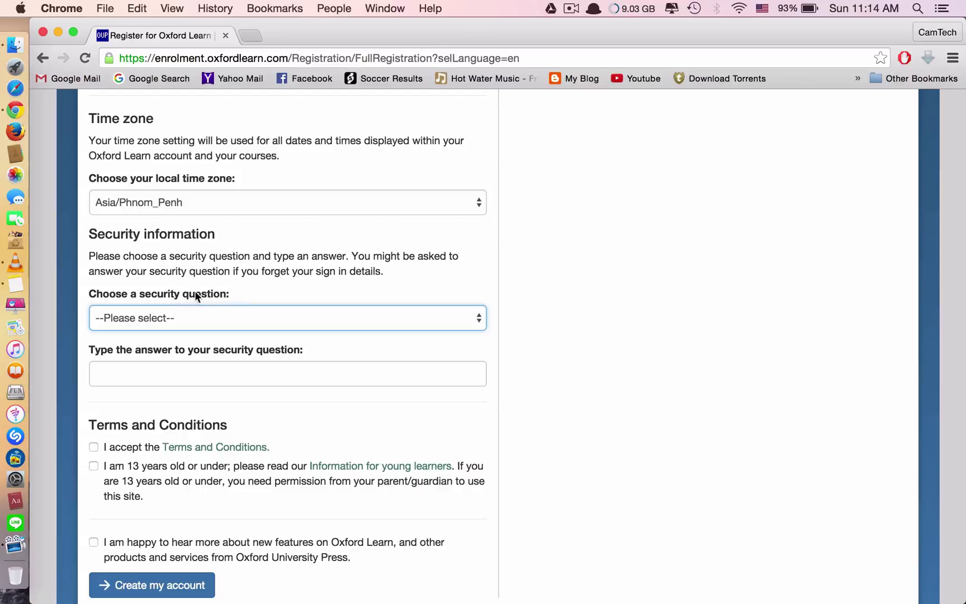
{"action": "mouse_move", "coordinate": [194, 298]}
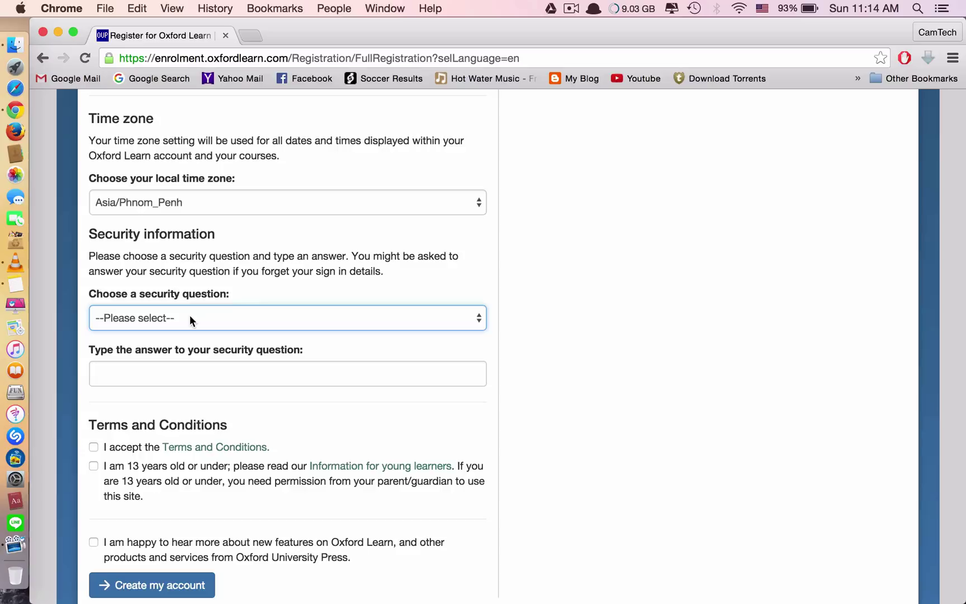
{"action": "mouse_move", "coordinate": [206, 319]}
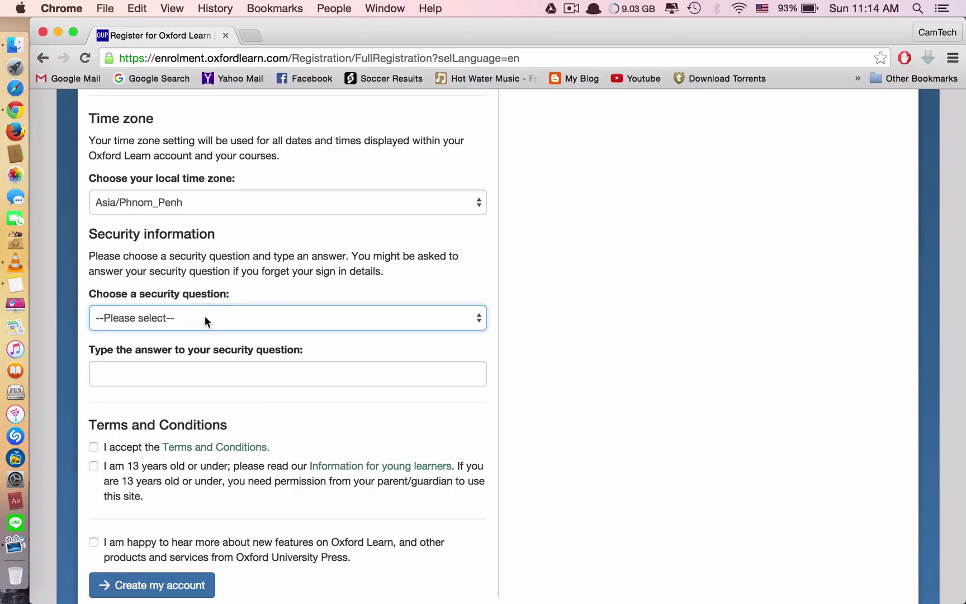
{"action": "left_click", "coordinate": [286, 318]}
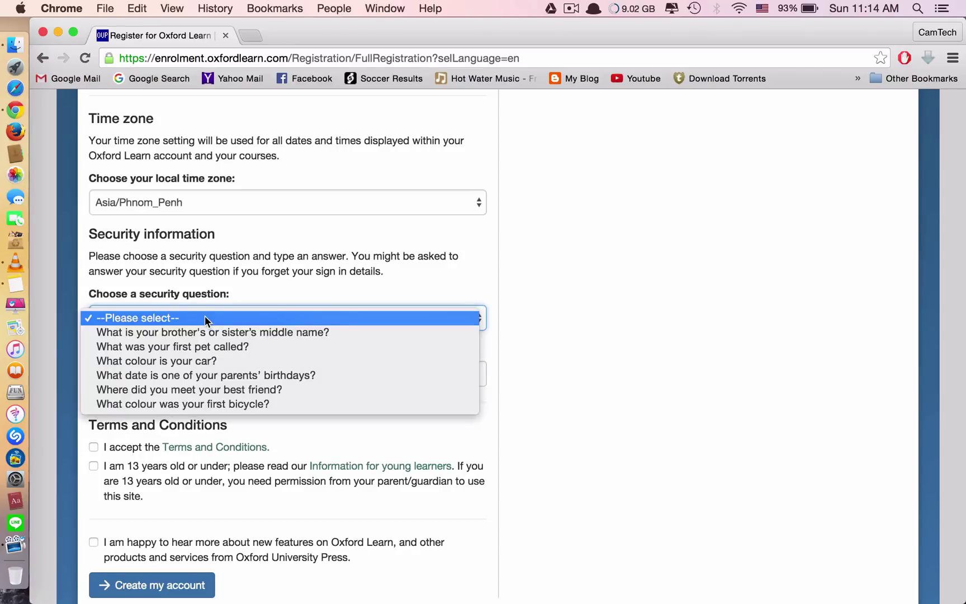
{"action": "mouse_move", "coordinate": [182, 346]}
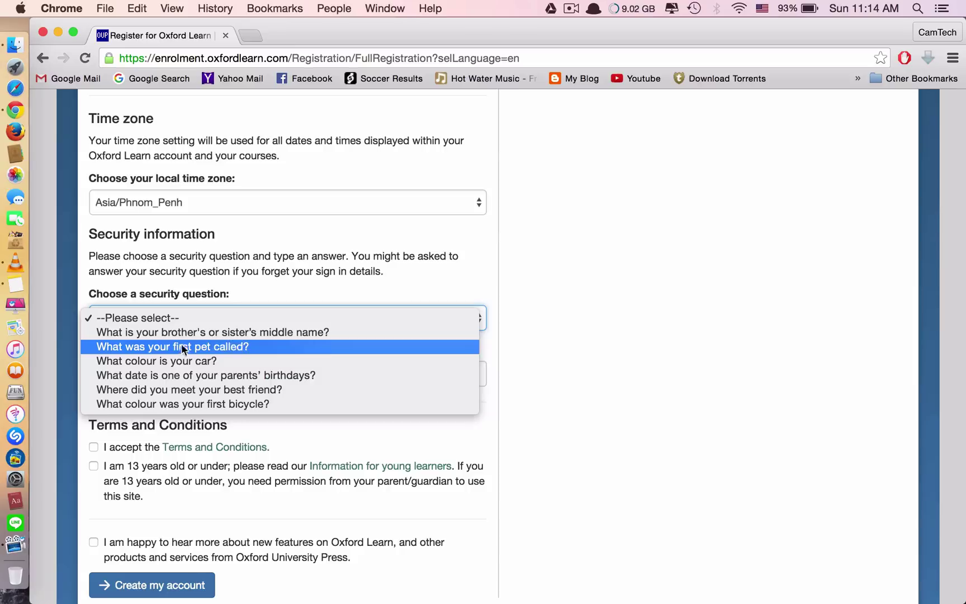
{"action": "mouse_move", "coordinate": [240, 358]}
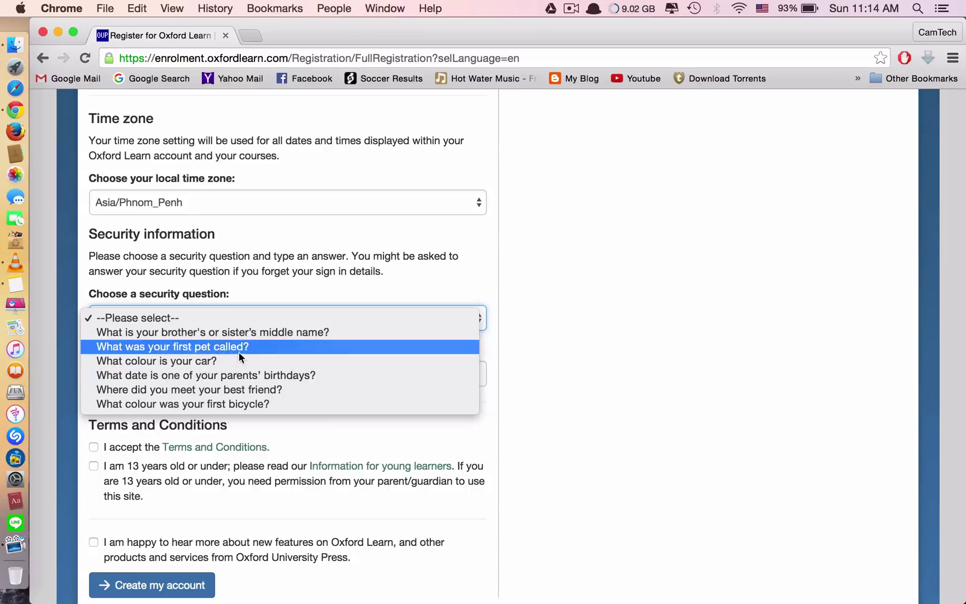
{"action": "mouse_move", "coordinate": [212, 332]}
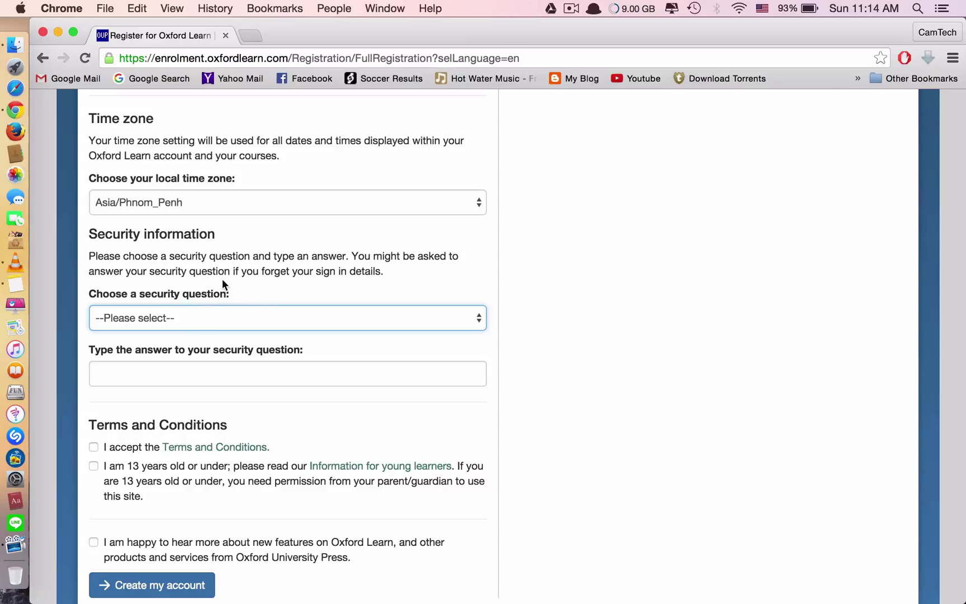
{"action": "left_click", "coordinate": [288, 318]}
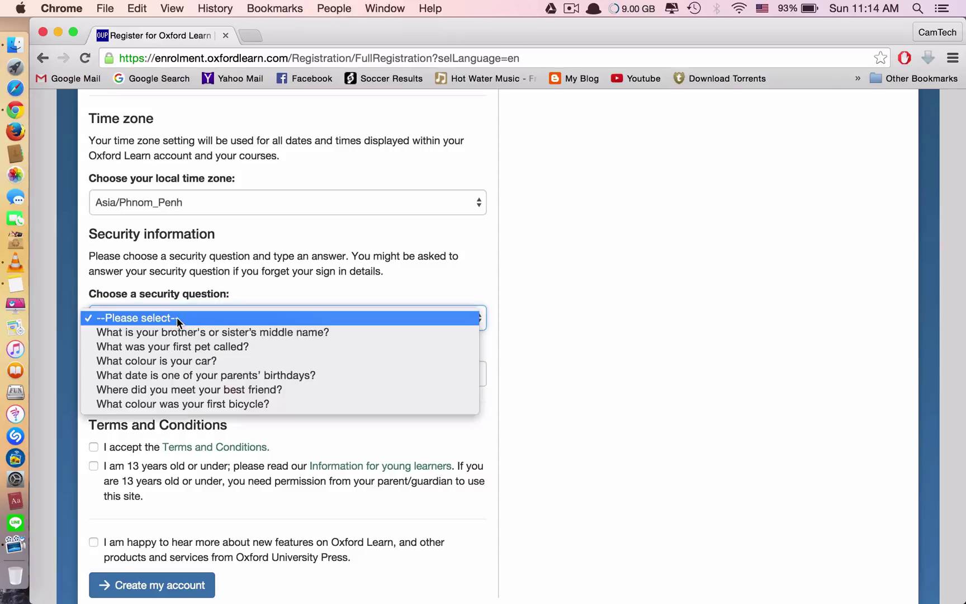
{"action": "mouse_move", "coordinate": [185, 346]}
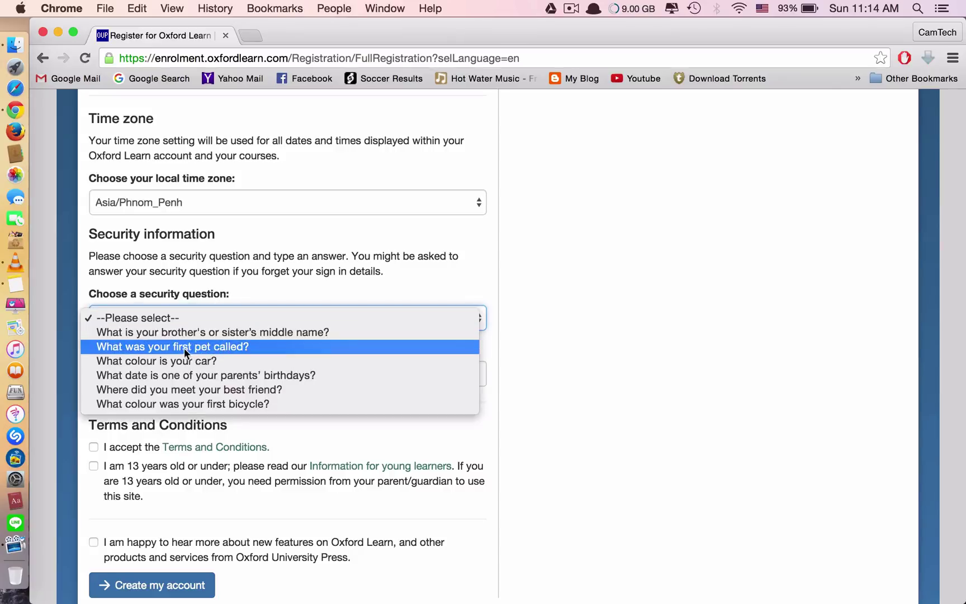
{"action": "mouse_move", "coordinate": [235, 355]}
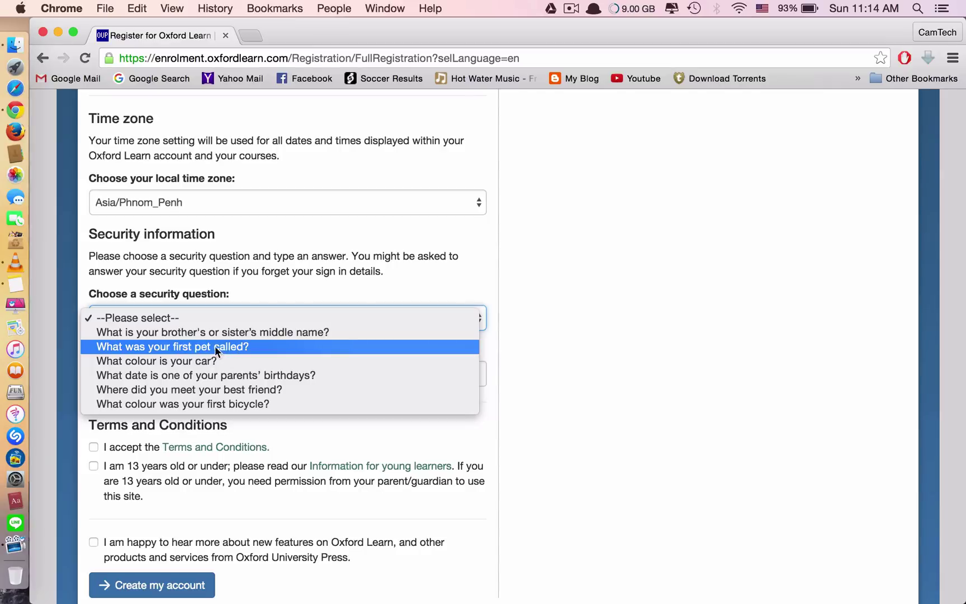
{"action": "mouse_move", "coordinate": [201, 351]}
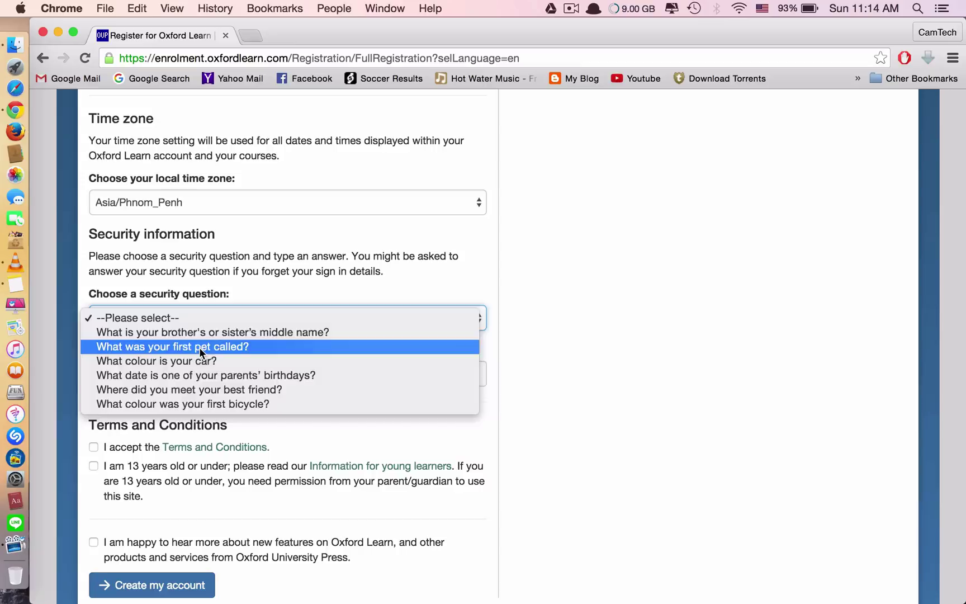
{"action": "left_click", "coordinate": [173, 346]}
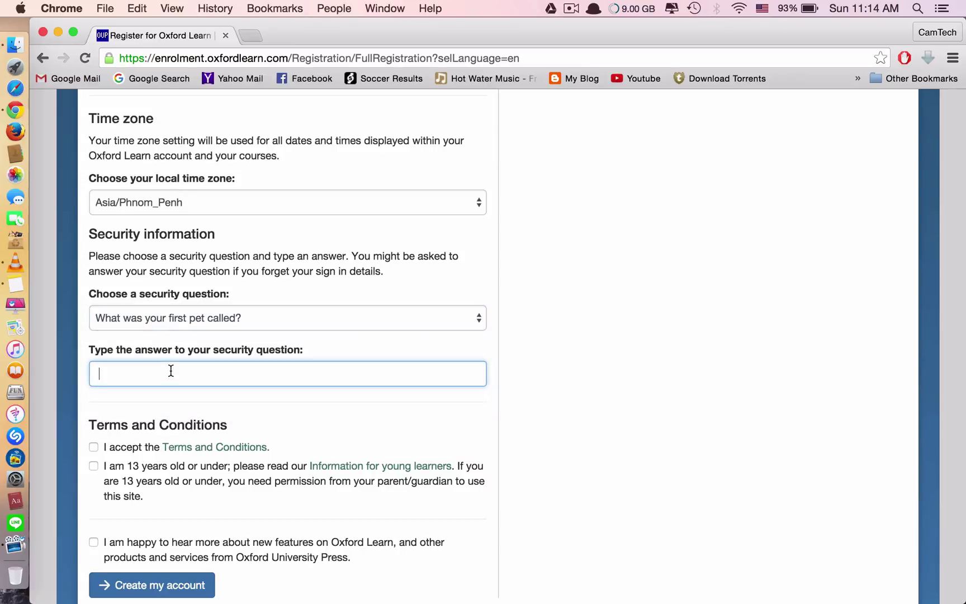
{"action": "mouse_move", "coordinate": [189, 322]}
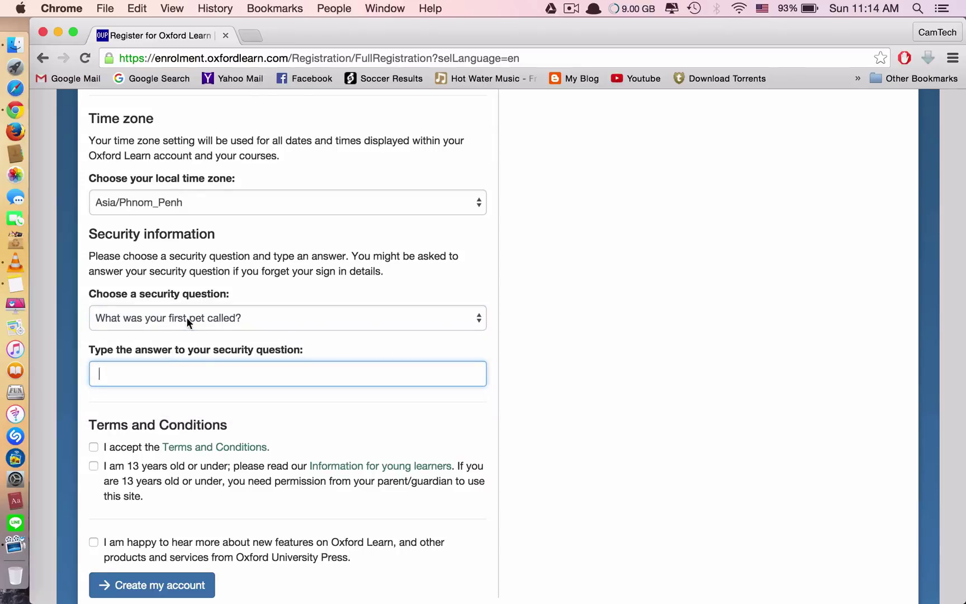
{"action": "left_click", "coordinate": [286, 318]}
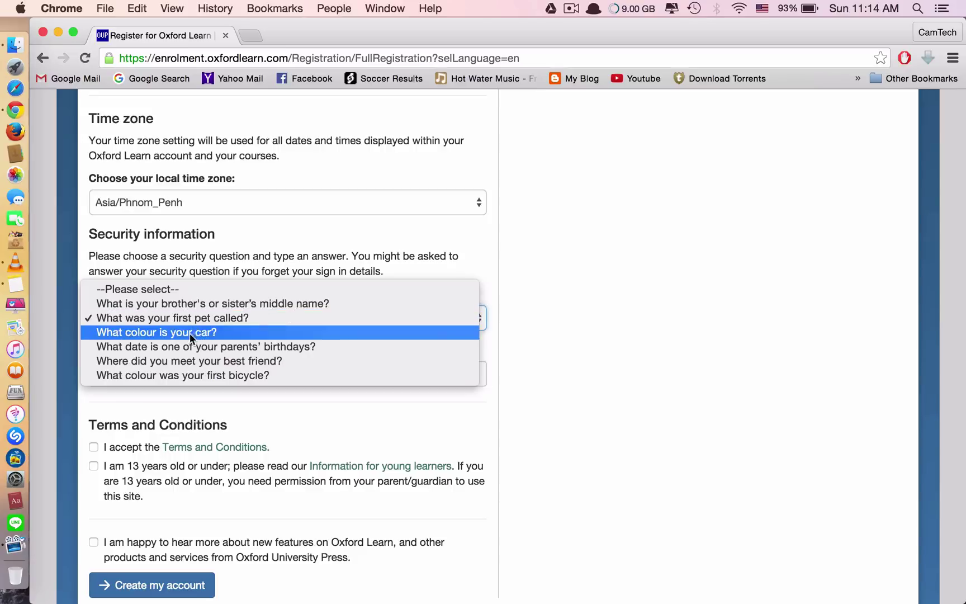
{"action": "mouse_move", "coordinate": [282, 318]}
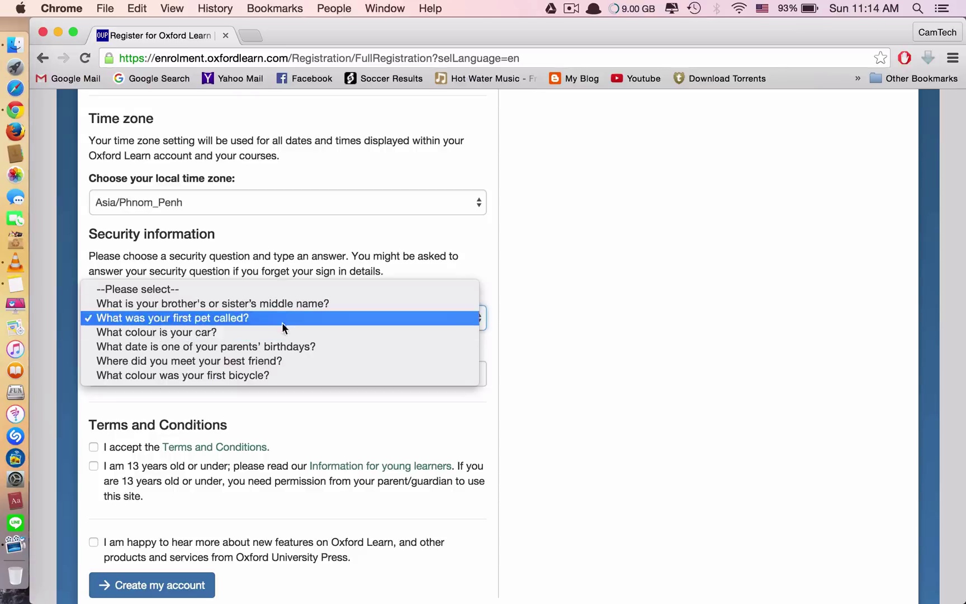
{"action": "left_click", "coordinate": [173, 318]}
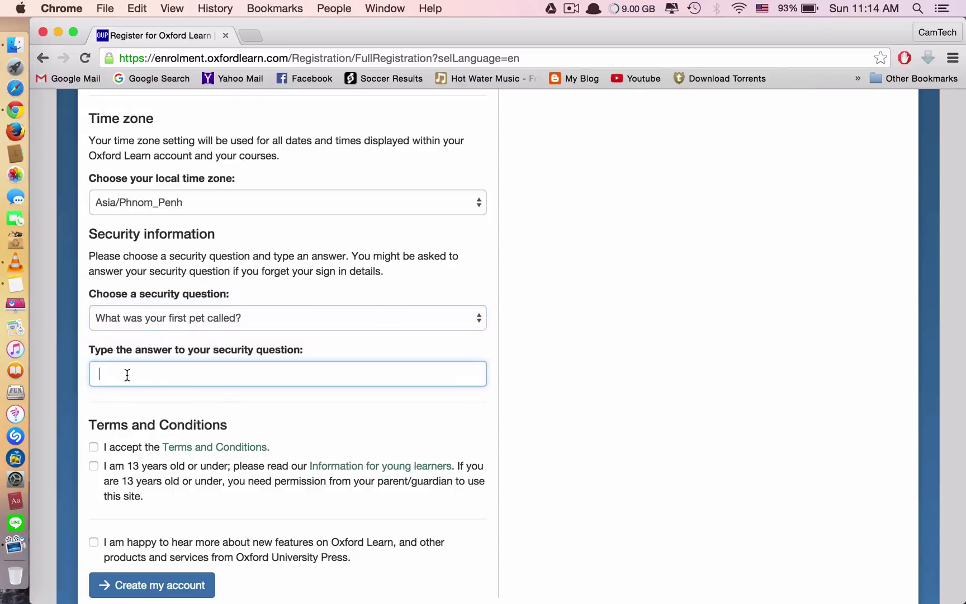
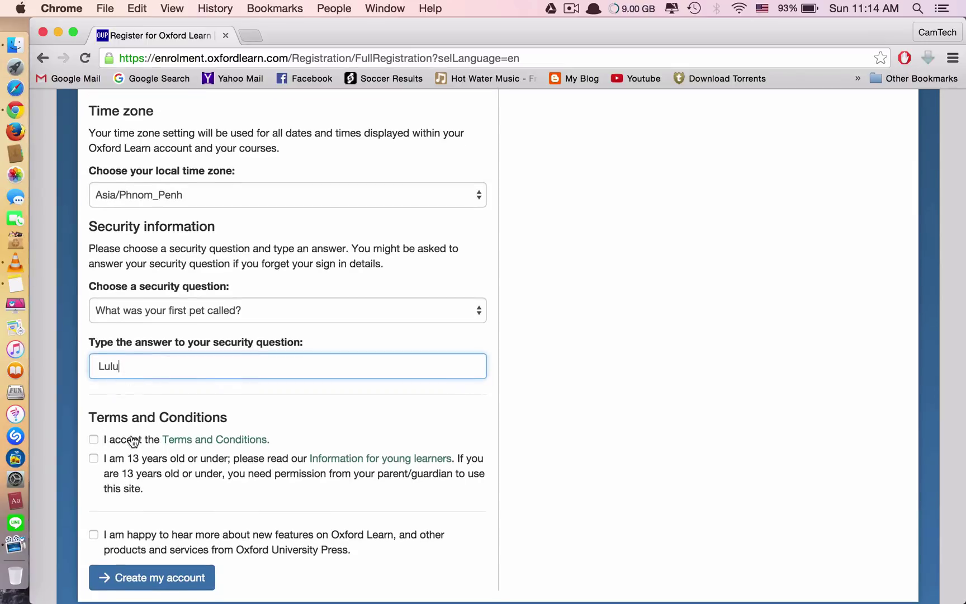
{"action": "double_click", "coordinate": [108, 366]}
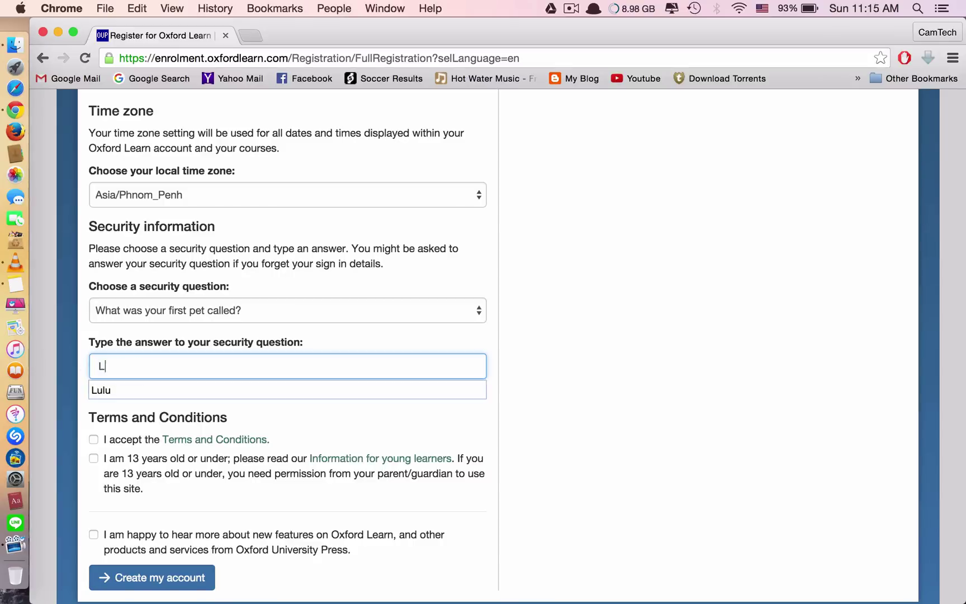
{"action": "left_click", "coordinate": [101, 390]}
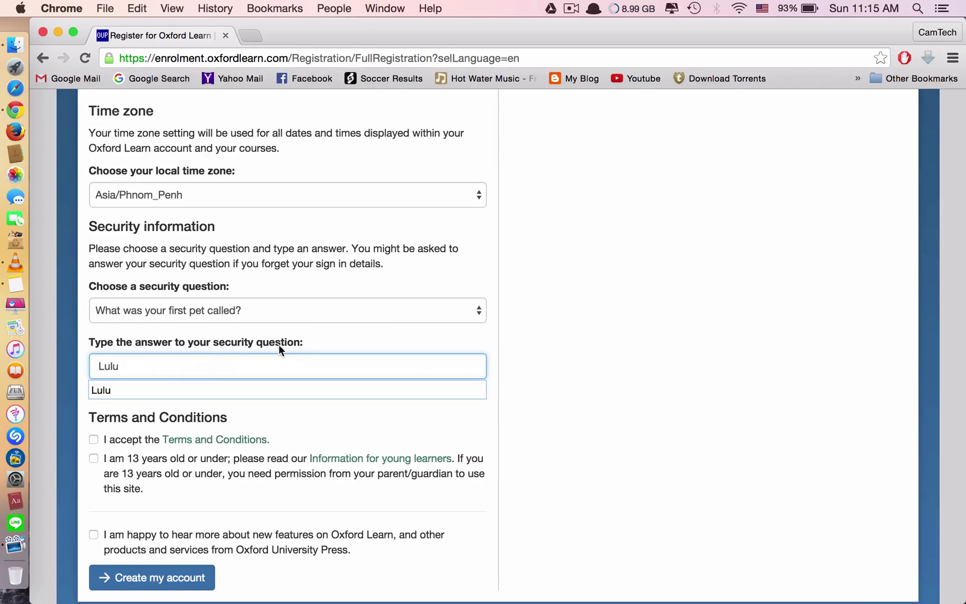
{"action": "scroll", "scroll_direction": "down", "scroll_amount": 3}
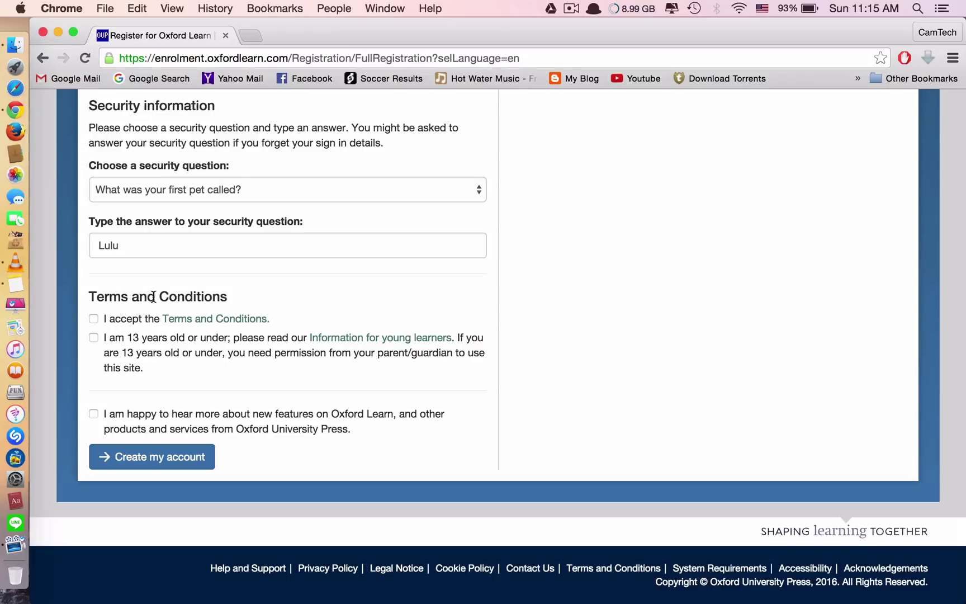
{"action": "mouse_move", "coordinate": [182, 333]}
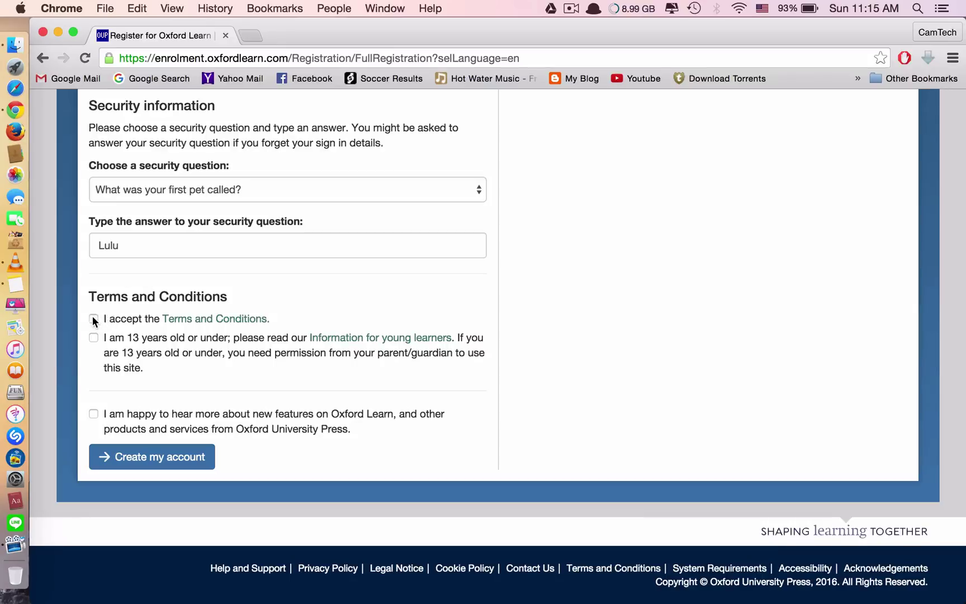
Accept the Terms and Conditions, review the form, and submit it with Create my account.
{"action": "left_click", "coordinate": [93, 319]}
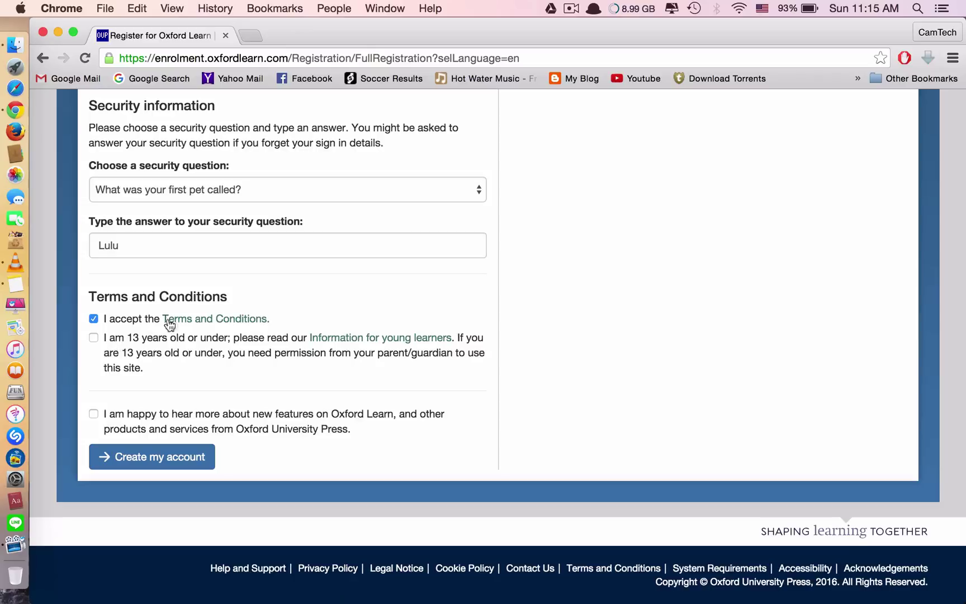
{"action": "mouse_move", "coordinate": [206, 345]}
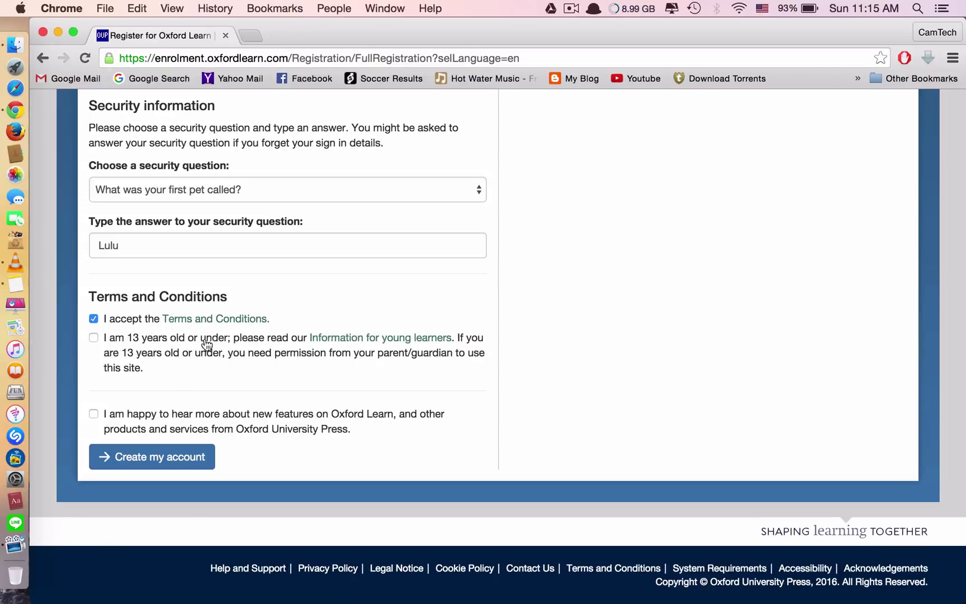
{"action": "mouse_move", "coordinate": [176, 349]}
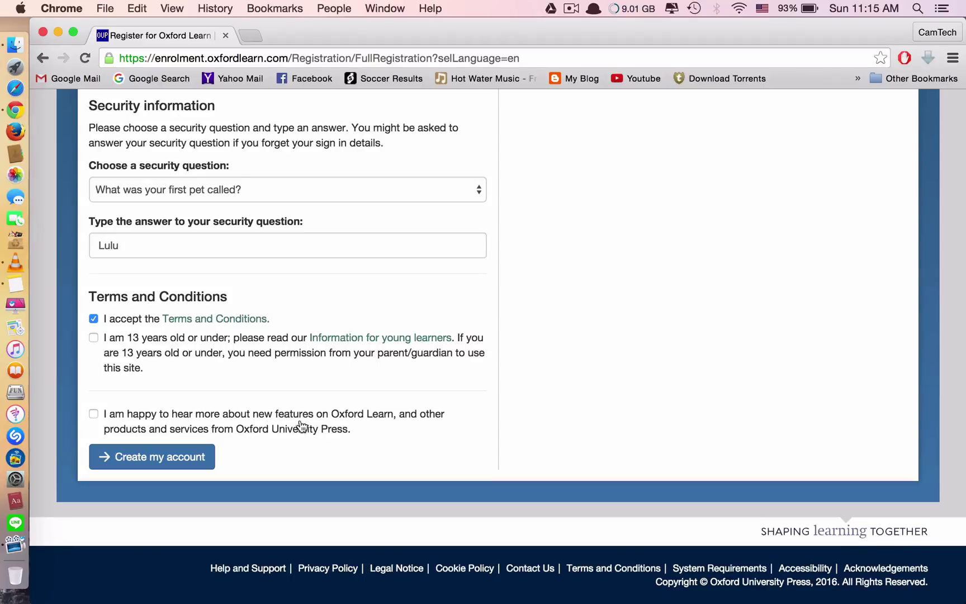
{"action": "mouse_move", "coordinate": [246, 412]}
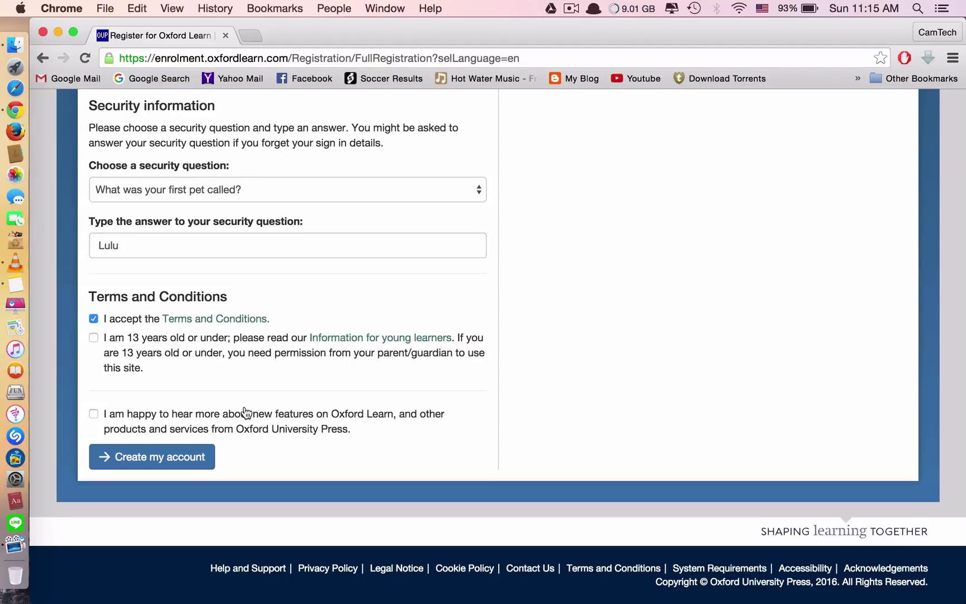
{"action": "mouse_move", "coordinate": [302, 427]}
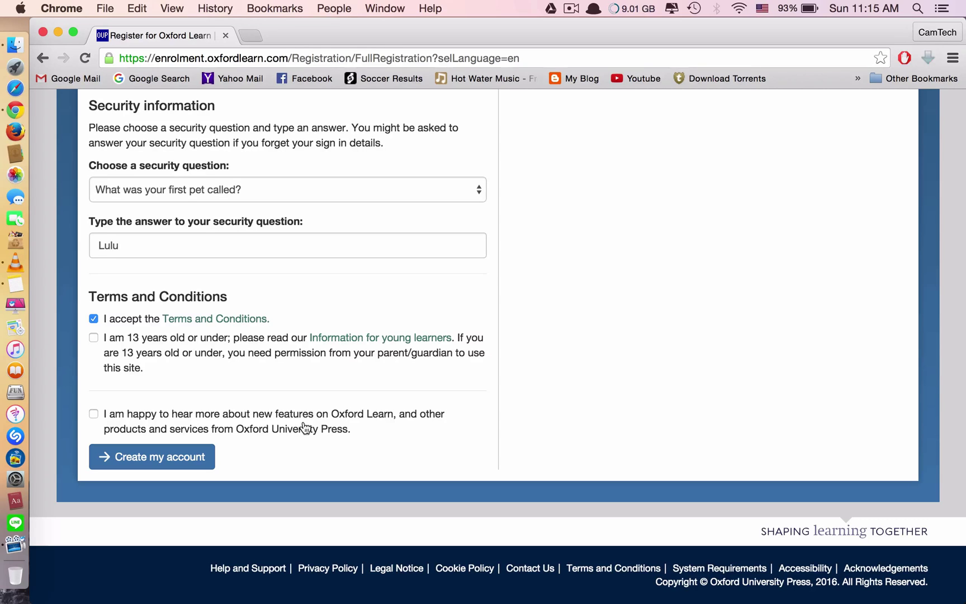
{"action": "mouse_move", "coordinate": [279, 417]}
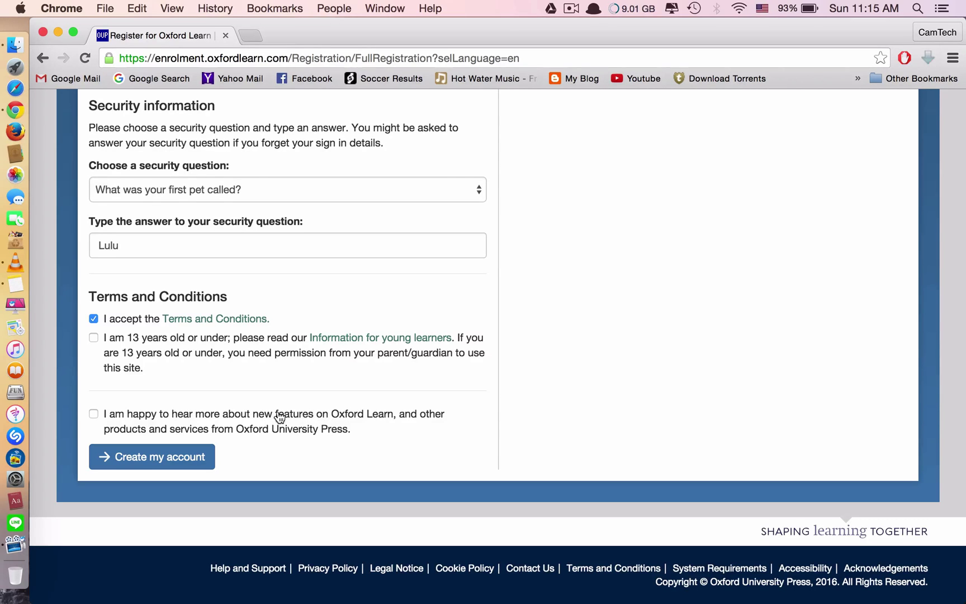
{"action": "scroll", "scroll_direction": "up", "scroll_amount": 3}
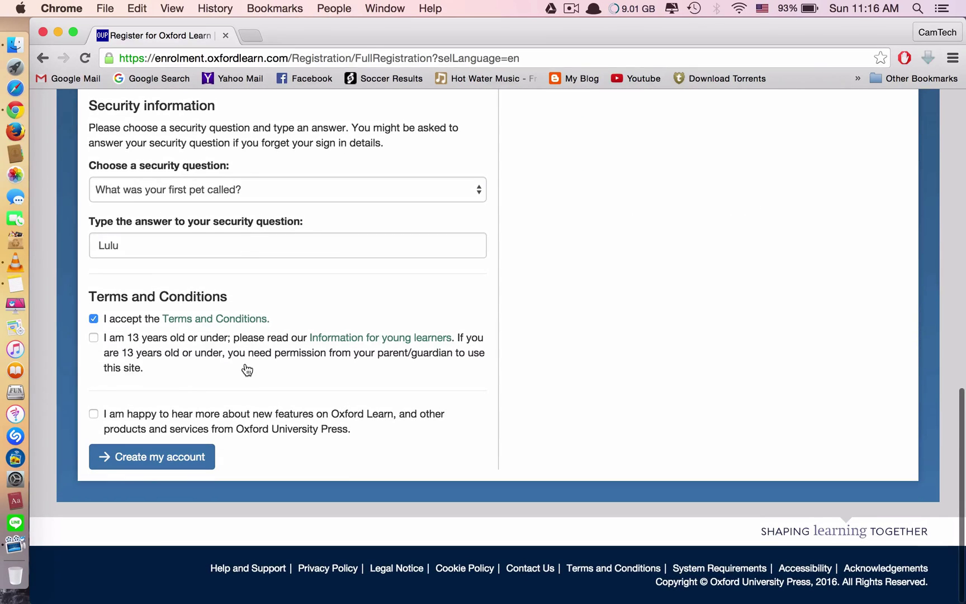
{"action": "mouse_move", "coordinate": [146, 410]}
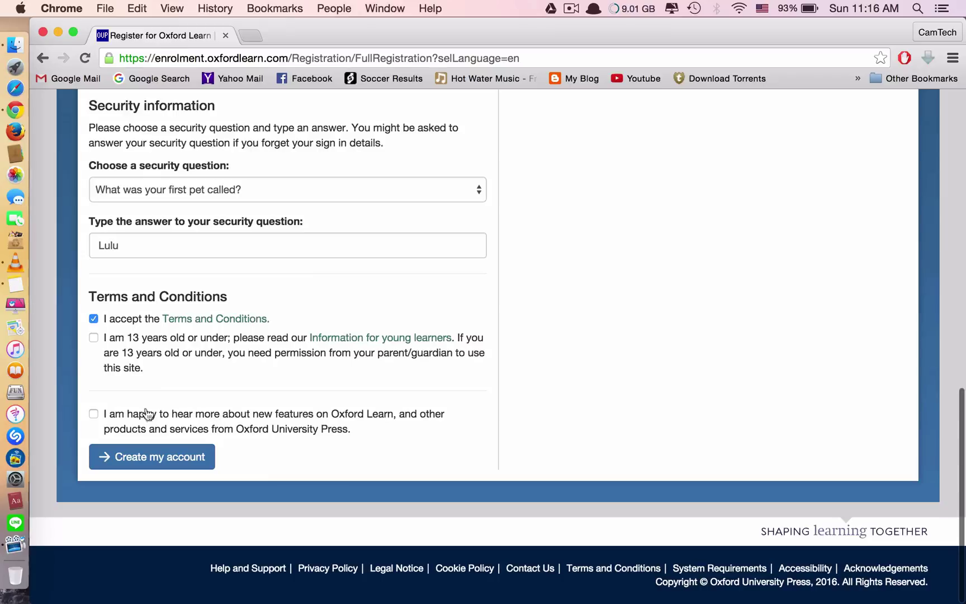
{"action": "mouse_move", "coordinate": [200, 429]}
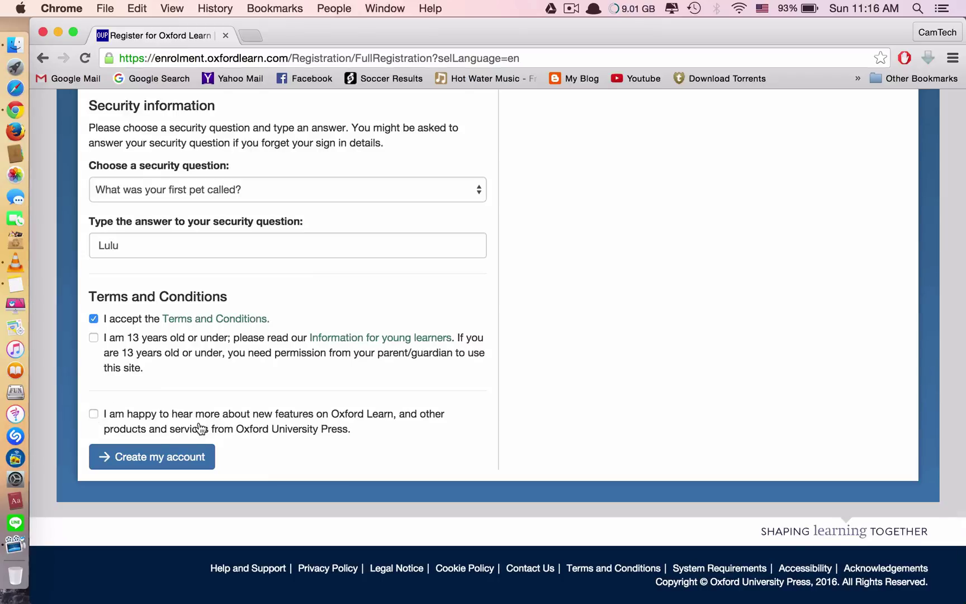
{"action": "mouse_move", "coordinate": [141, 422]}
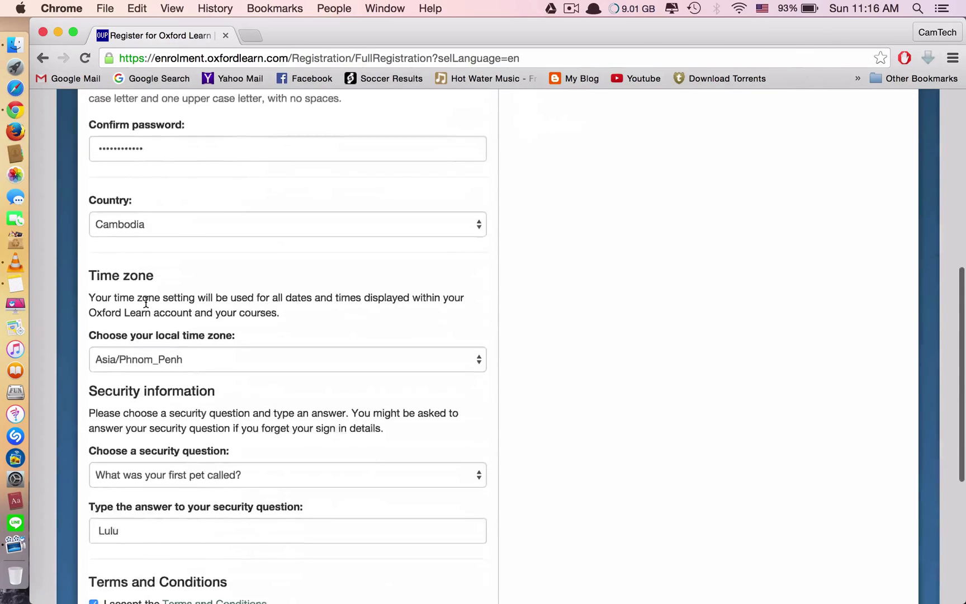
{"action": "scroll", "scroll_direction": "down", "scroll_amount": 3}
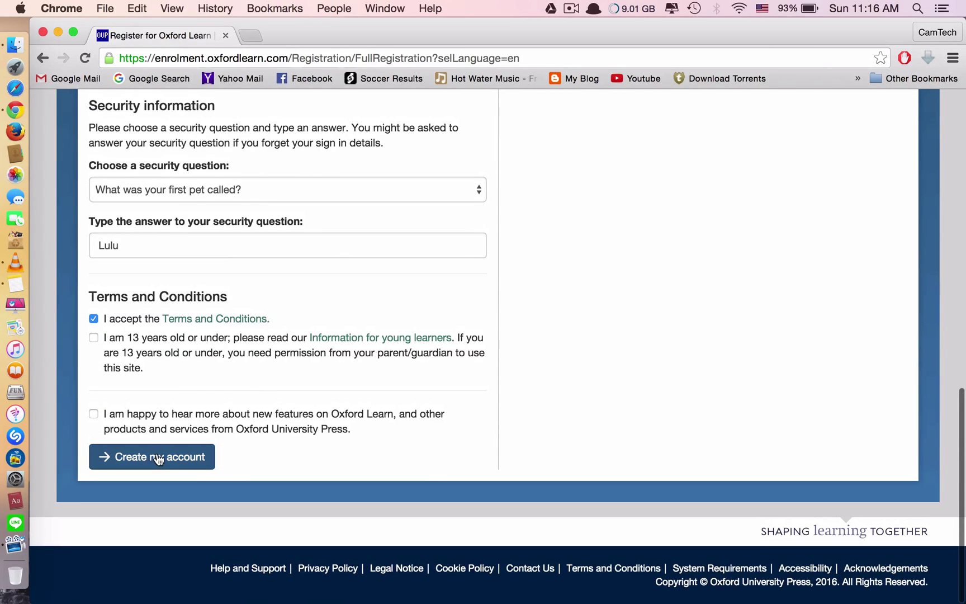
{"action": "left_click", "coordinate": [151, 457]}
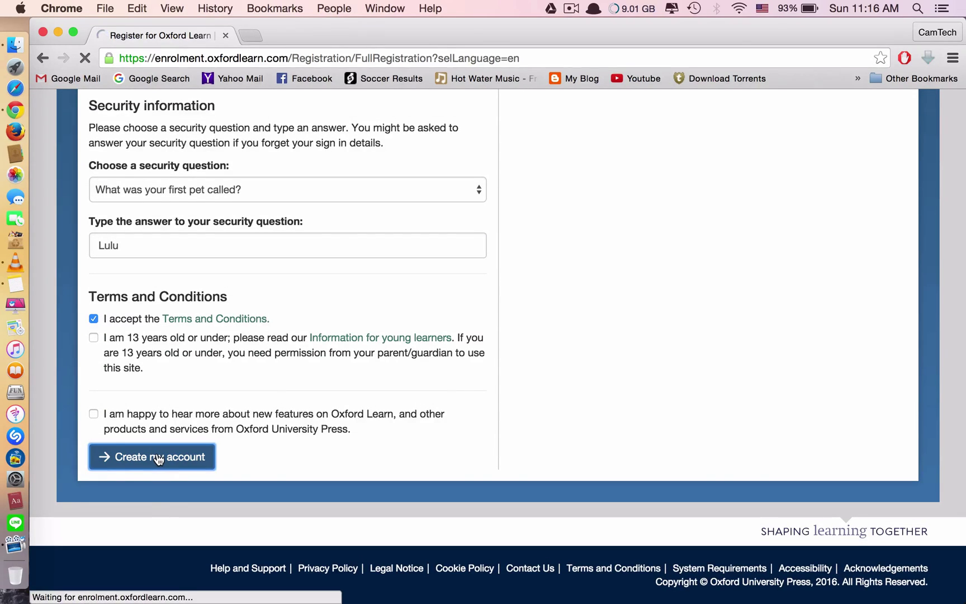
{"action": "left_click", "coordinate": [152, 457]}
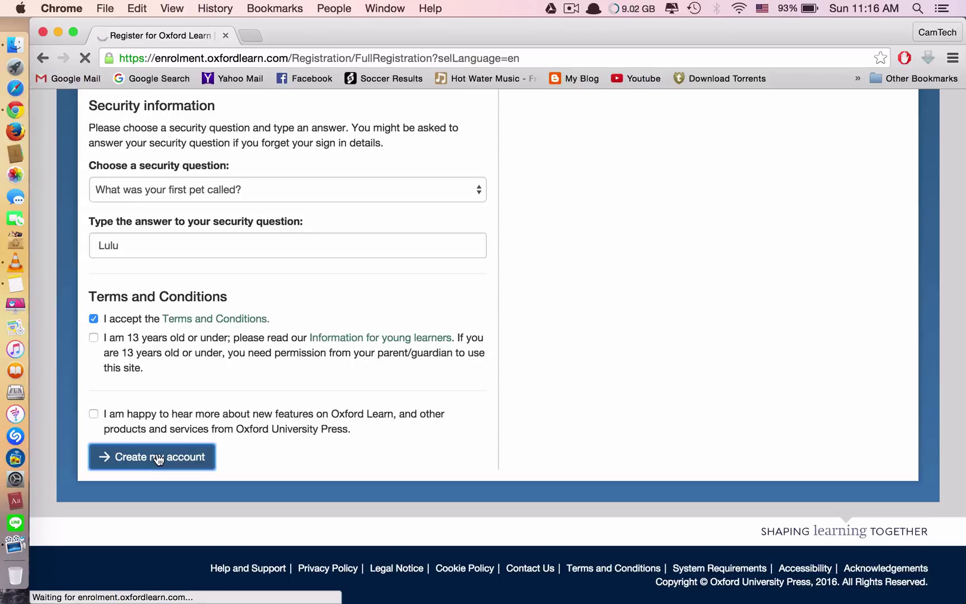
{"action": "left_click", "coordinate": [151, 457]}
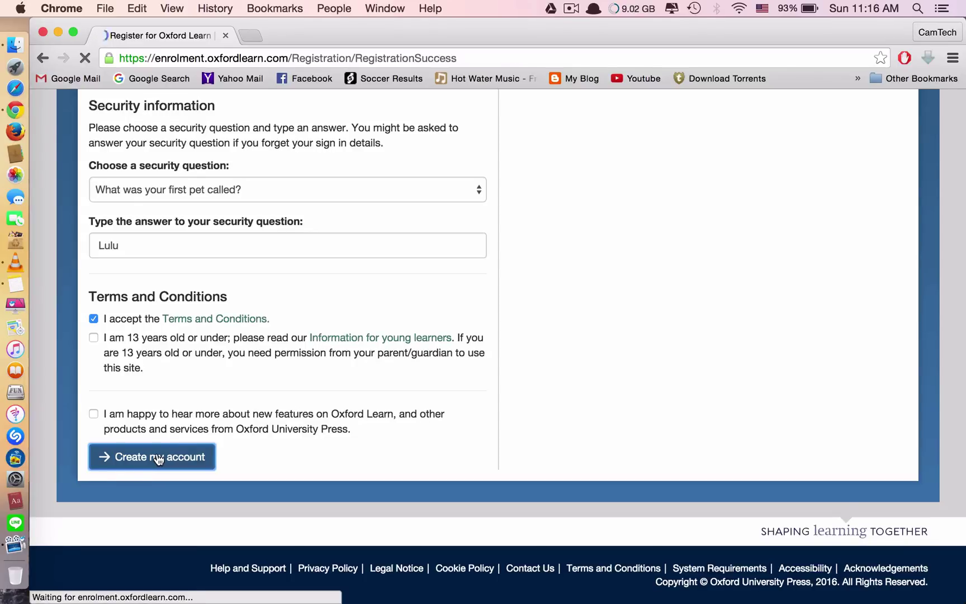
{"action": "left_click", "coordinate": [152, 457]}
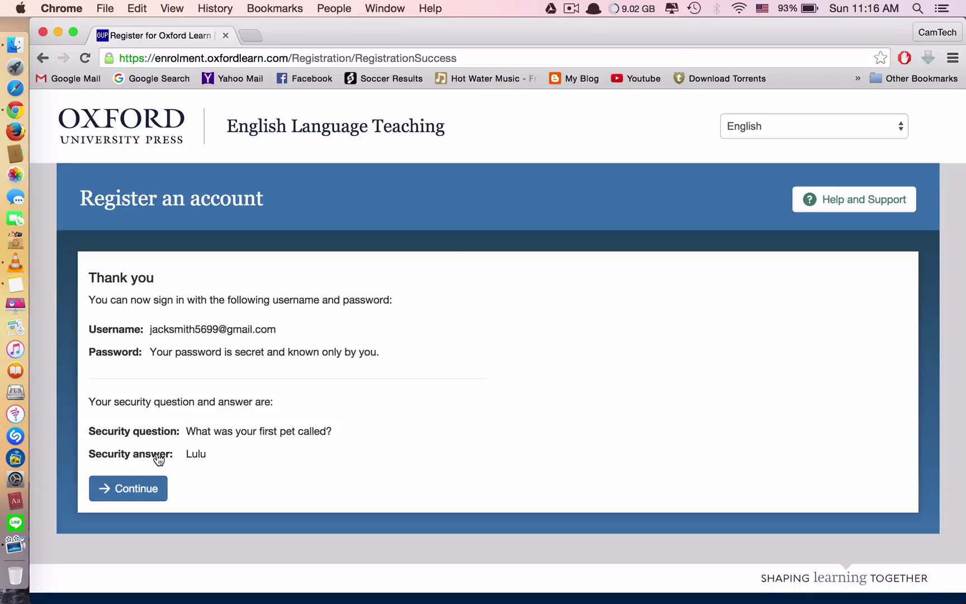
{"action": "mouse_move", "coordinate": [149, 509]}
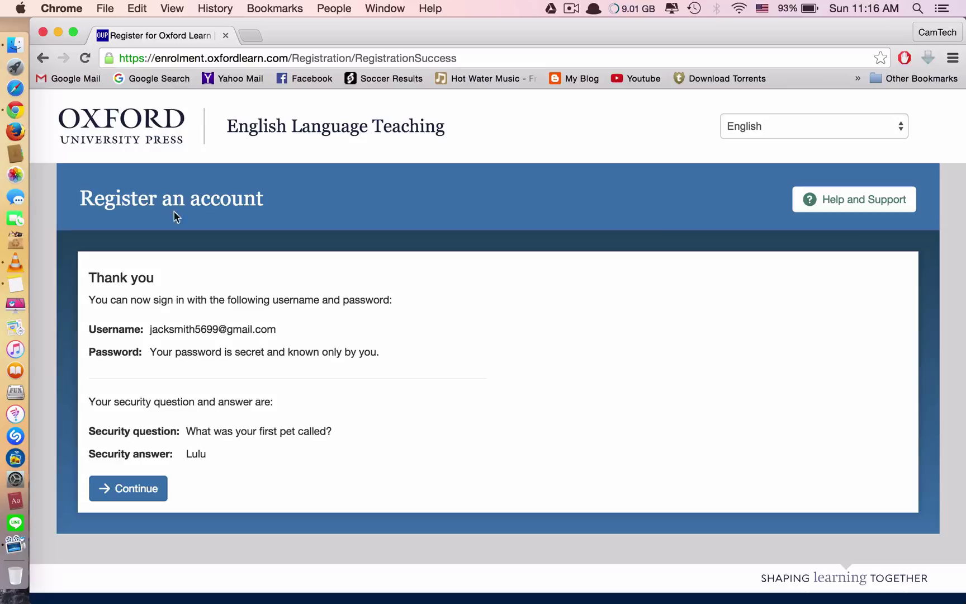
{"action": "mouse_move", "coordinate": [455, 283]}
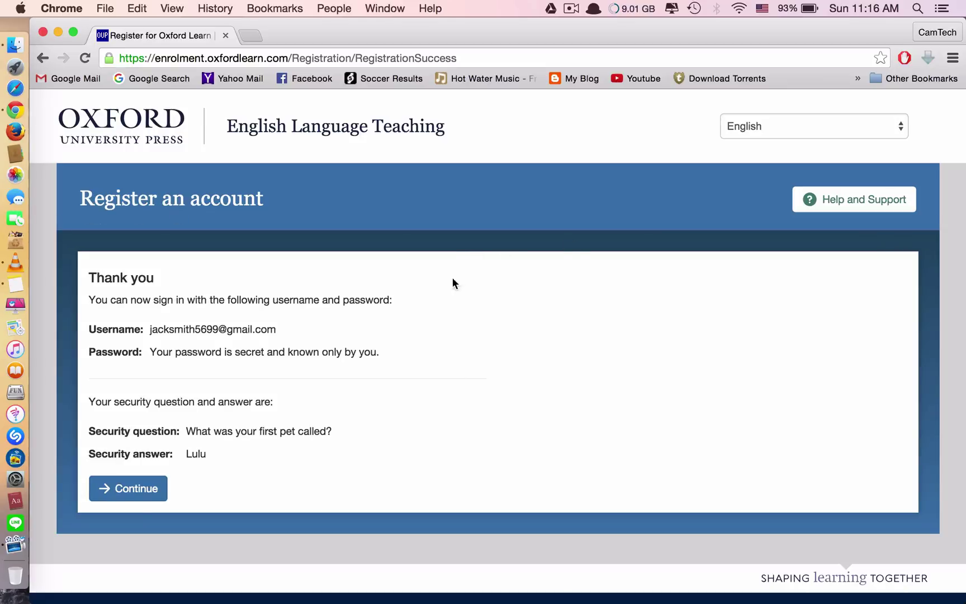
{"action": "mouse_move", "coordinate": [375, 510]}
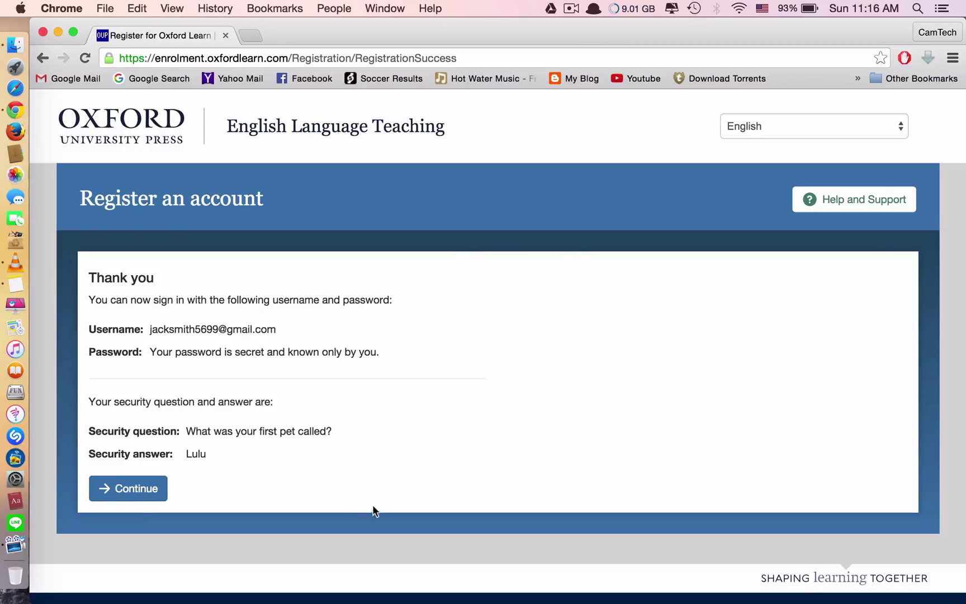
{"action": "mouse_move", "coordinate": [309, 401]}
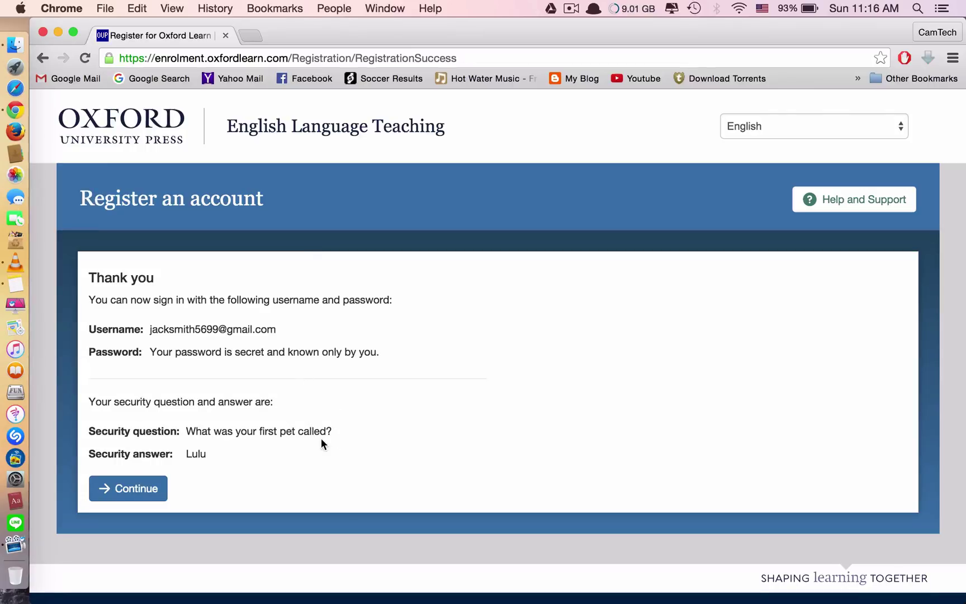
{"action": "mouse_move", "coordinate": [128, 488]}
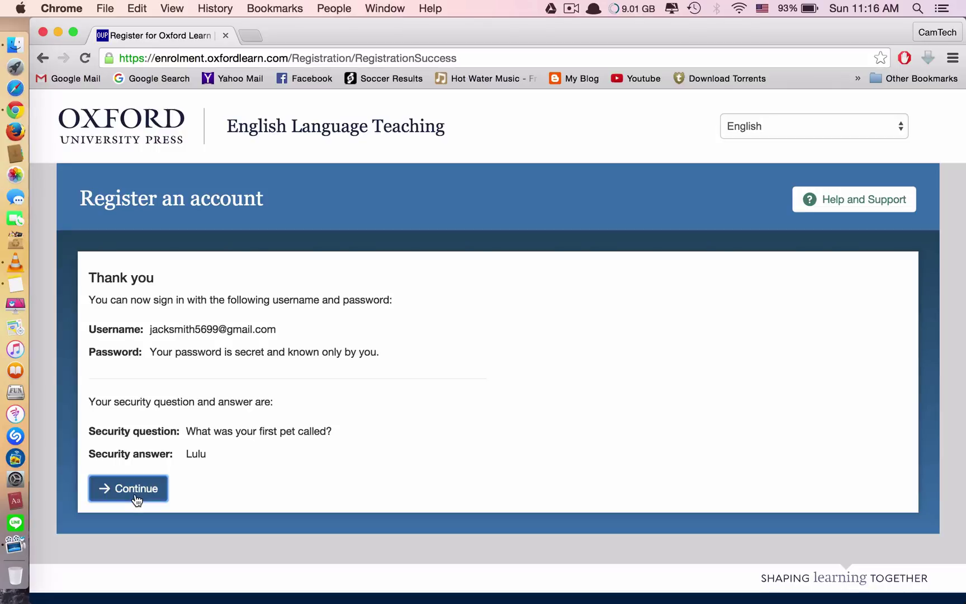
{"action": "left_click", "coordinate": [128, 488]}
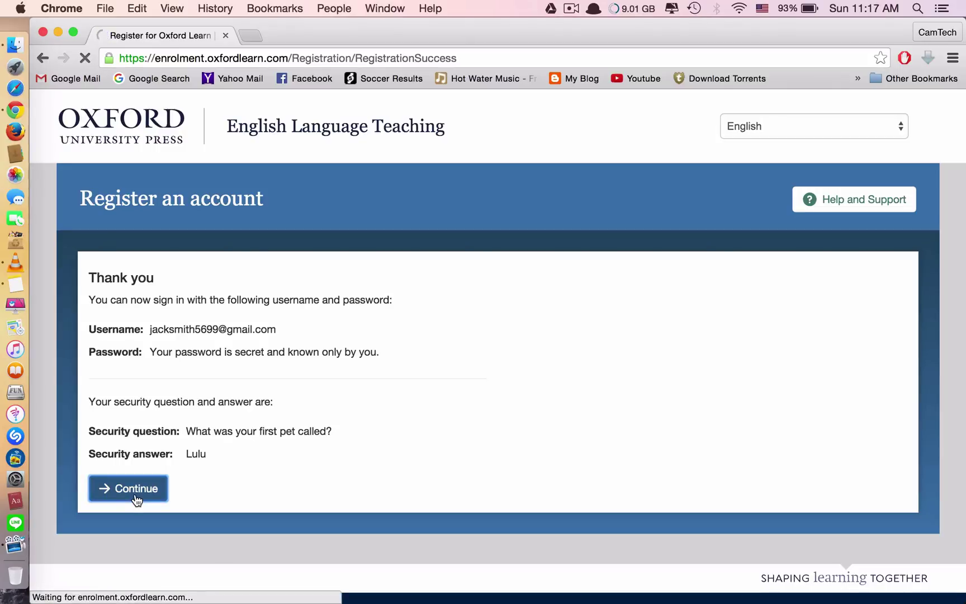
{"action": "left_click", "coordinate": [128, 488]}
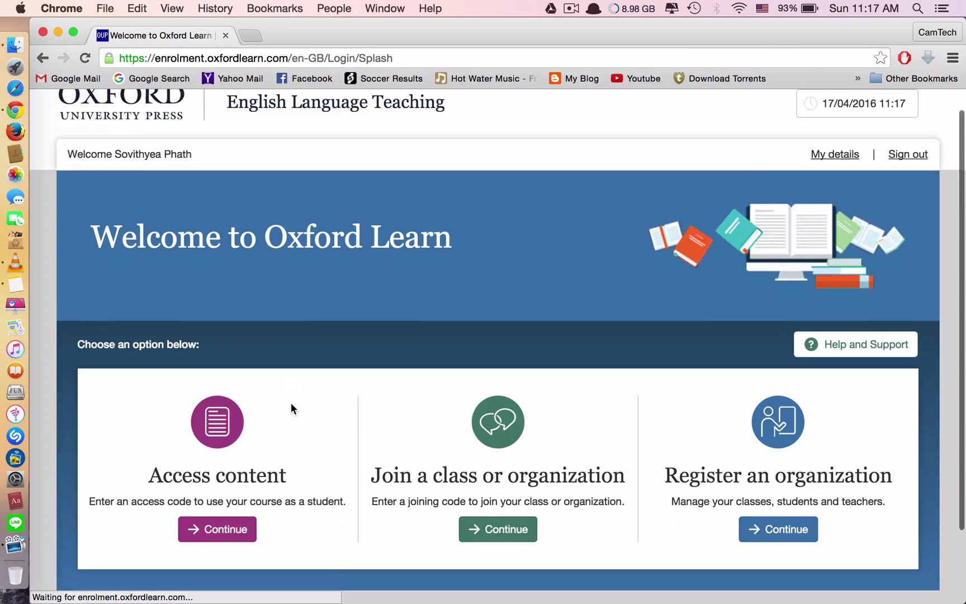
{"action": "scroll", "scroll_direction": "down", "scroll_amount": 3}
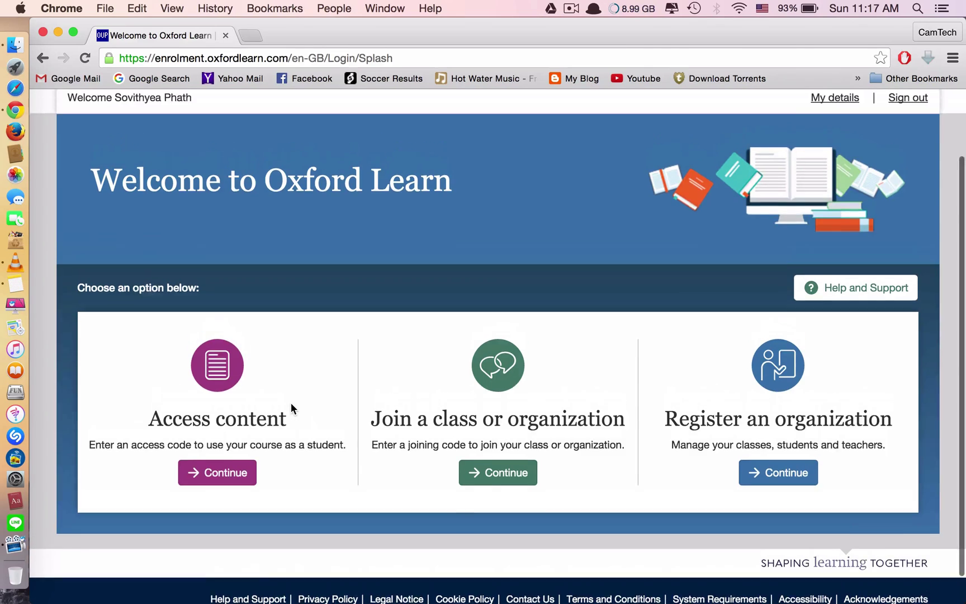
{"action": "scroll", "scroll_direction": "down", "scroll_amount": 3}
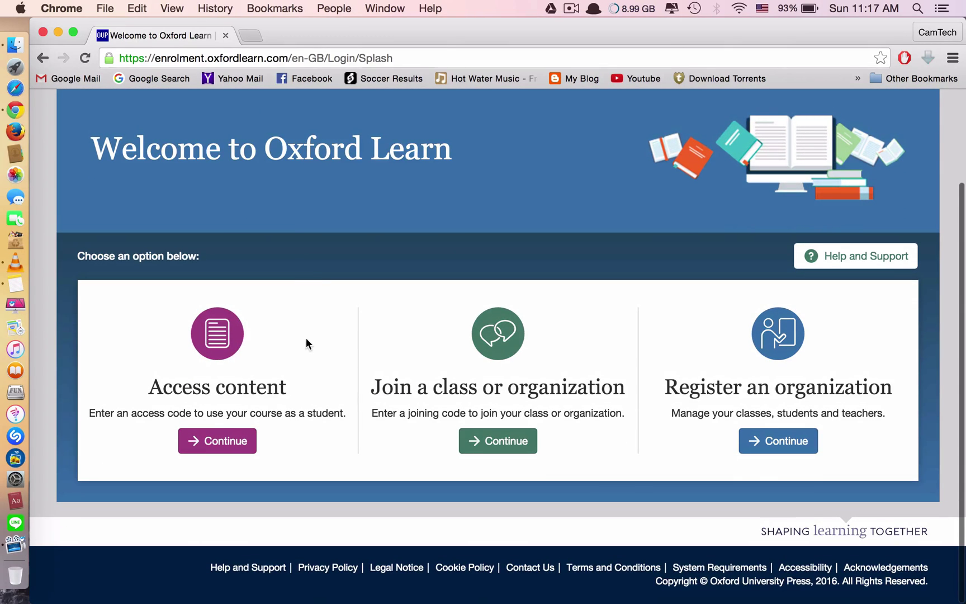
{"action": "mouse_move", "coordinate": [332, 321]}
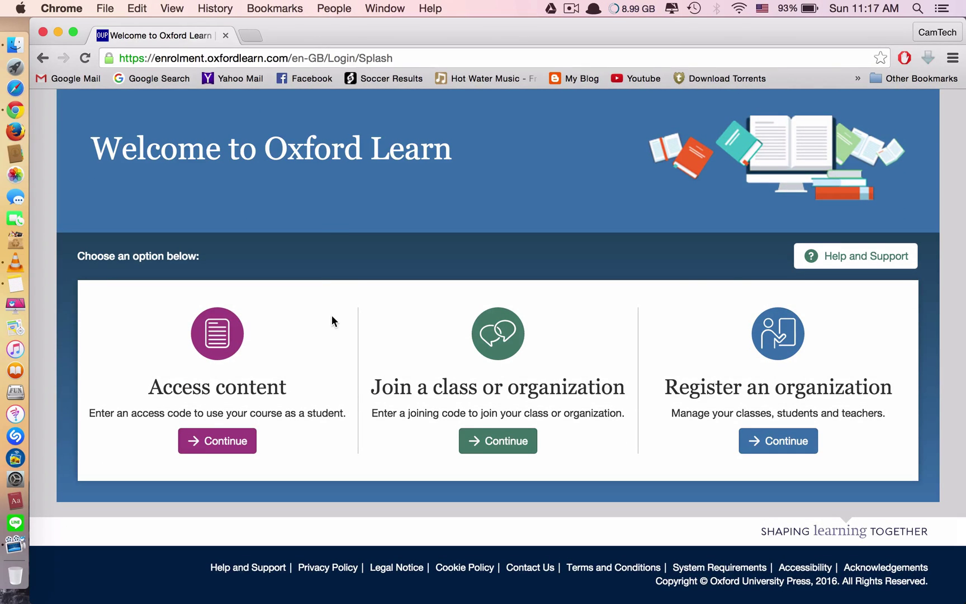
{"action": "mouse_move", "coordinate": [327, 292]}
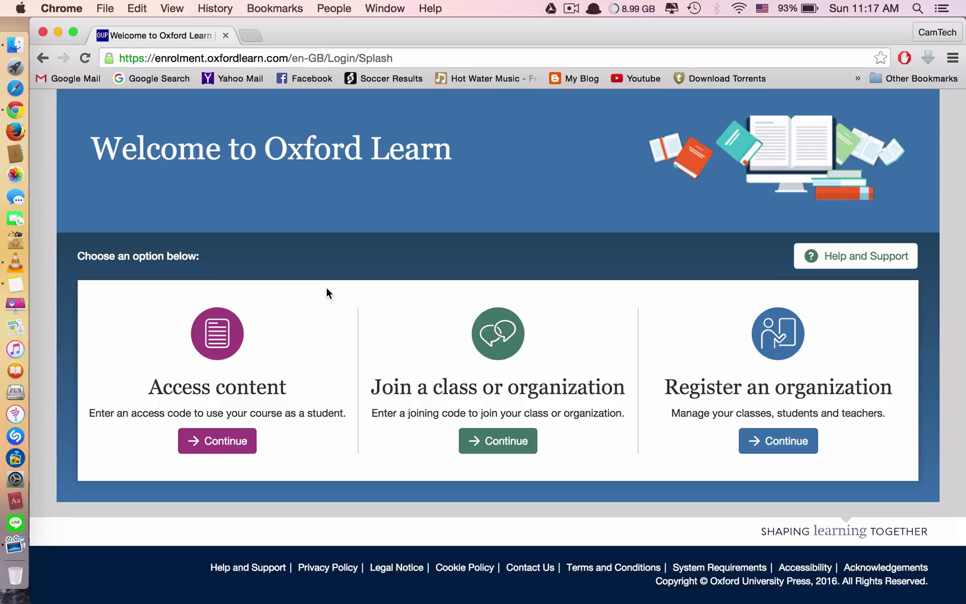
{"action": "mouse_move", "coordinate": [396, 399]}
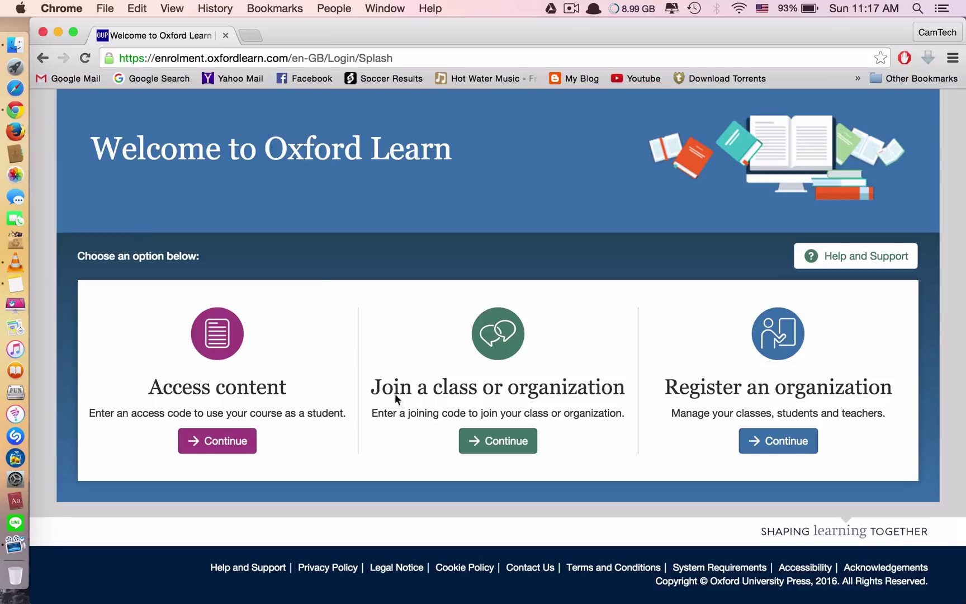
{"action": "mouse_move", "coordinate": [469, 363]}
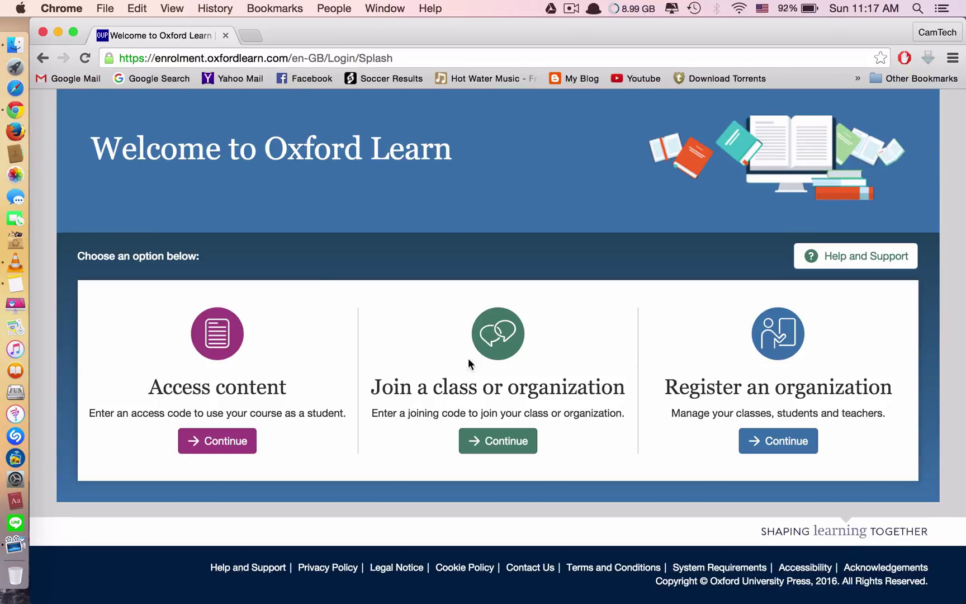
{"action": "mouse_move", "coordinate": [520, 345]}
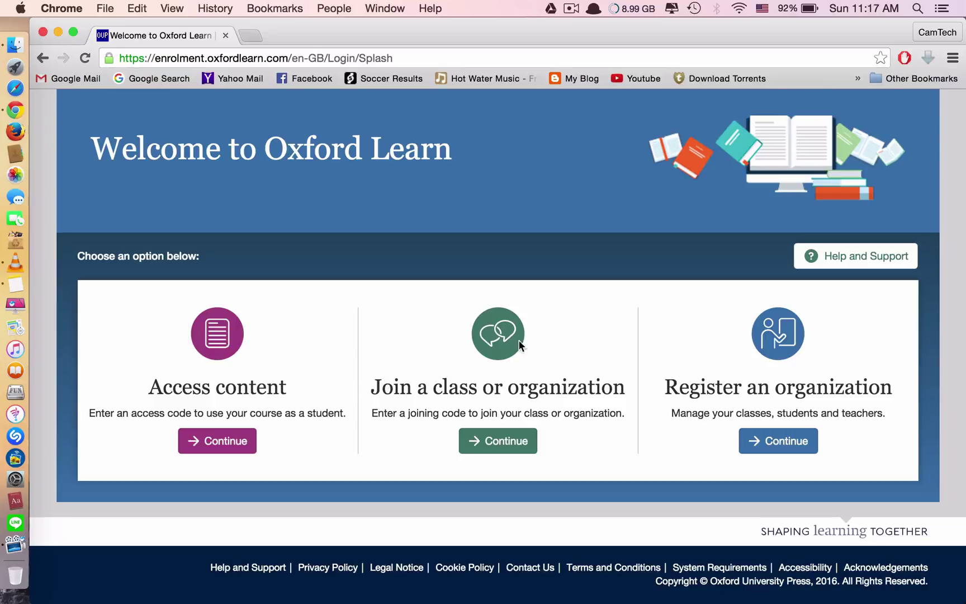
{"action": "mouse_move", "coordinate": [246, 354]}
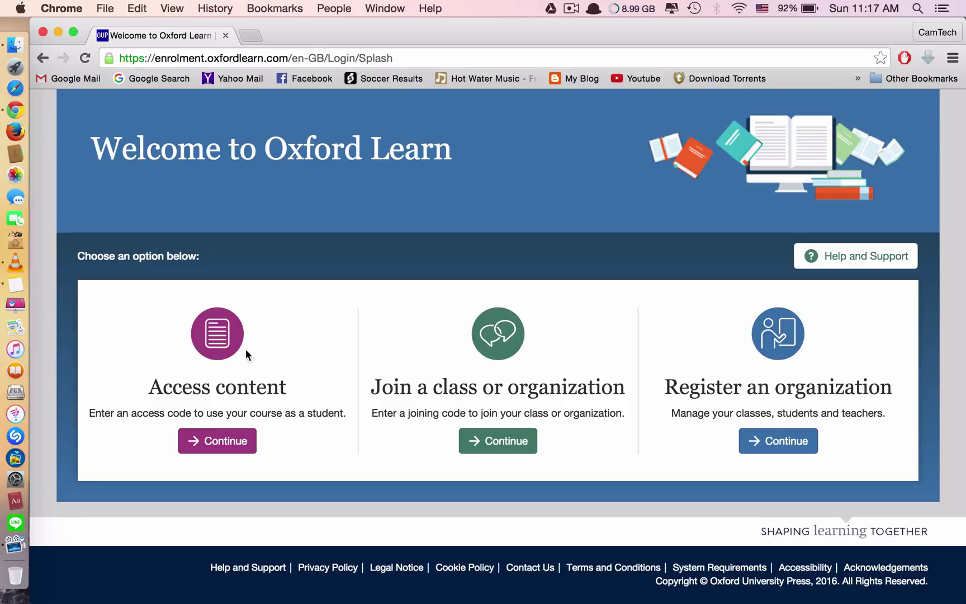
{"action": "mouse_move", "coordinate": [505, 375]}
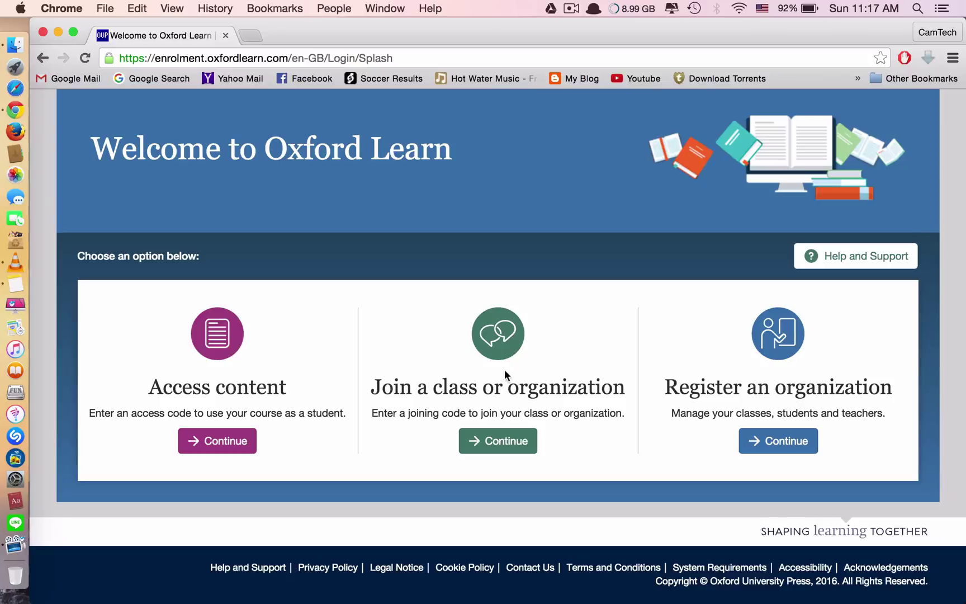
{"action": "mouse_move", "coordinate": [704, 389]}
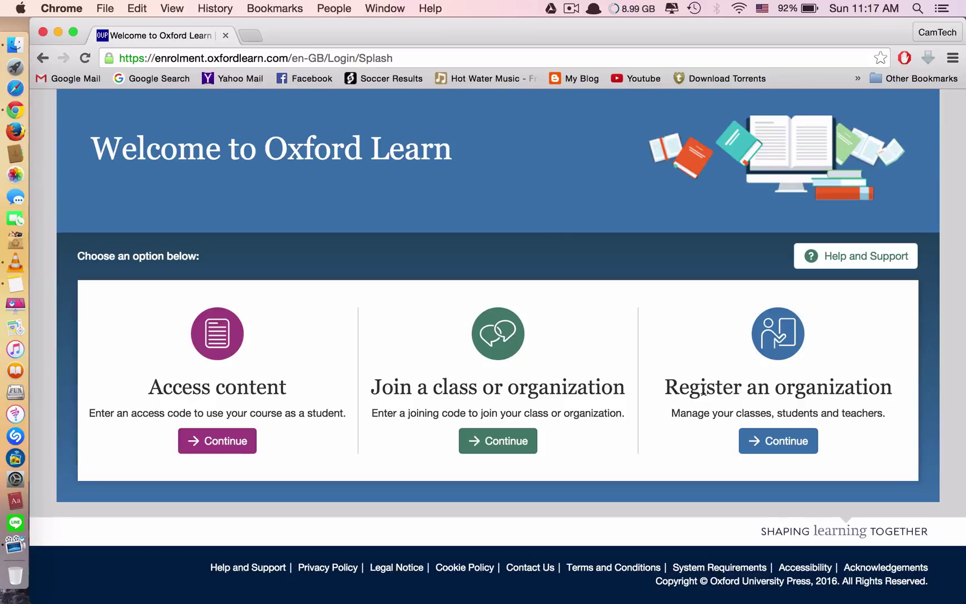
{"action": "mouse_move", "coordinate": [664, 374]}
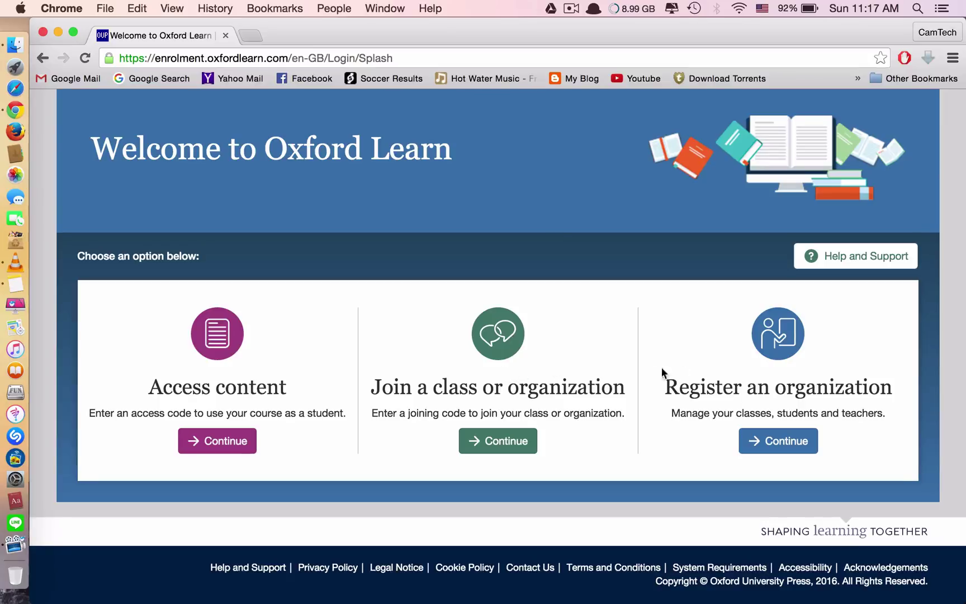
{"action": "mouse_move", "coordinate": [525, 365]}
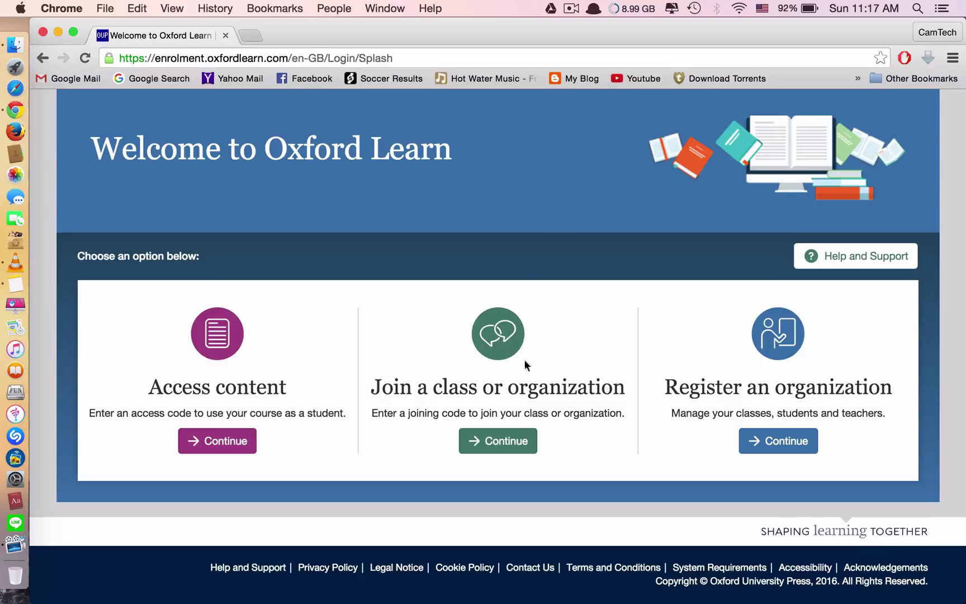
{"action": "mouse_move", "coordinate": [482, 340]}
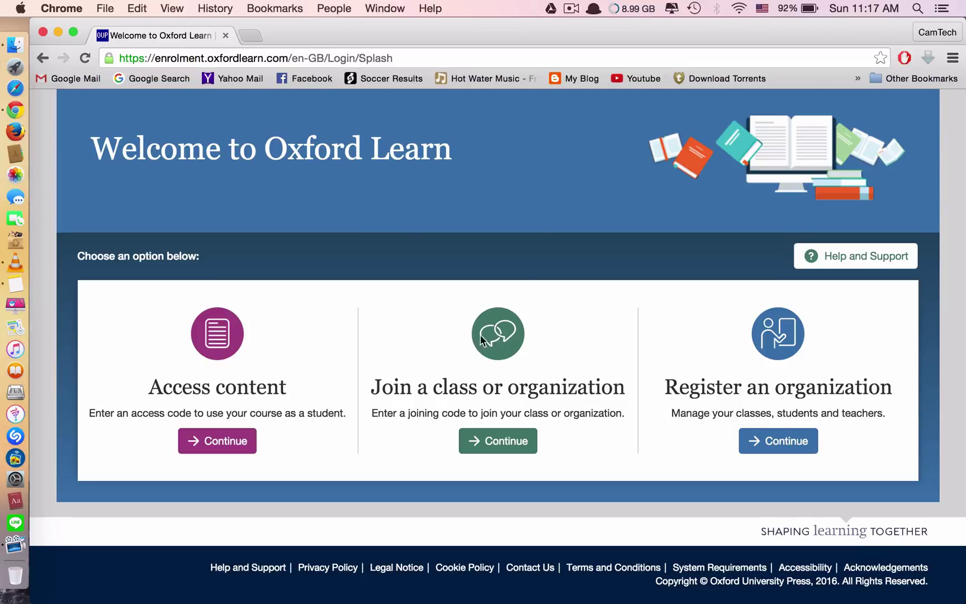
{"action": "mouse_move", "coordinate": [481, 387]}
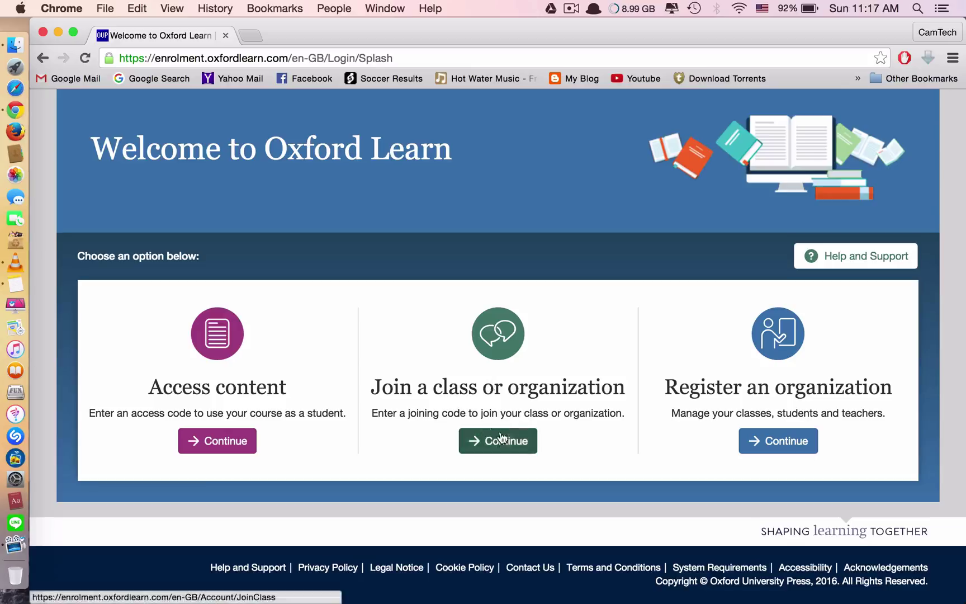
{"action": "mouse_move", "coordinate": [778, 335]}
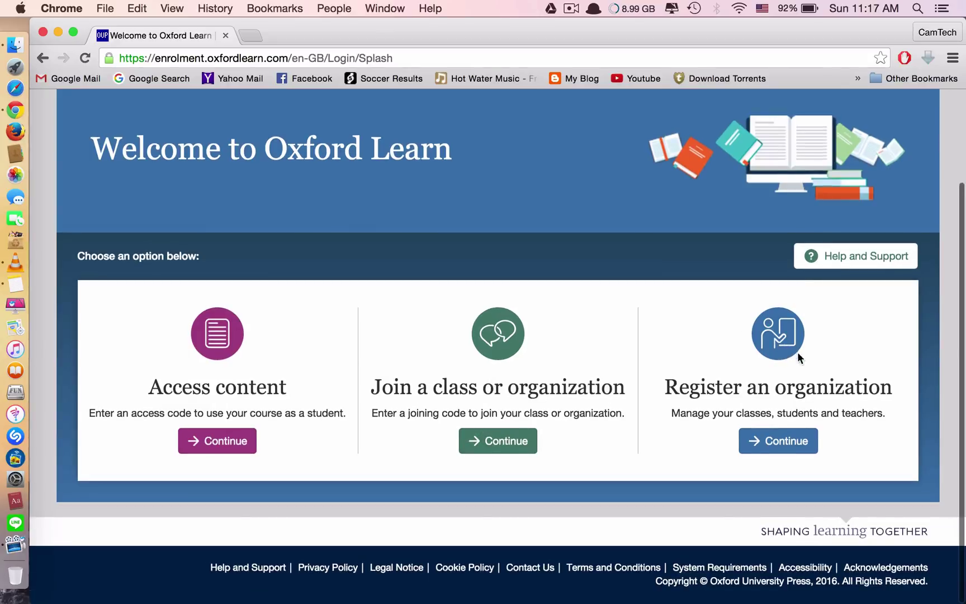
{"action": "mouse_move", "coordinate": [785, 407]}
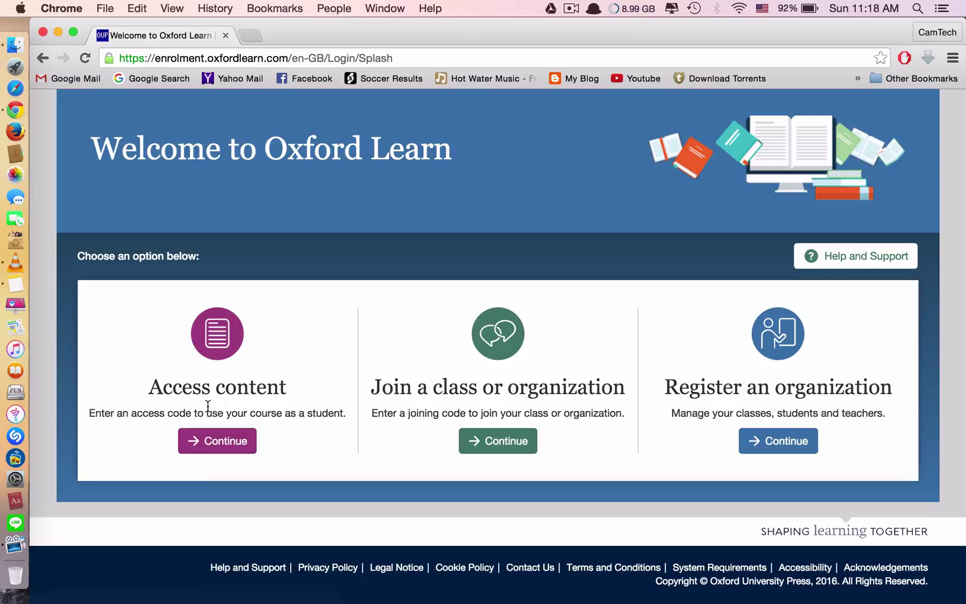
Continue under Access content on the welcome page to load the access code page.
{"action": "left_click", "coordinate": [217, 440]}
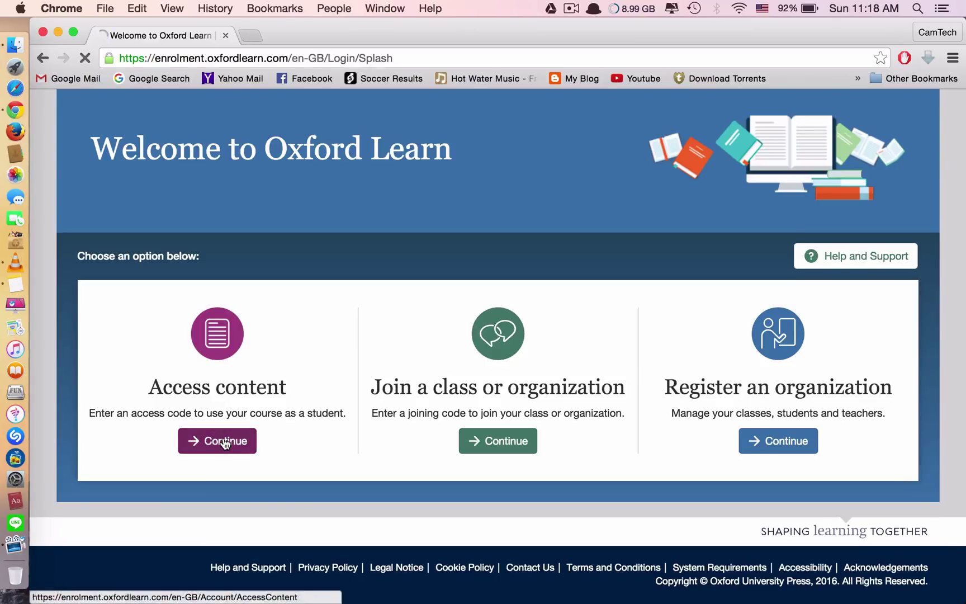
{"action": "left_click", "coordinate": [217, 440]}
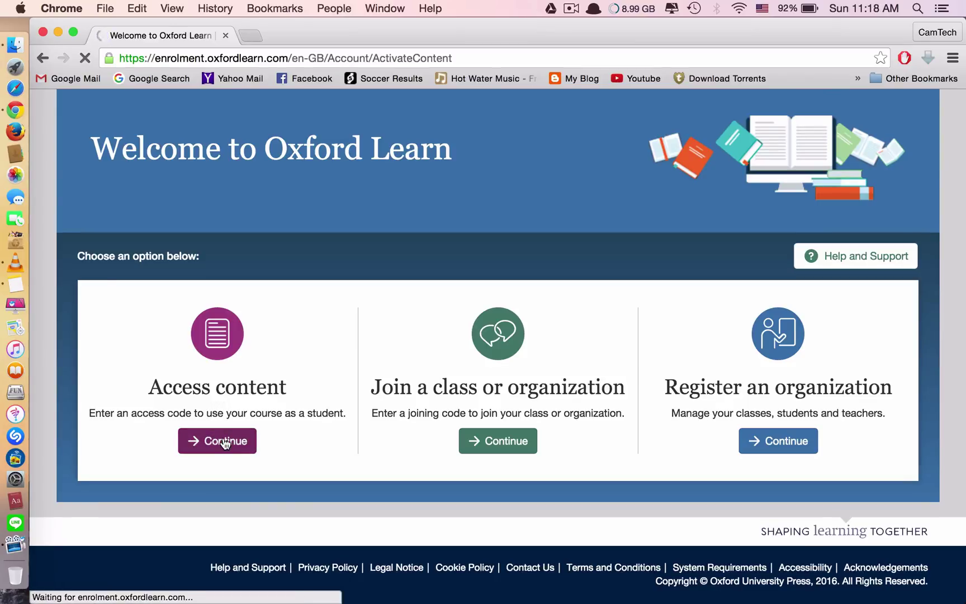
{"action": "left_click", "coordinate": [217, 441]}
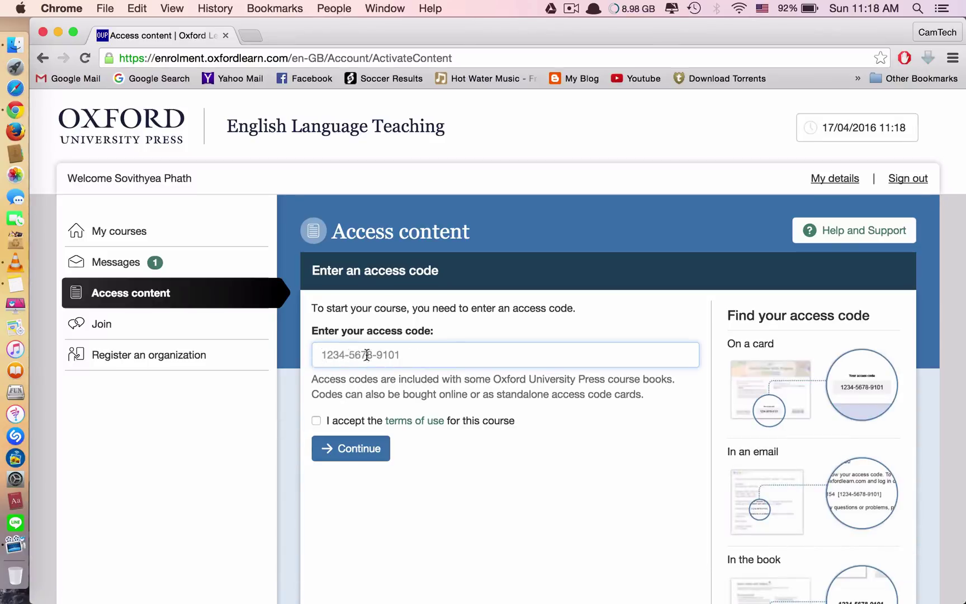
{"action": "scroll", "scroll_direction": "down", "scroll_amount": 3}
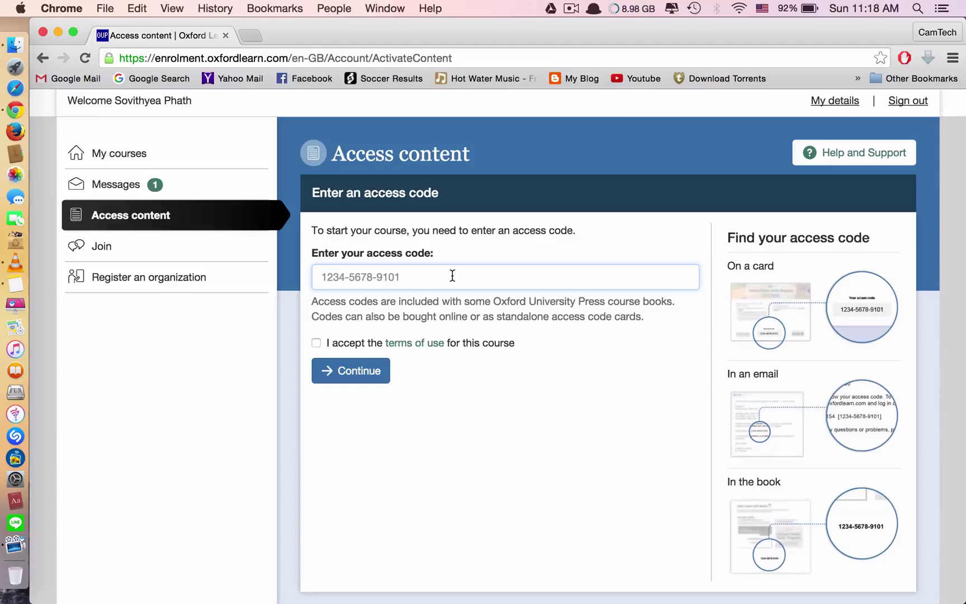
{"action": "mouse_move", "coordinate": [350, 276]}
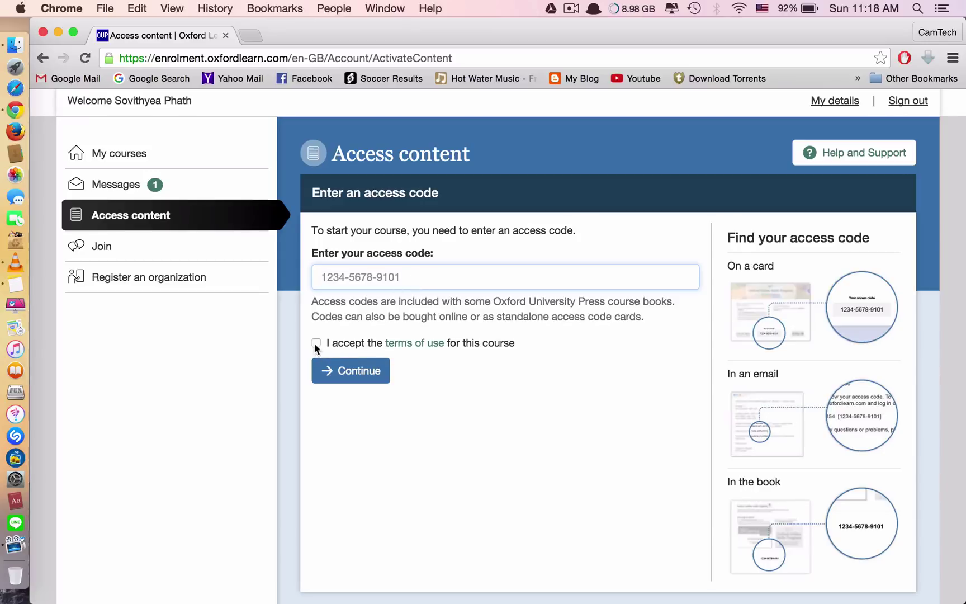
{"action": "left_click", "coordinate": [316, 343]}
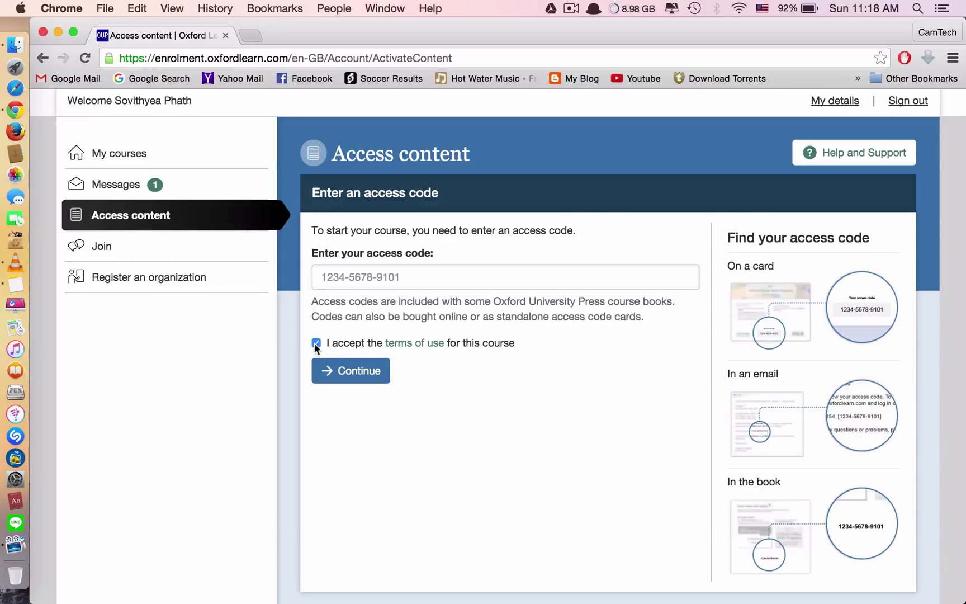
{"action": "left_click", "coordinate": [504, 277]}
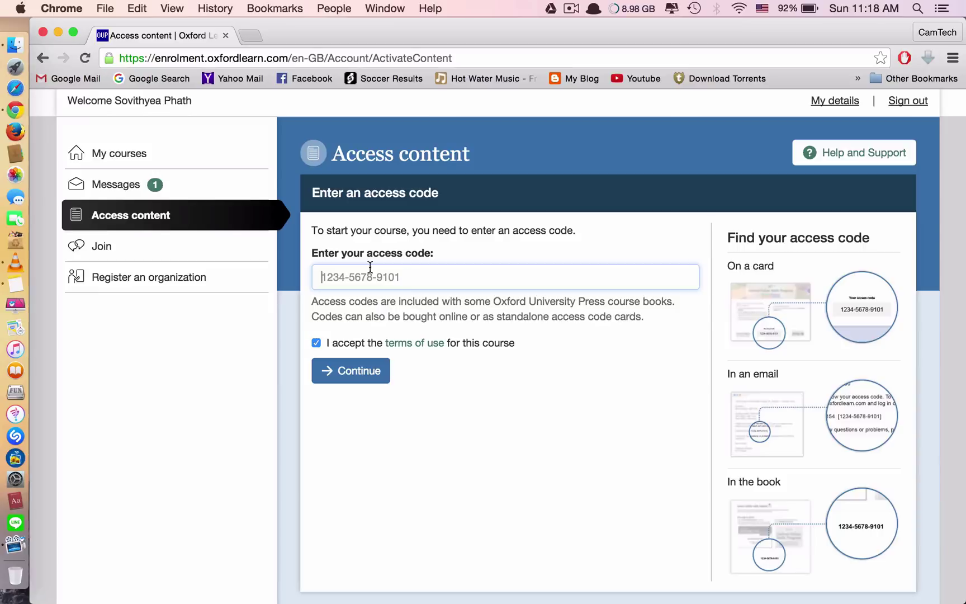
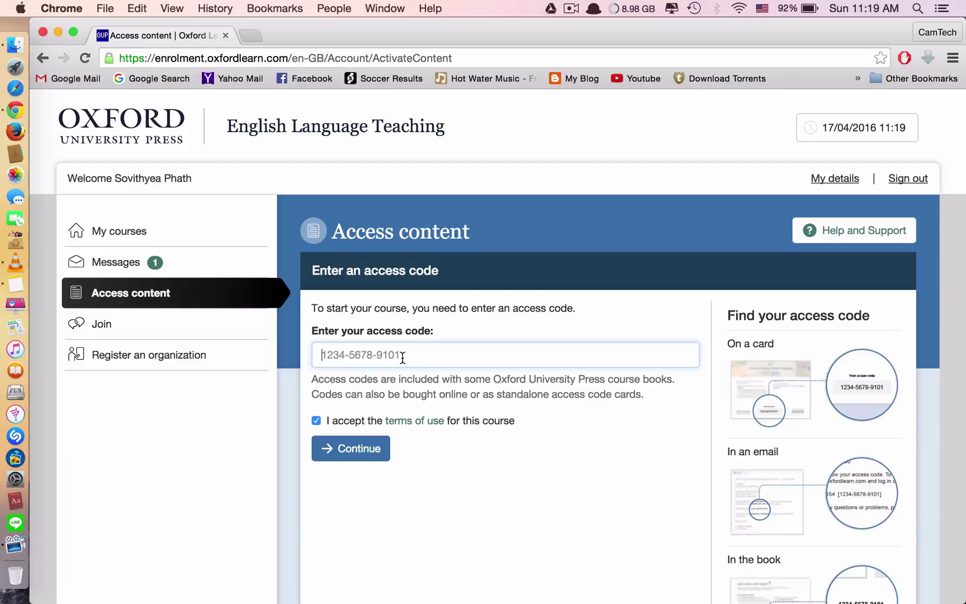
{"action": "mouse_move", "coordinate": [427, 354]}
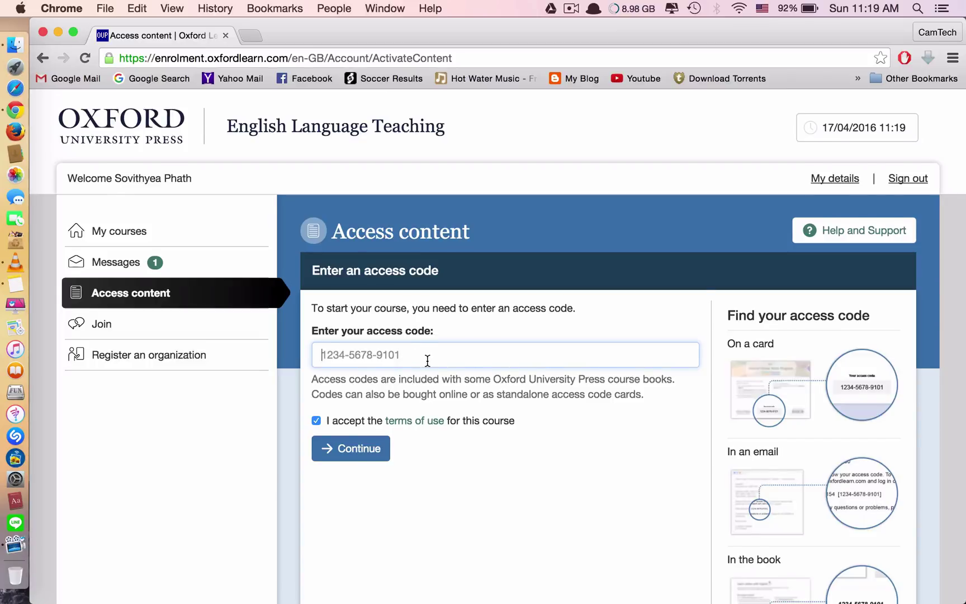
{"action": "scroll", "scroll_direction": "down", "scroll_amount": 3}
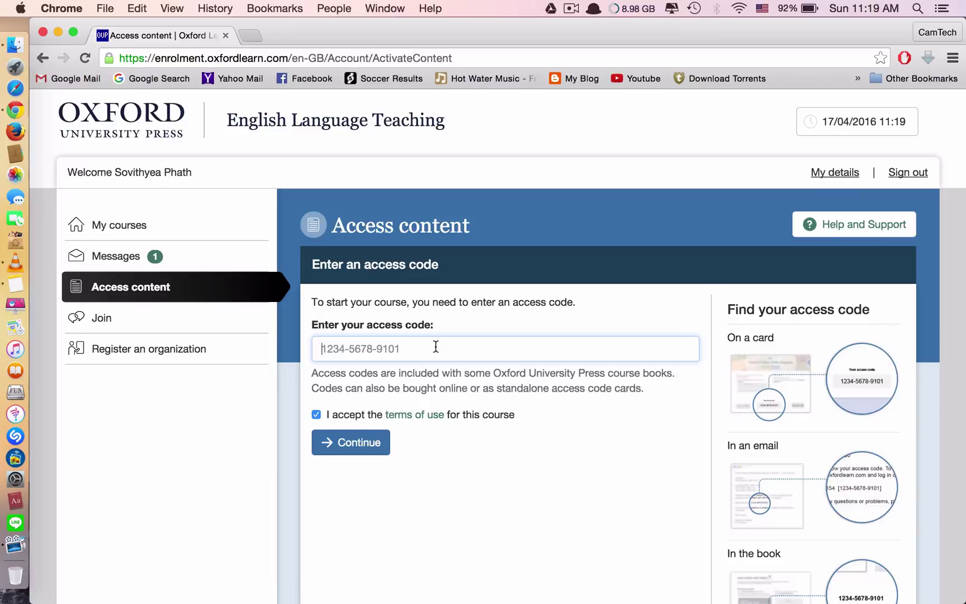
{"action": "mouse_move", "coordinate": [580, 349]}
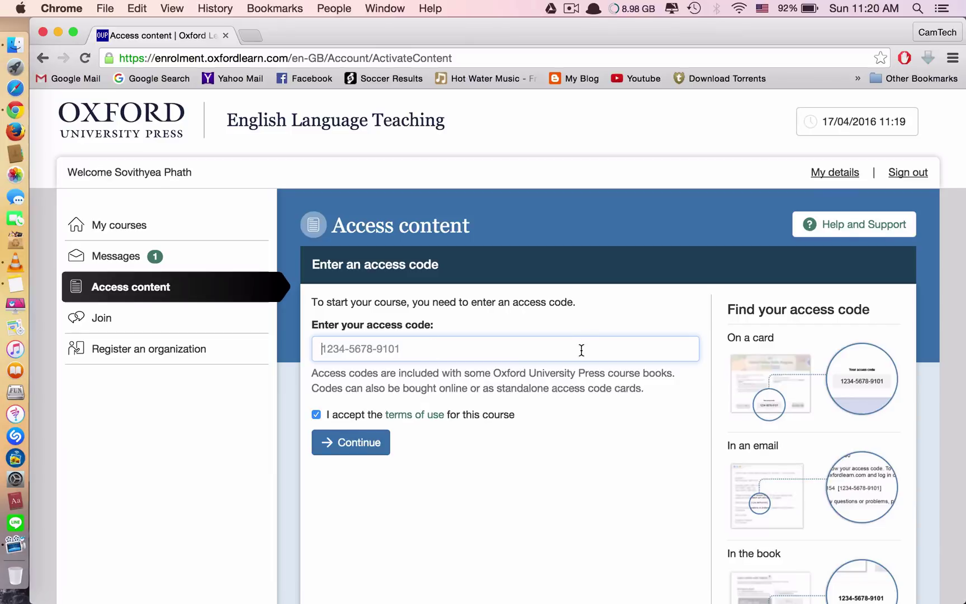
{"action": "mouse_move", "coordinate": [572, 350]}
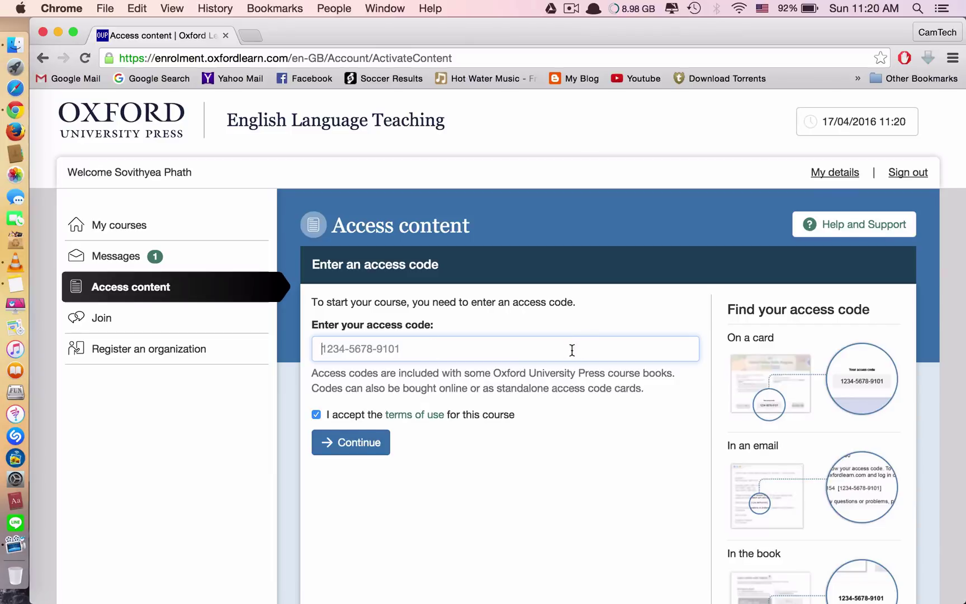